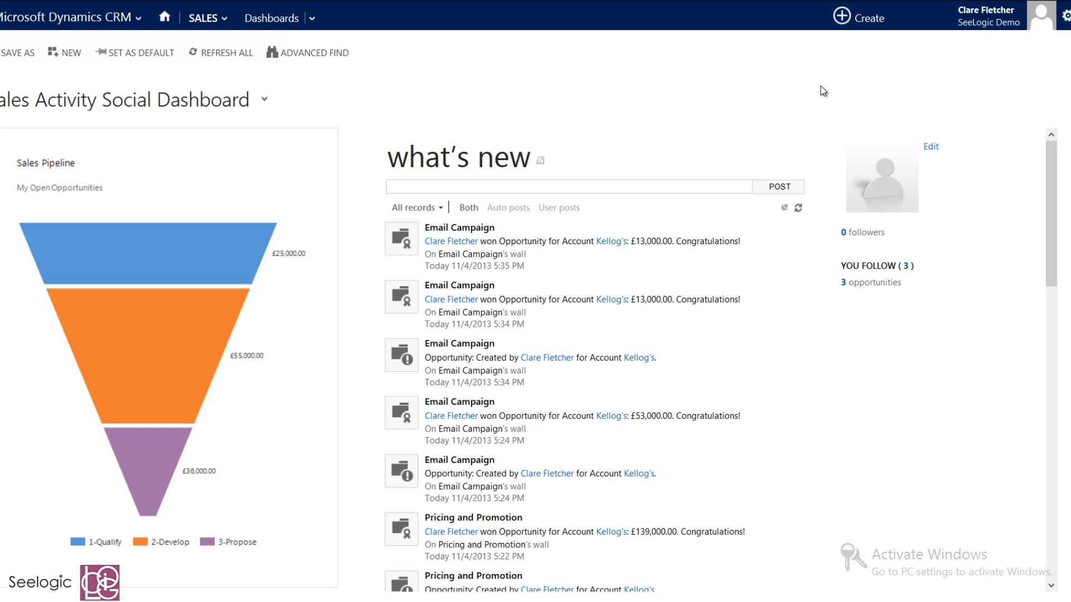
pyautogui.moveTo(559, 97)
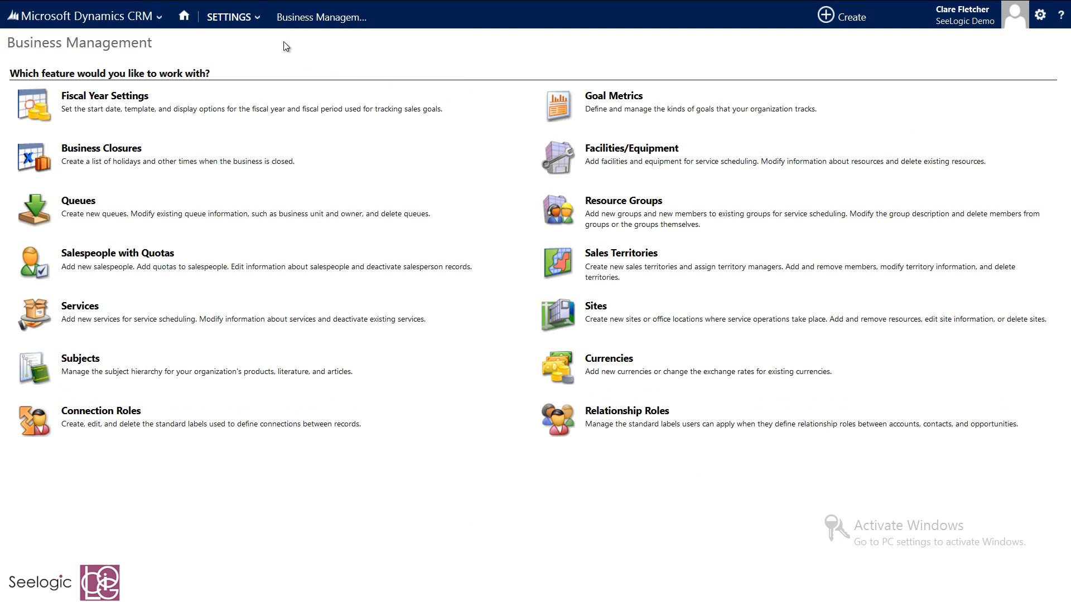
# Step: Go to Settings and choose Product Catalog
pyautogui.click(232, 16)
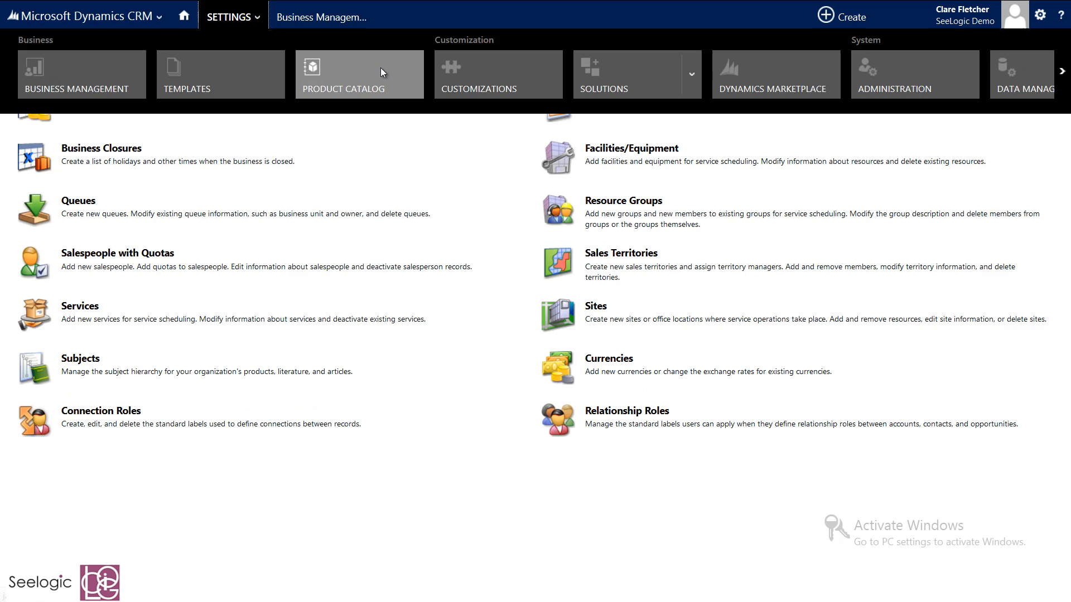
pyautogui.click(358, 74)
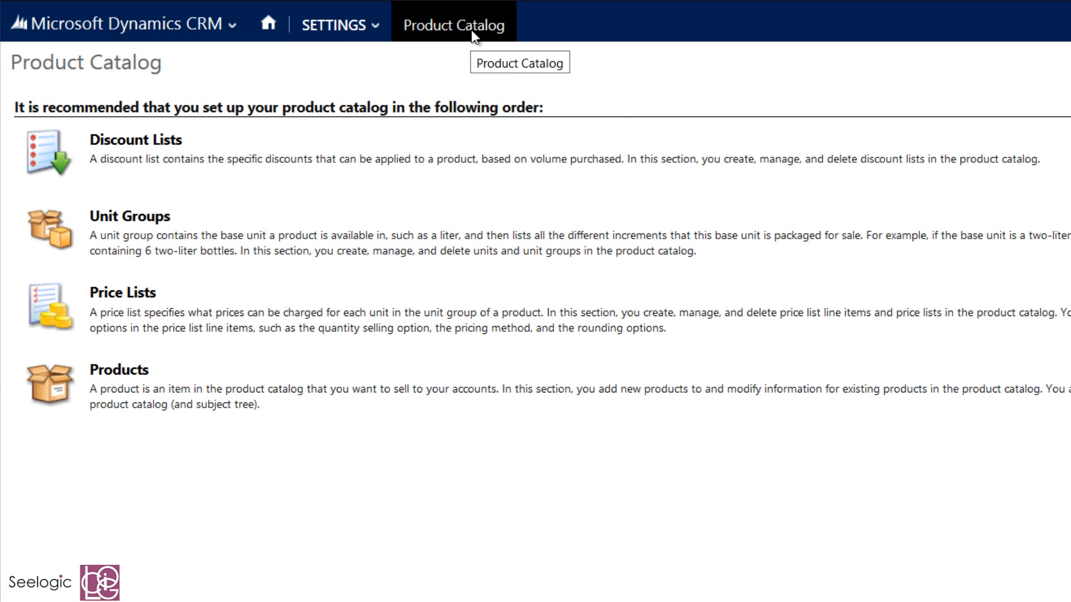
pyautogui.moveTo(480, 67)
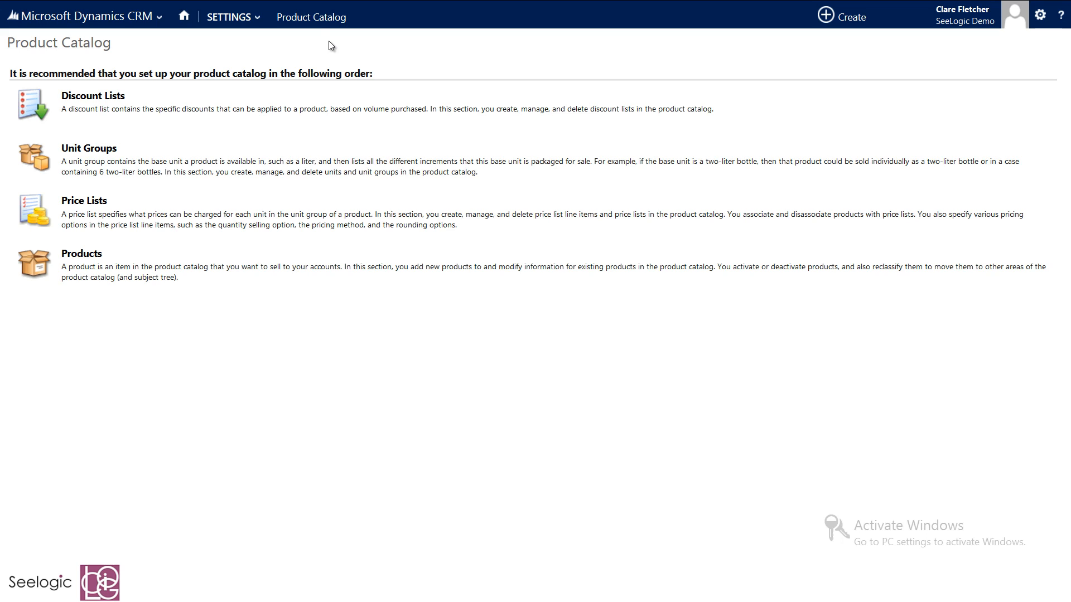
pyautogui.moveTo(237, 123)
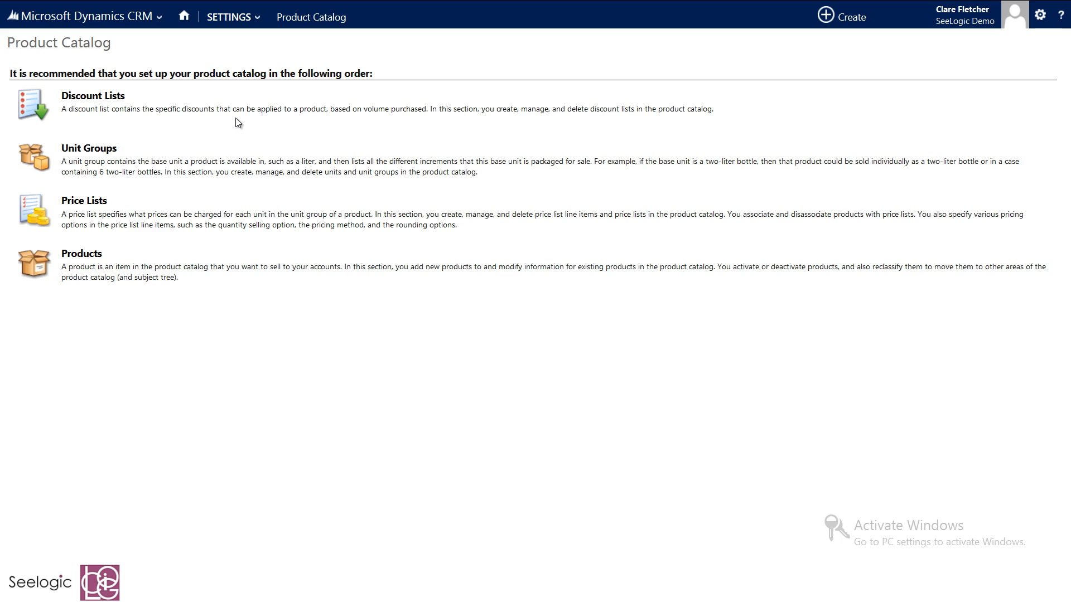
pyautogui.moveTo(215, 125)
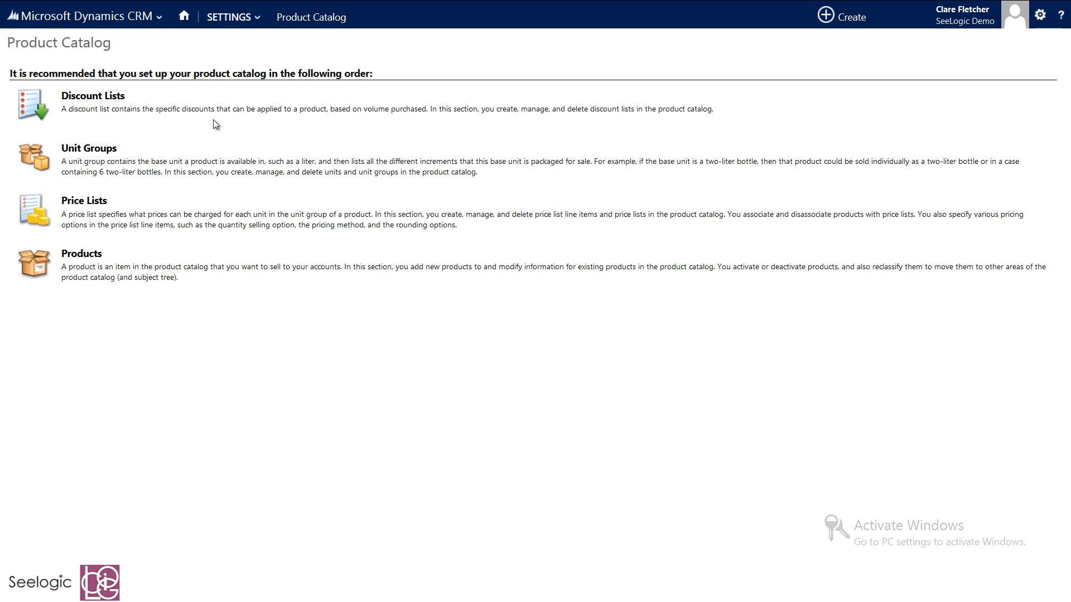
pyautogui.moveTo(226, 124)
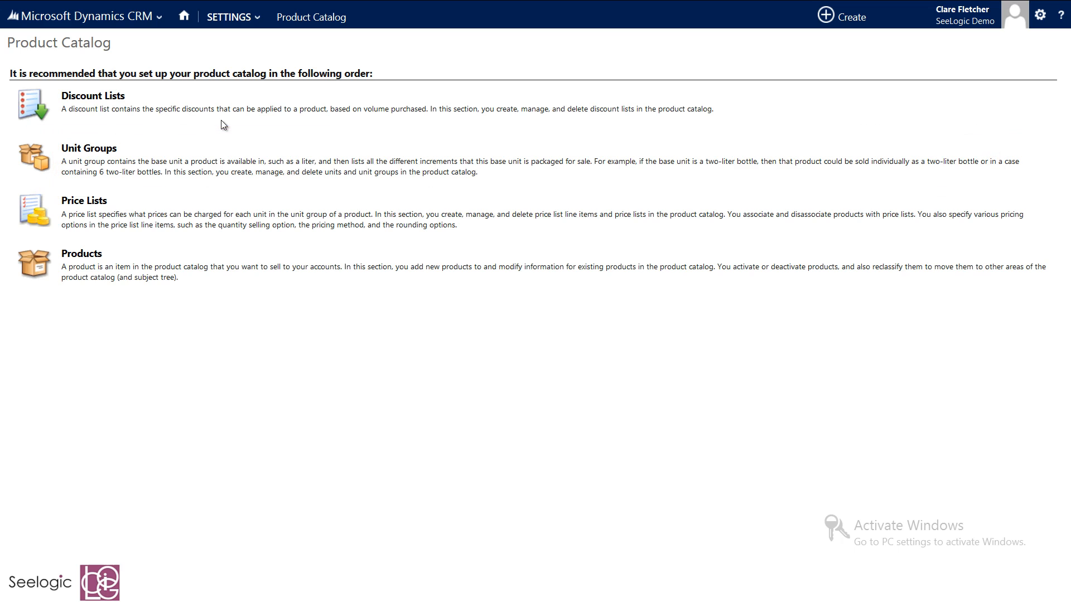
pyautogui.moveTo(89, 149)
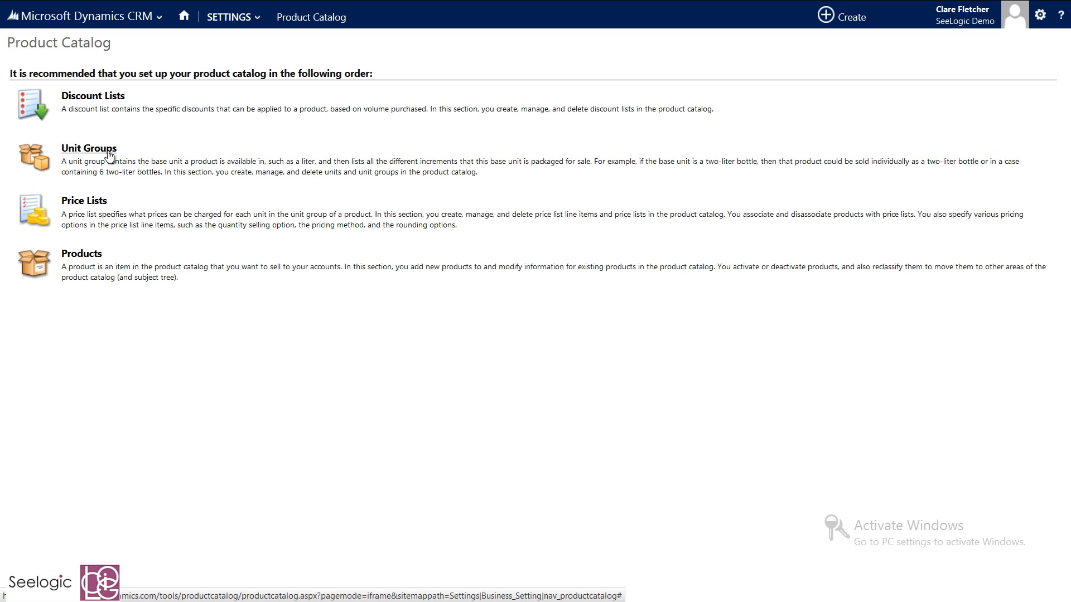
# Step: From the Unit Groups list, start a new unit group
pyautogui.click(88, 148)
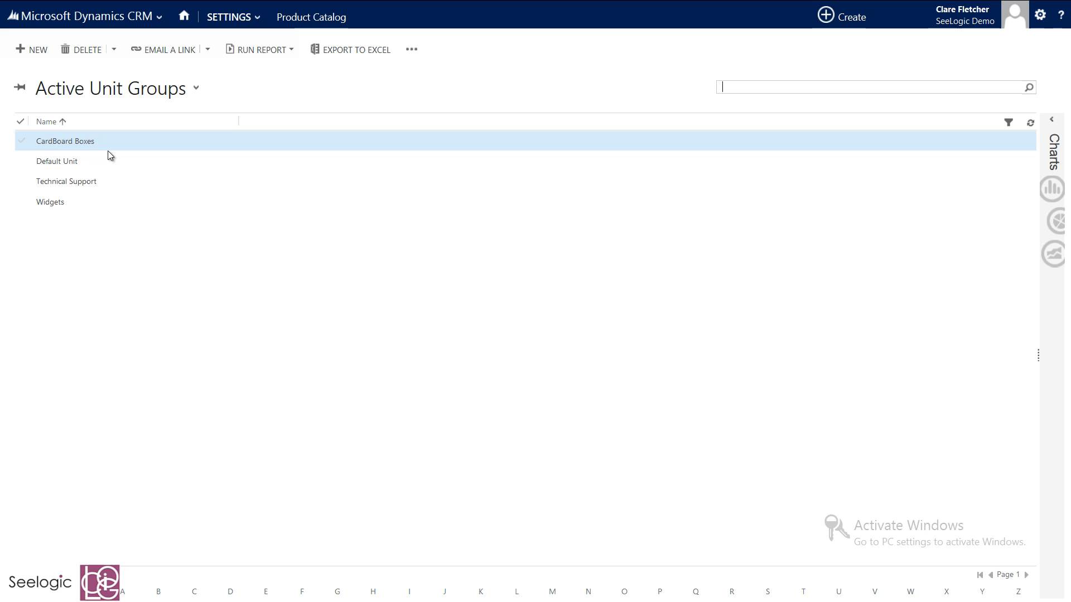
pyautogui.click(57, 161)
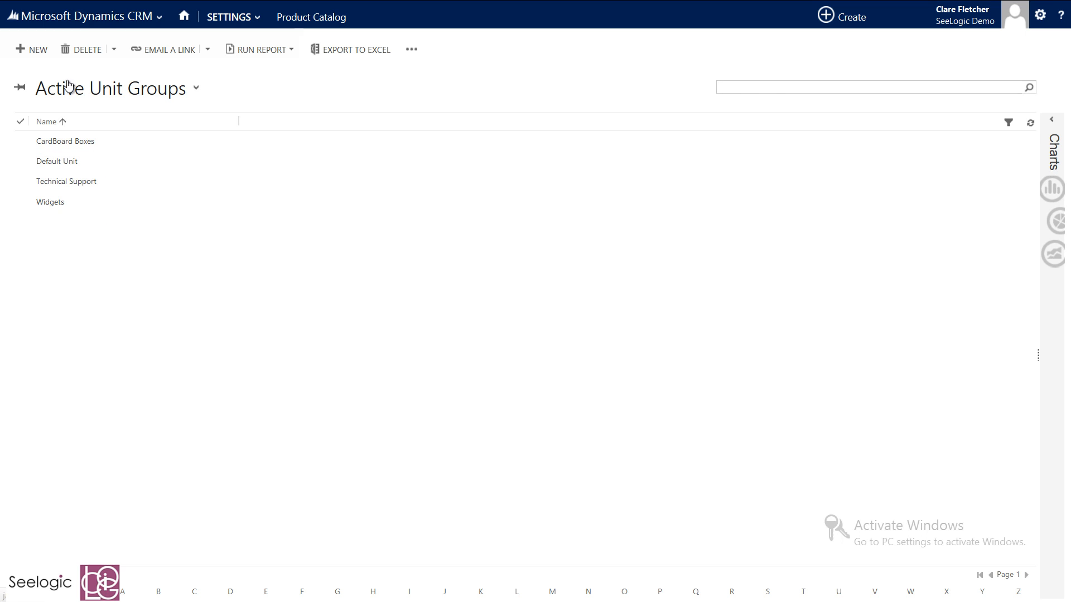
pyautogui.click(31, 49)
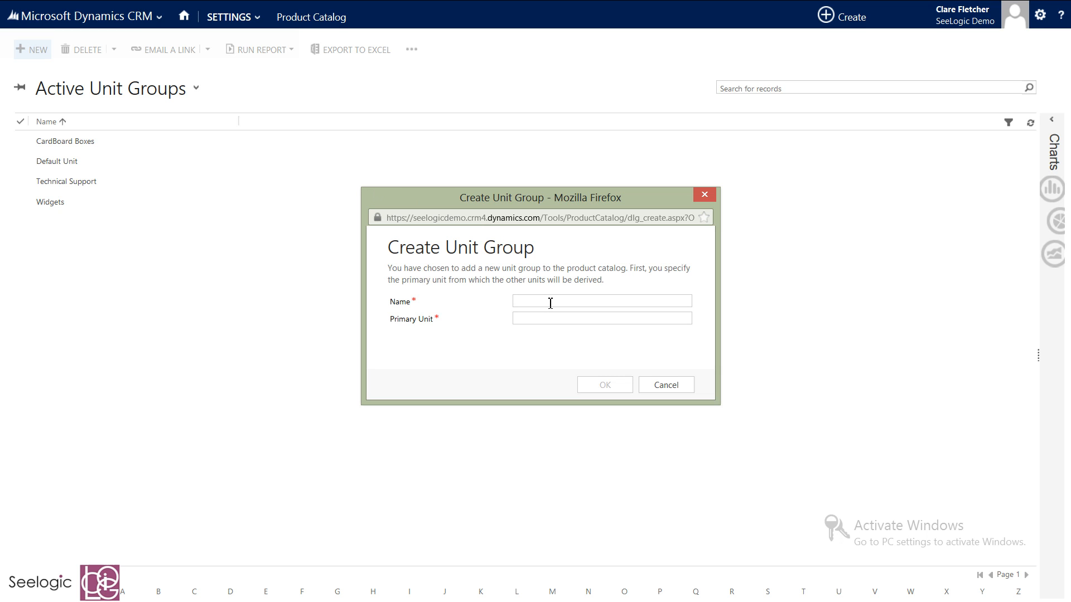
# Step: Create unit group 'Plastic Bag' with primary unit '1 Plastic Bag'
pyautogui.write('Plastic Bag')
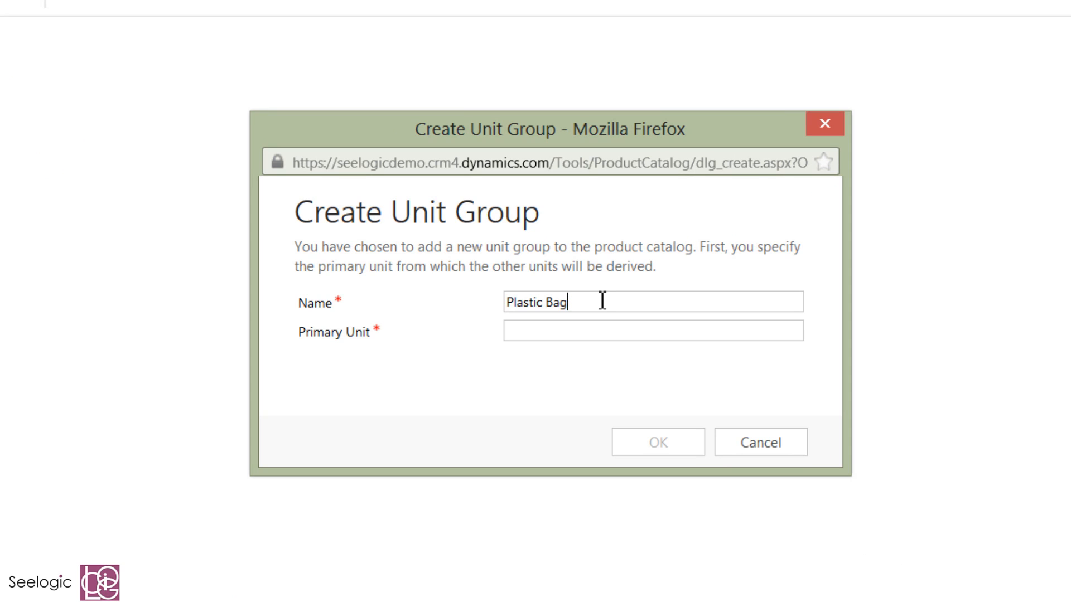
pyautogui.write('1')
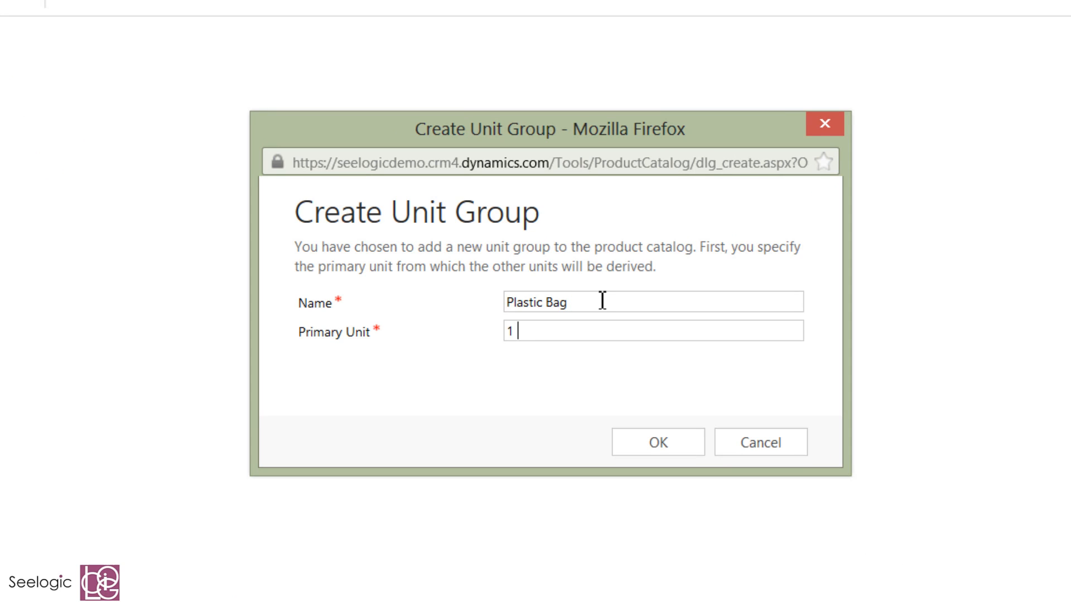
pyautogui.write('Plastic')
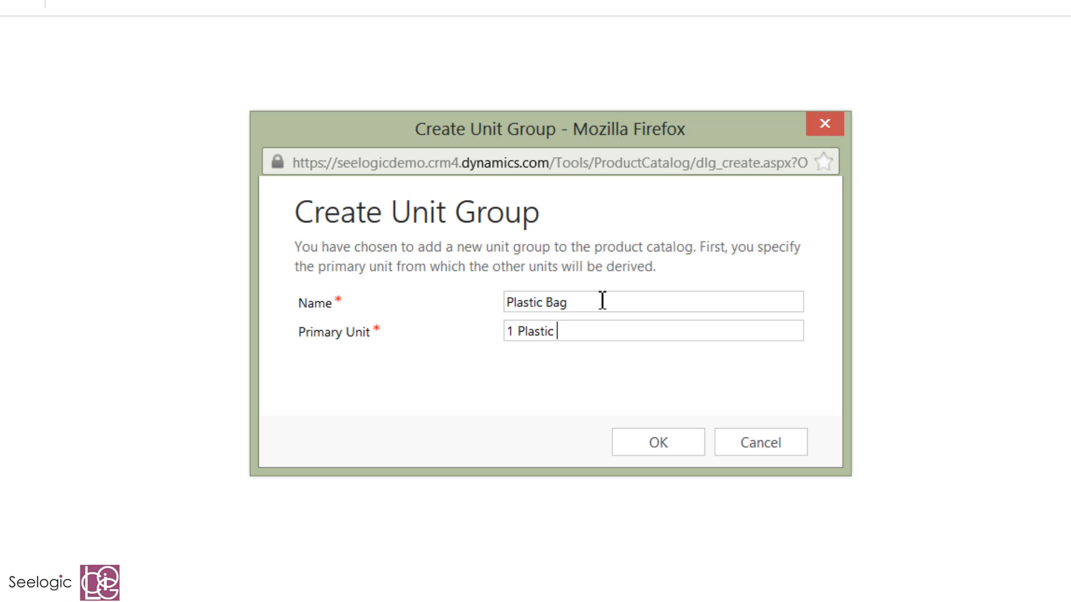
pyautogui.write('Bag')
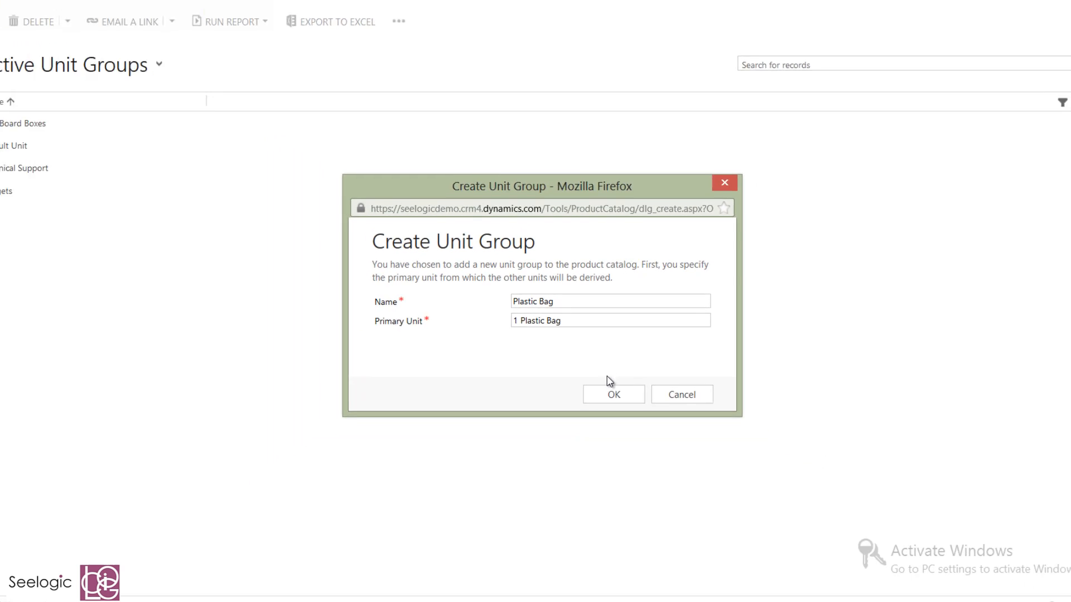
pyautogui.click(612, 395)
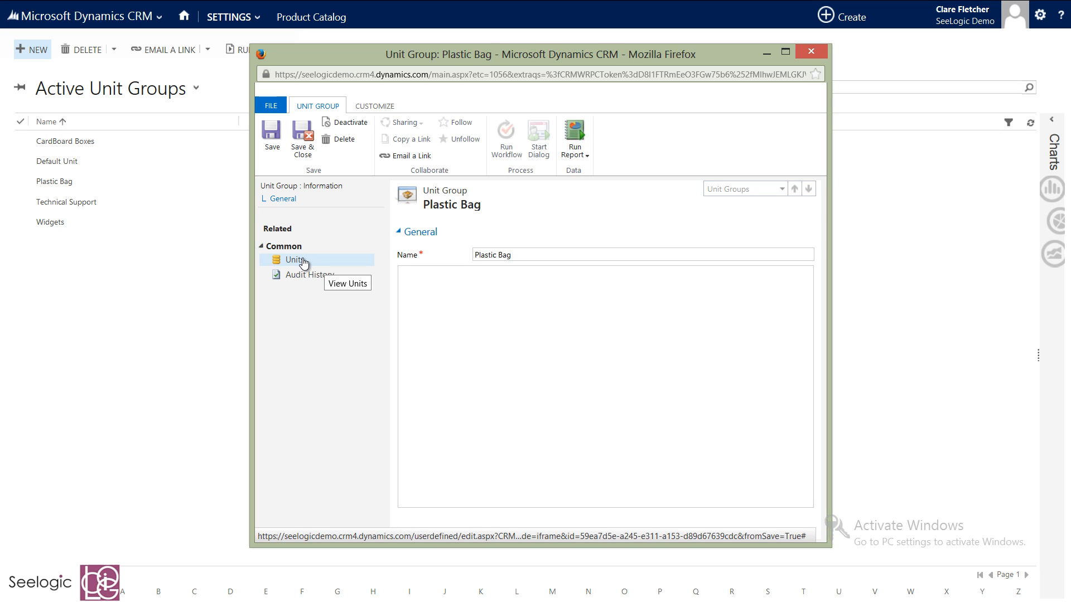
# Step: Show the Plastic Bag group's units and begin adding a new unit
pyautogui.click(294, 259)
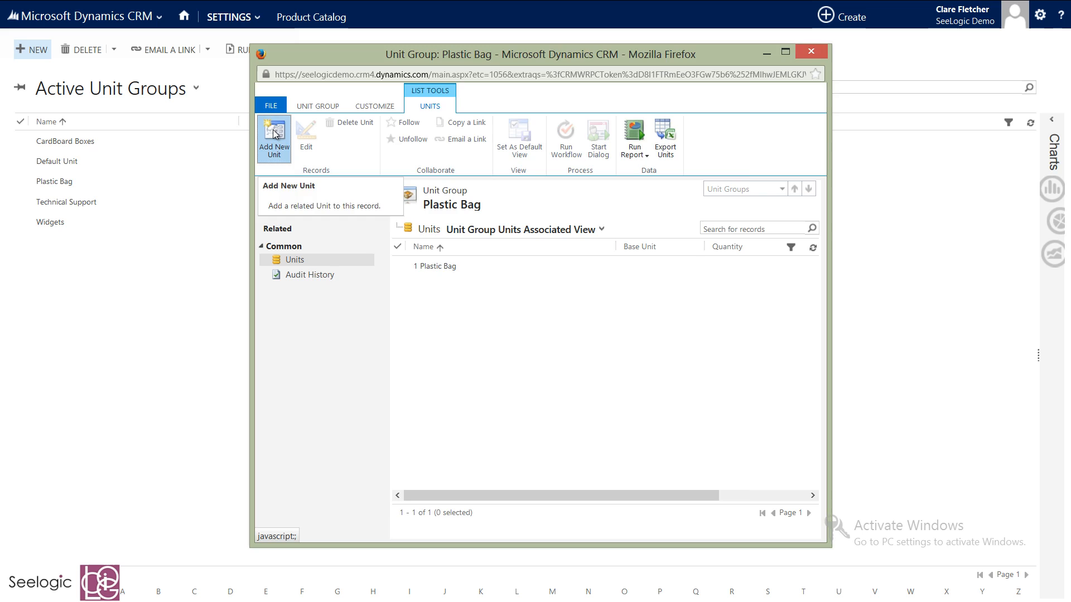
pyautogui.click(274, 140)
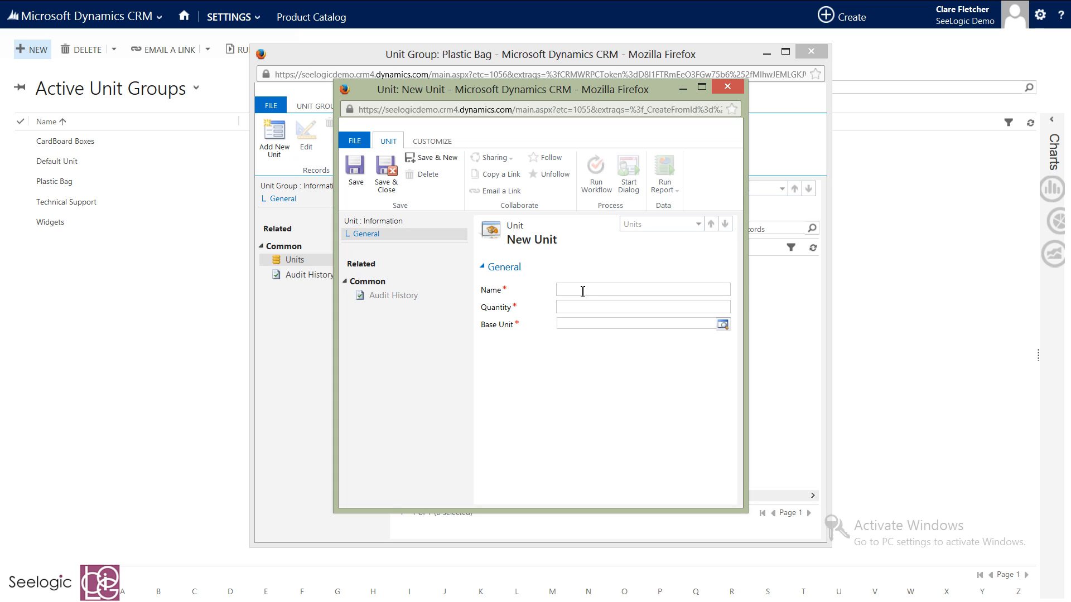
# Step: Save a '50 Plastic Bags' unit, quantity 50 of base unit 1 Plastic Bag
pyautogui.write('50')
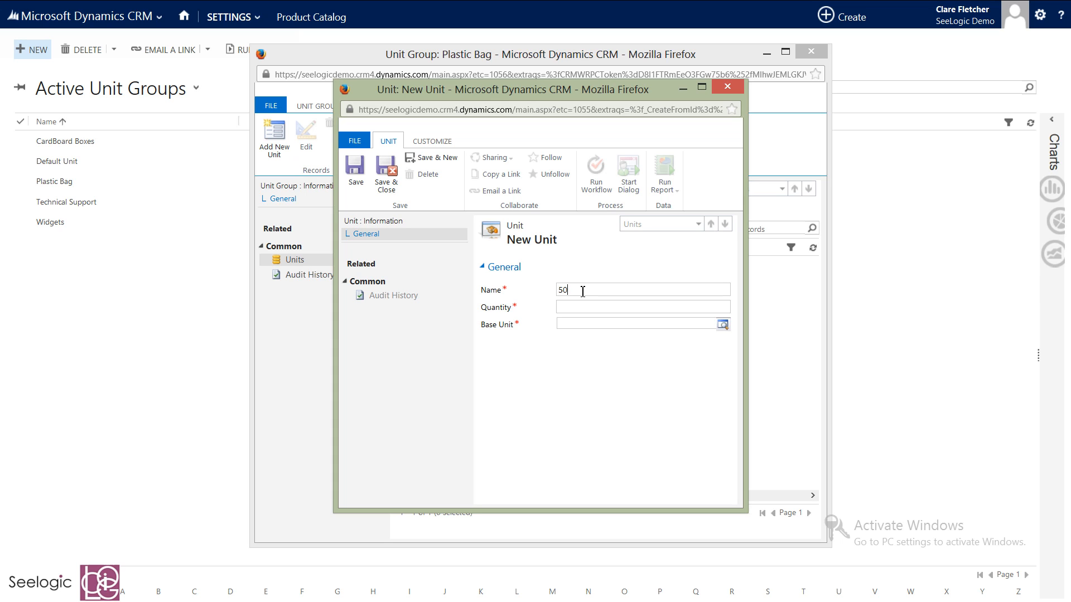
pyautogui.write('Plastic')
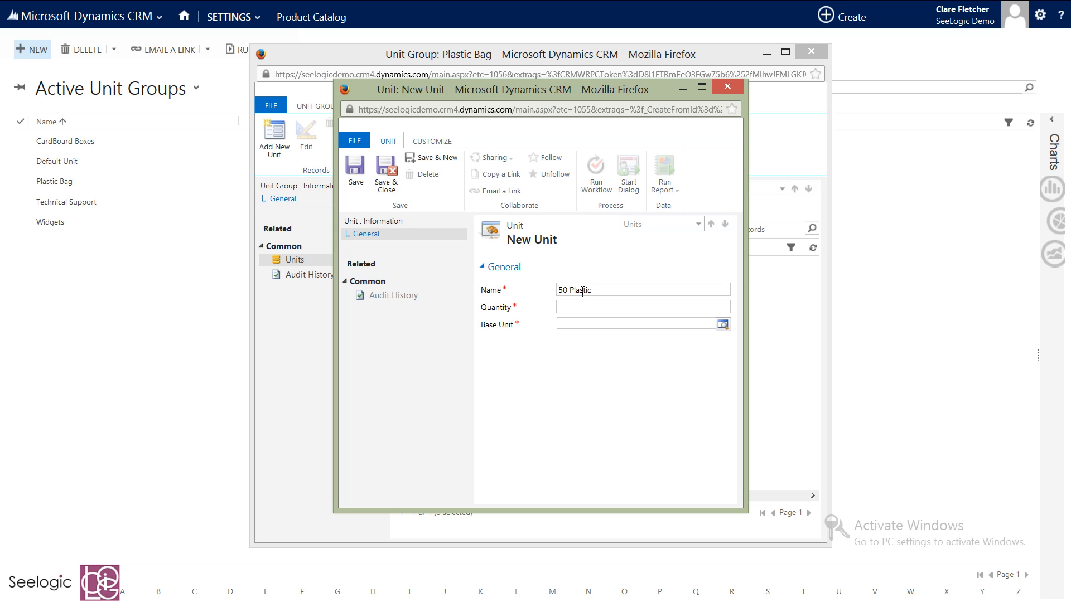
pyautogui.write('Bag')
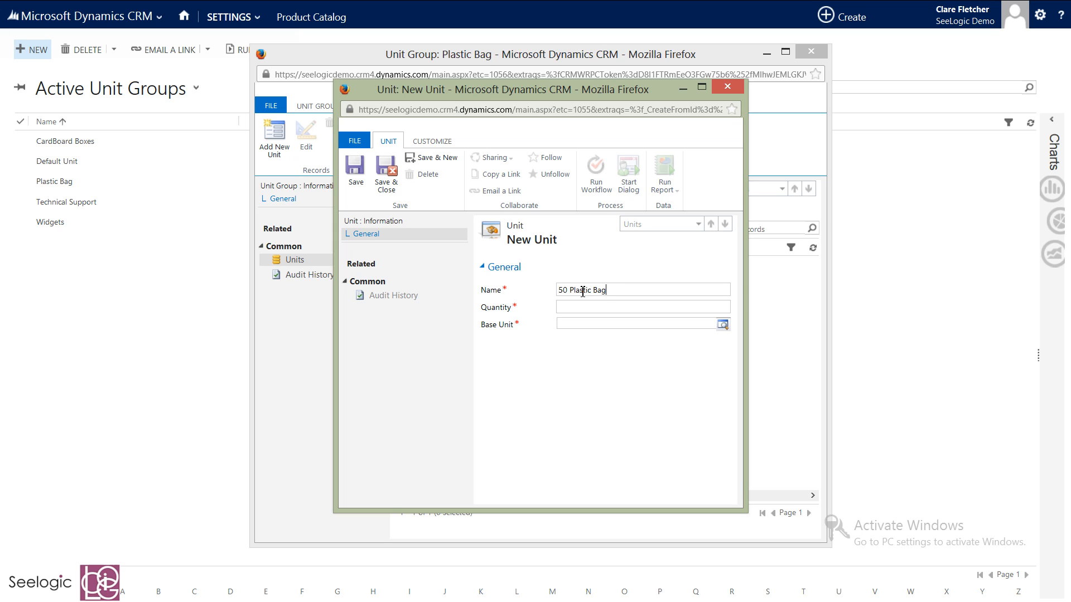
pyautogui.write('50.00000')
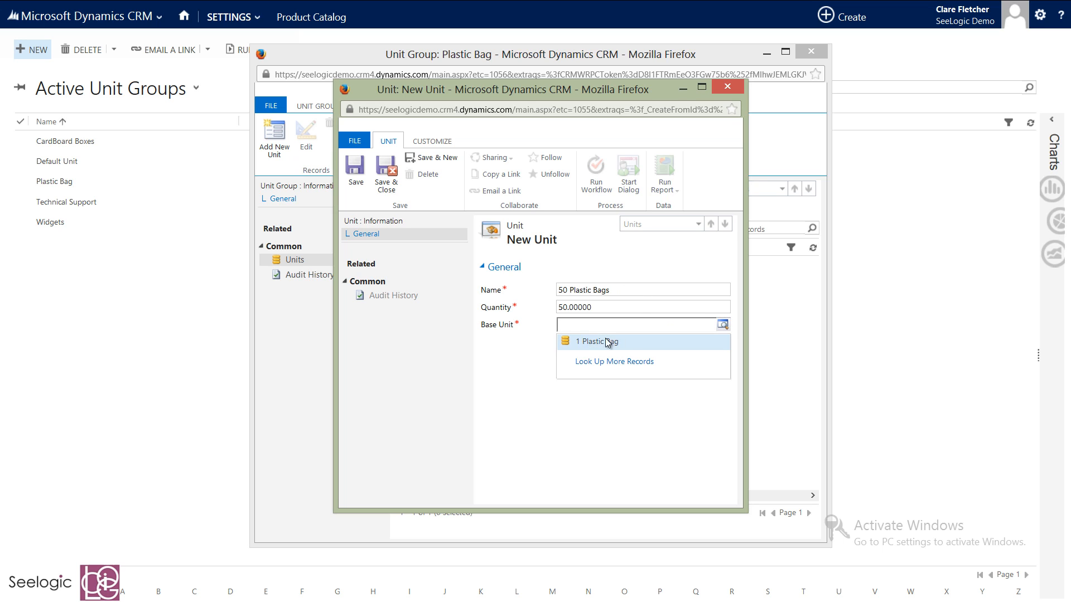
pyautogui.click(598, 341)
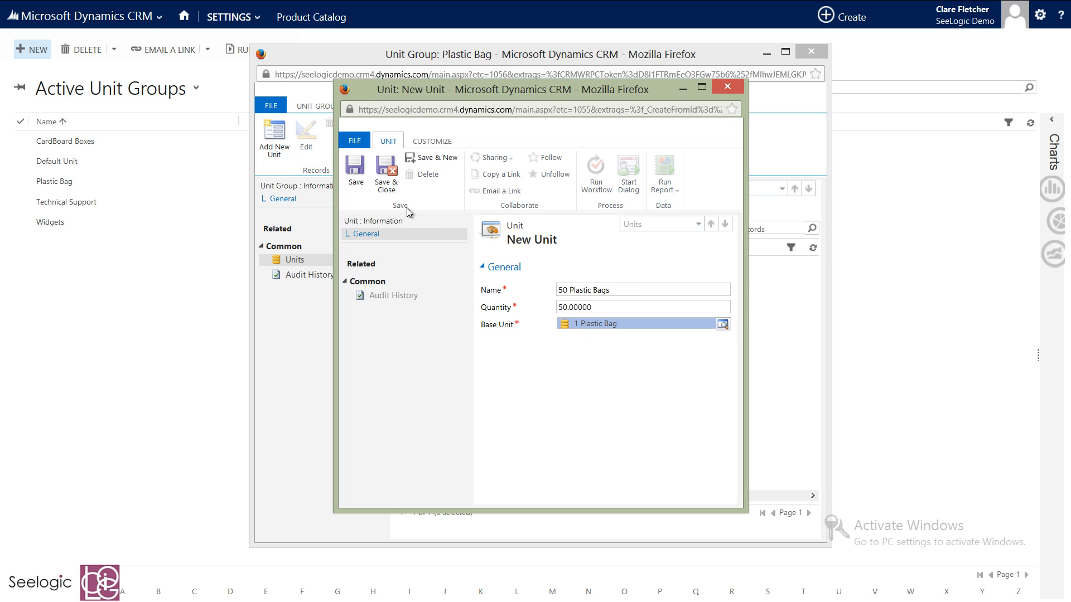
pyautogui.moveTo(431, 157)
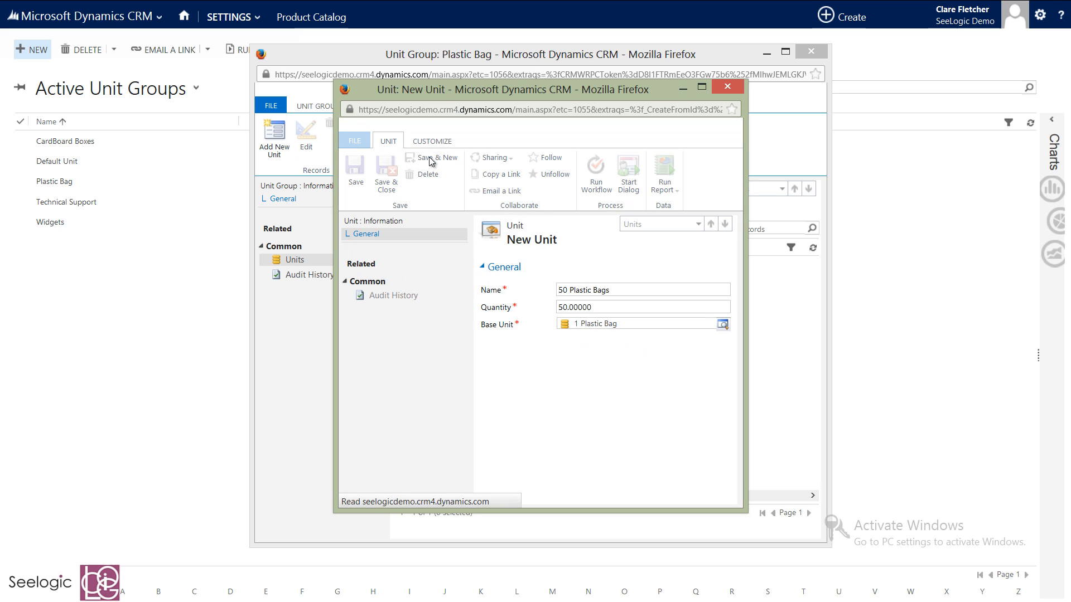
pyautogui.click(437, 161)
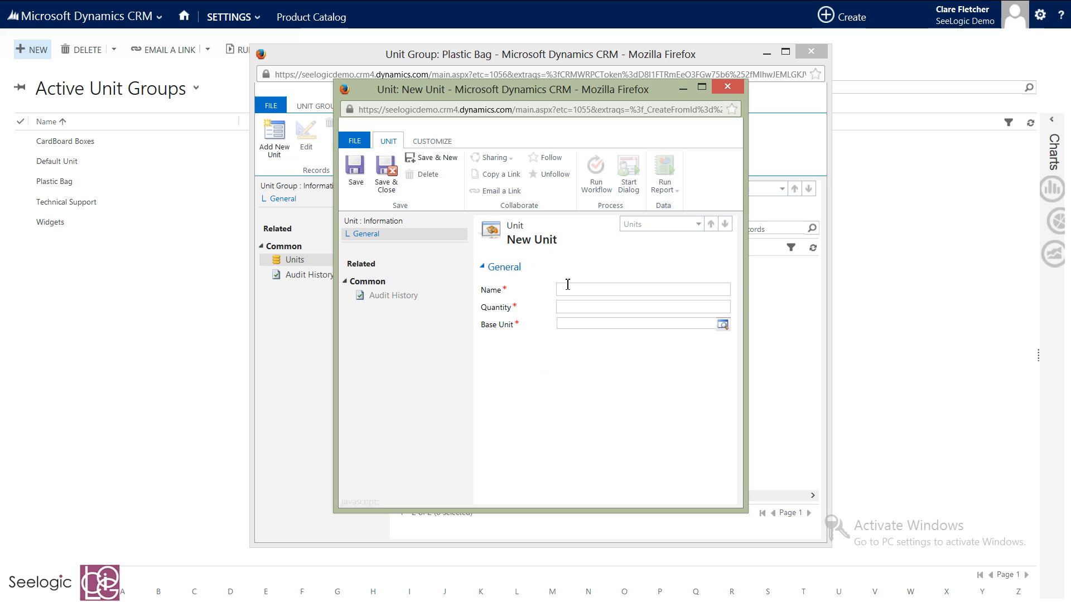
# Step: Save a '1000 Plastic Bags' unit based on 1 Plastic Bag, then close the group
pyautogui.click(642, 289)
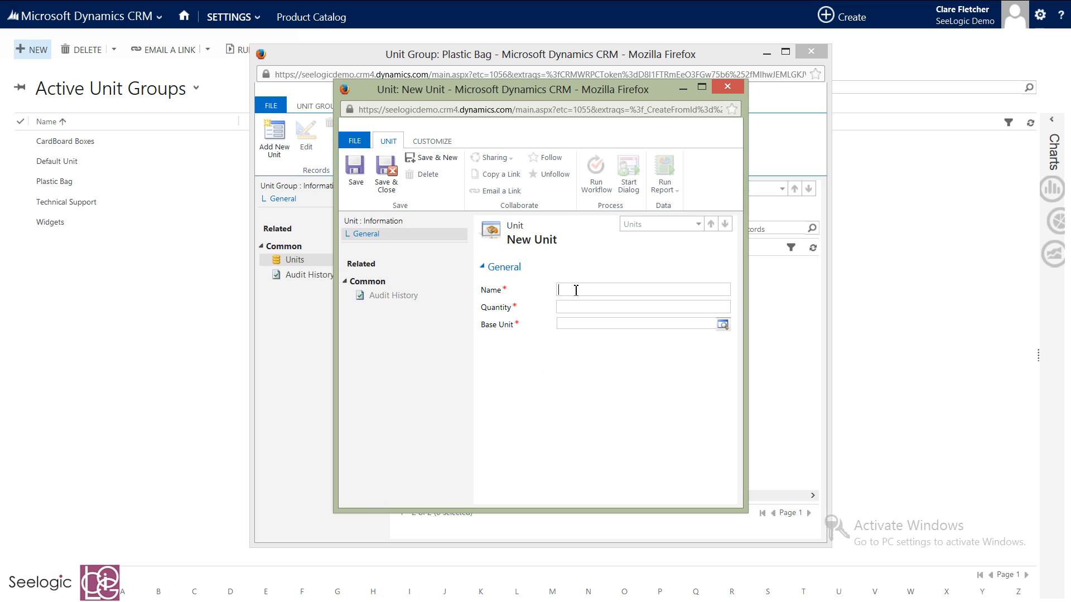
pyautogui.write('1000')
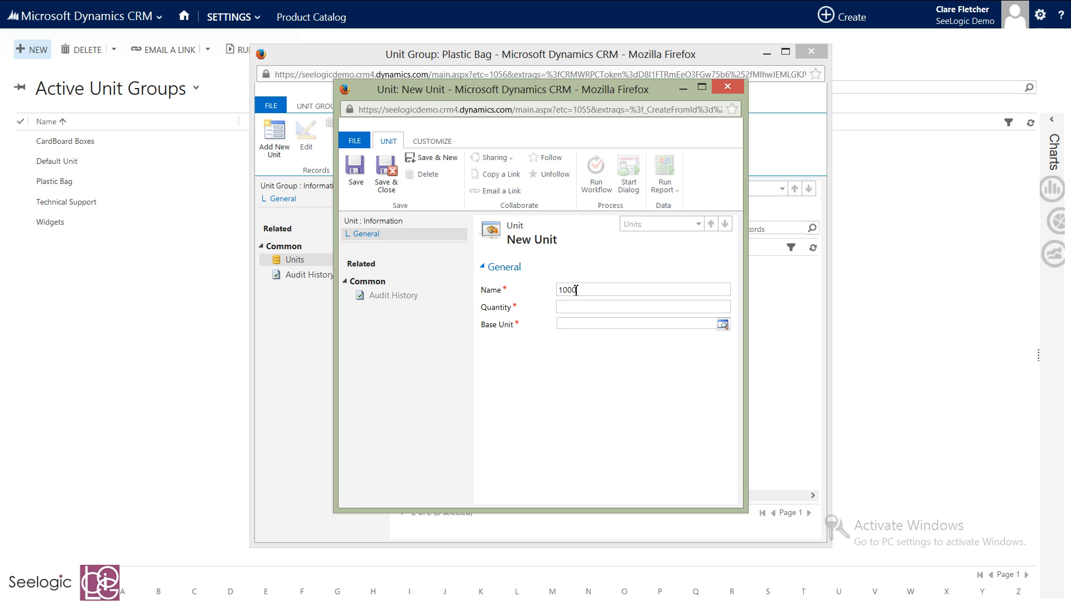
pyautogui.write('Plastic Ba')
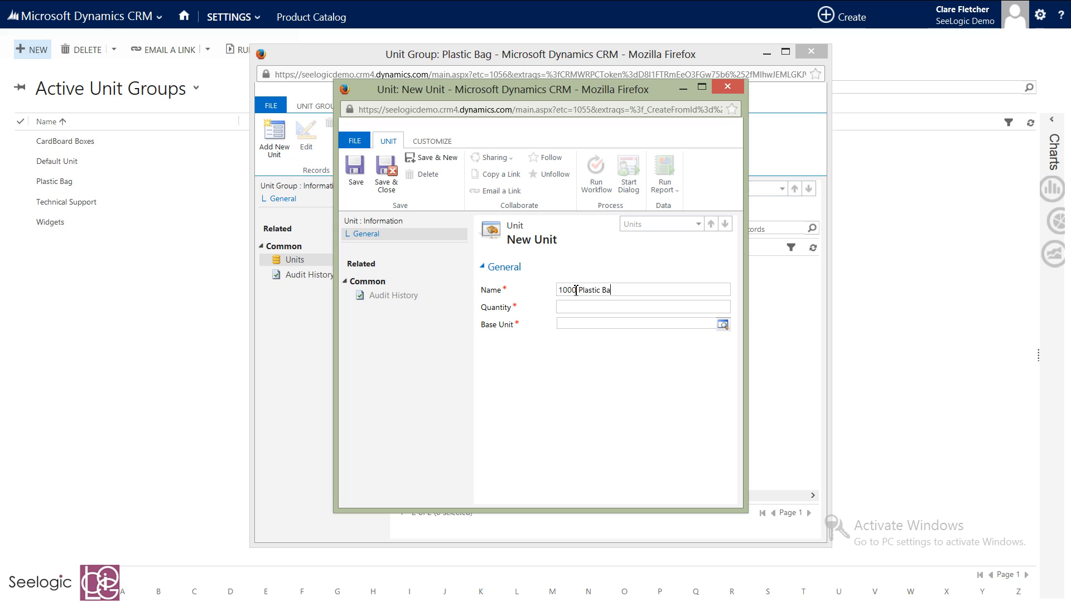
pyautogui.write('10')
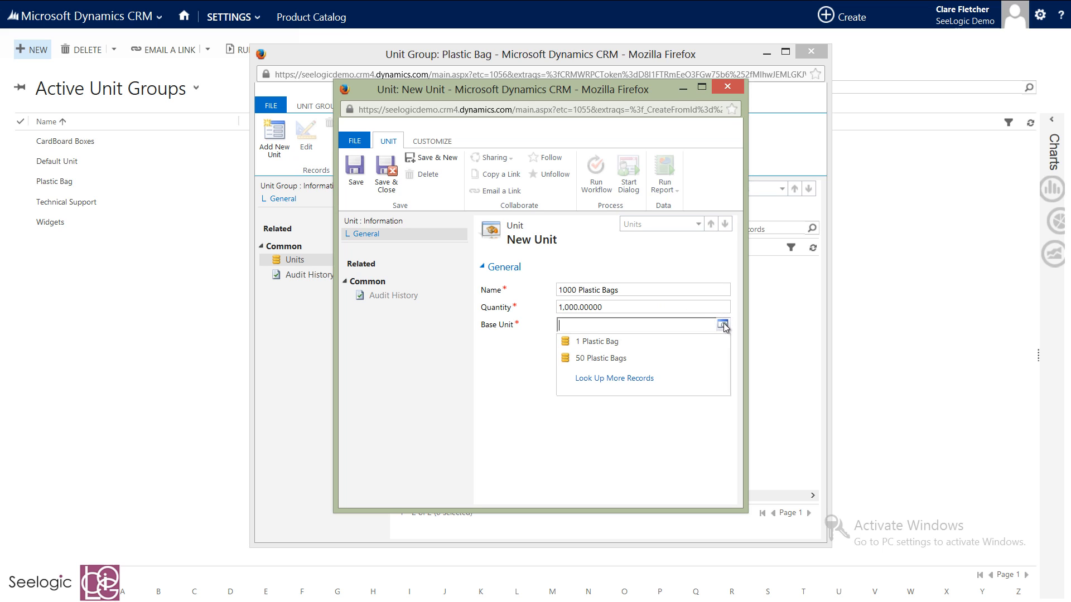
pyautogui.click(599, 341)
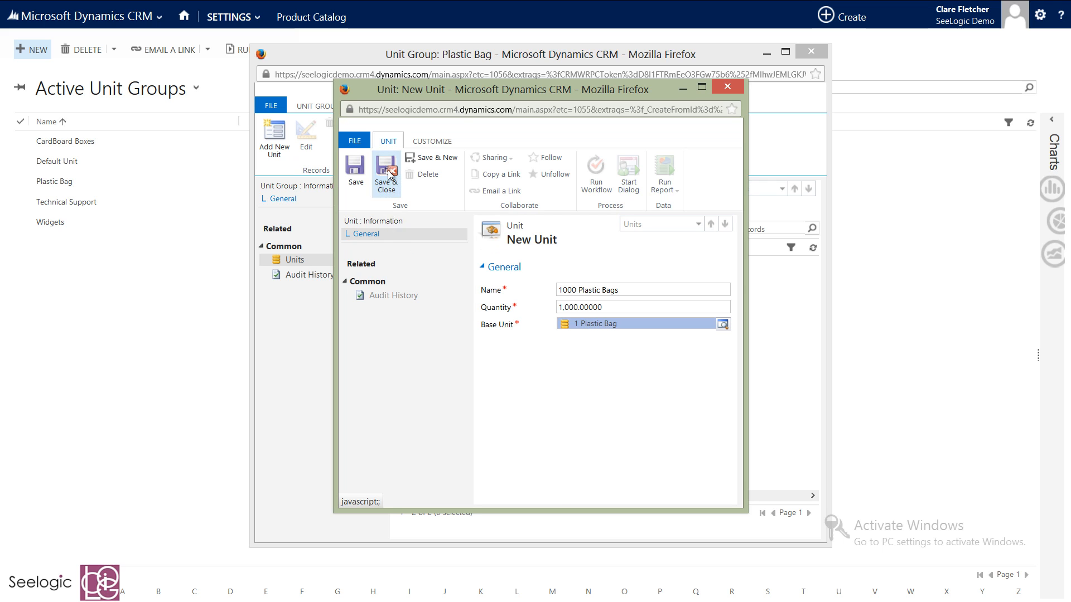
pyautogui.click(385, 172)
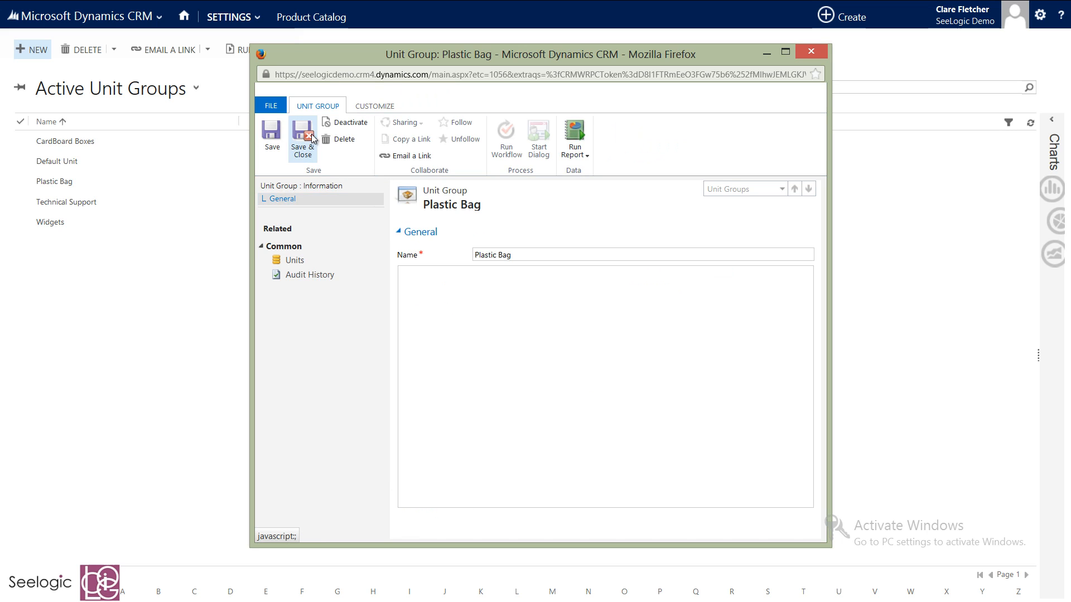
pyautogui.click(301, 138)
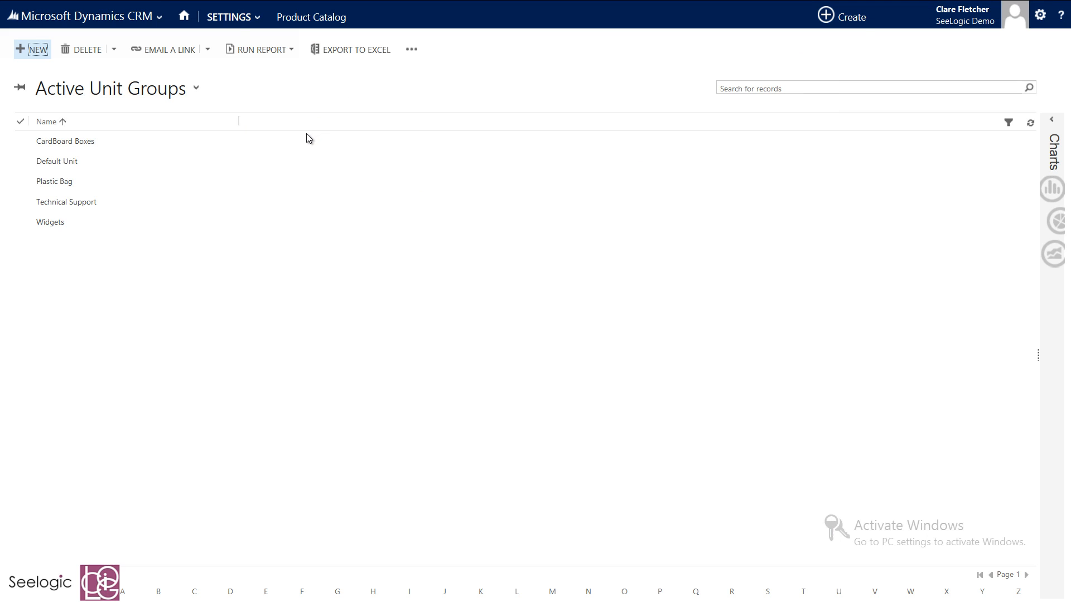
# Step: Return to Product Catalog and show the Active Price Lists
pyautogui.click(55, 180)
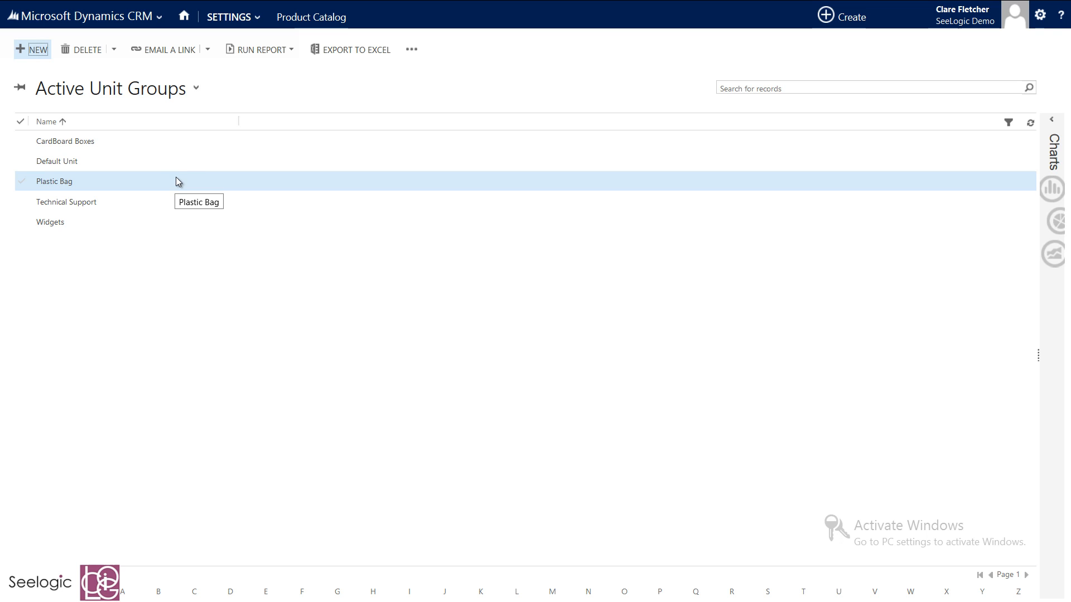
pyautogui.click(311, 16)
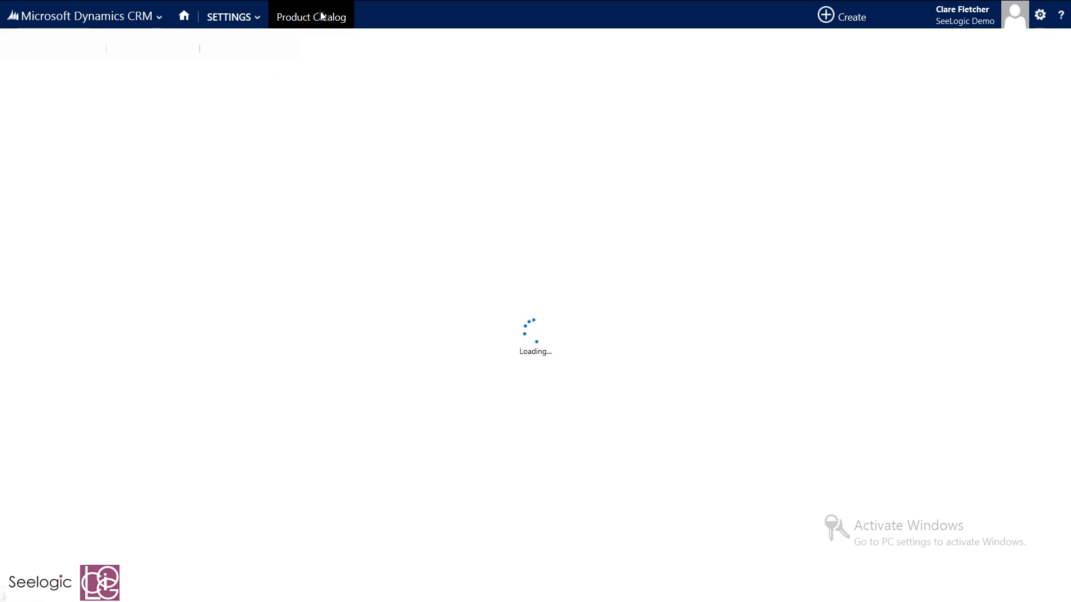
pyautogui.click(310, 16)
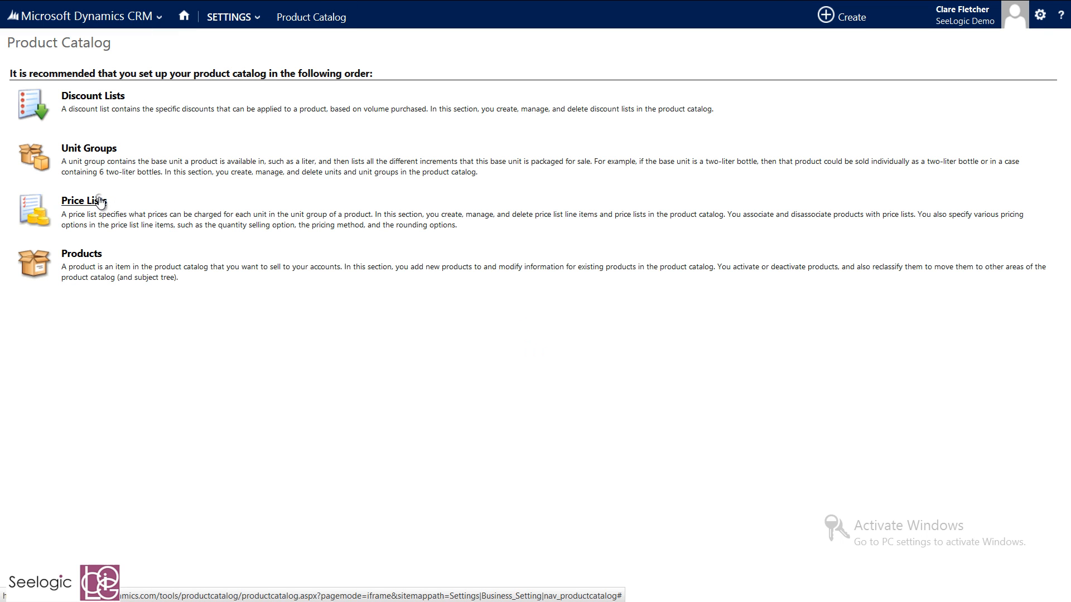
pyautogui.click(82, 200)
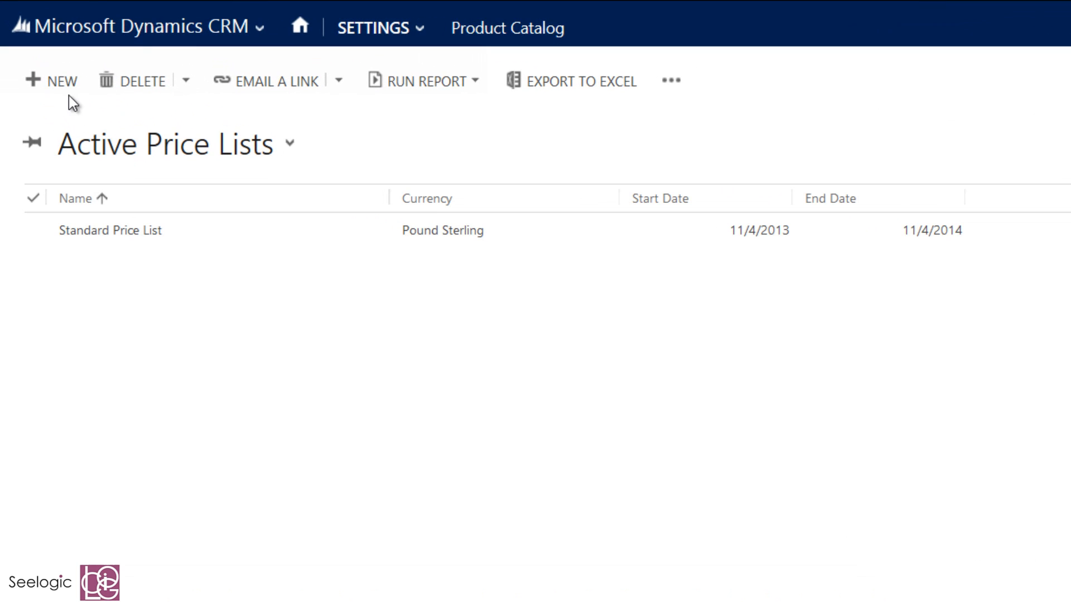
# Step: Start a new price list from the Active Price Lists page
pyautogui.click(52, 80)
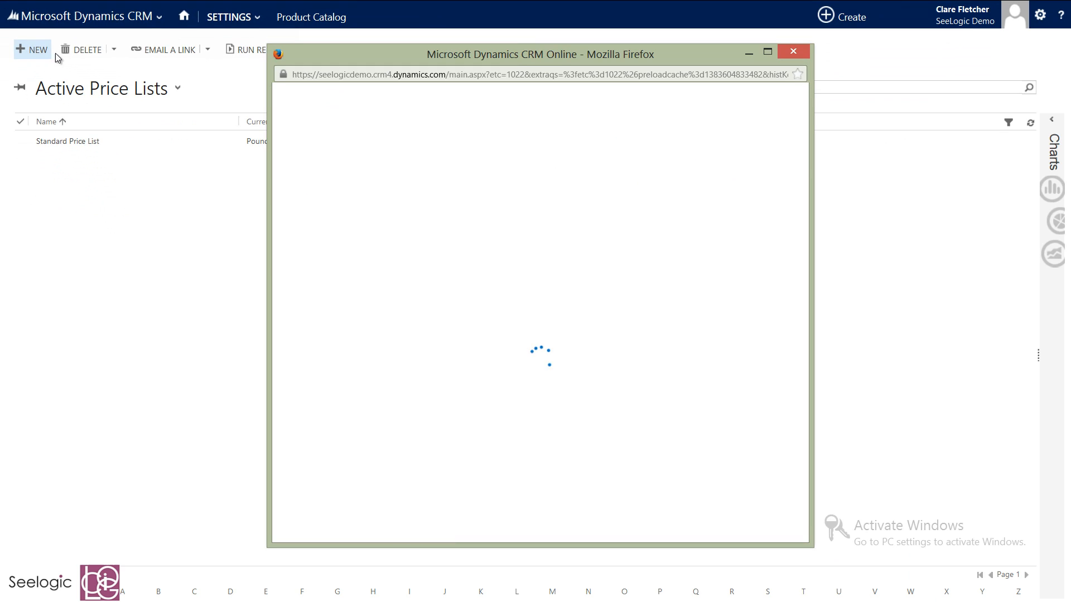
pyautogui.click(31, 50)
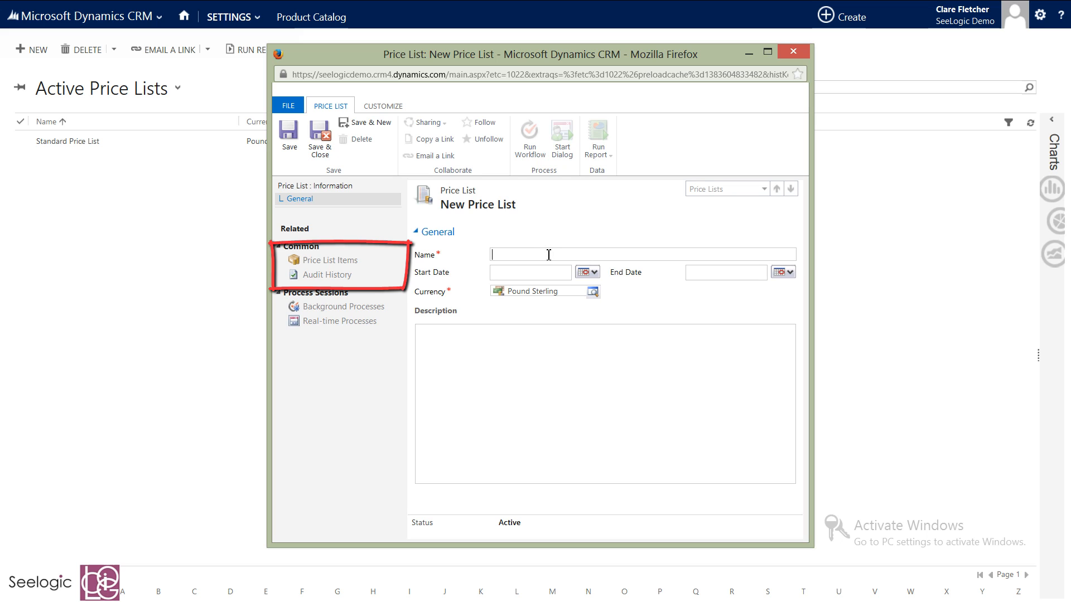
pyautogui.moveTo(546, 258)
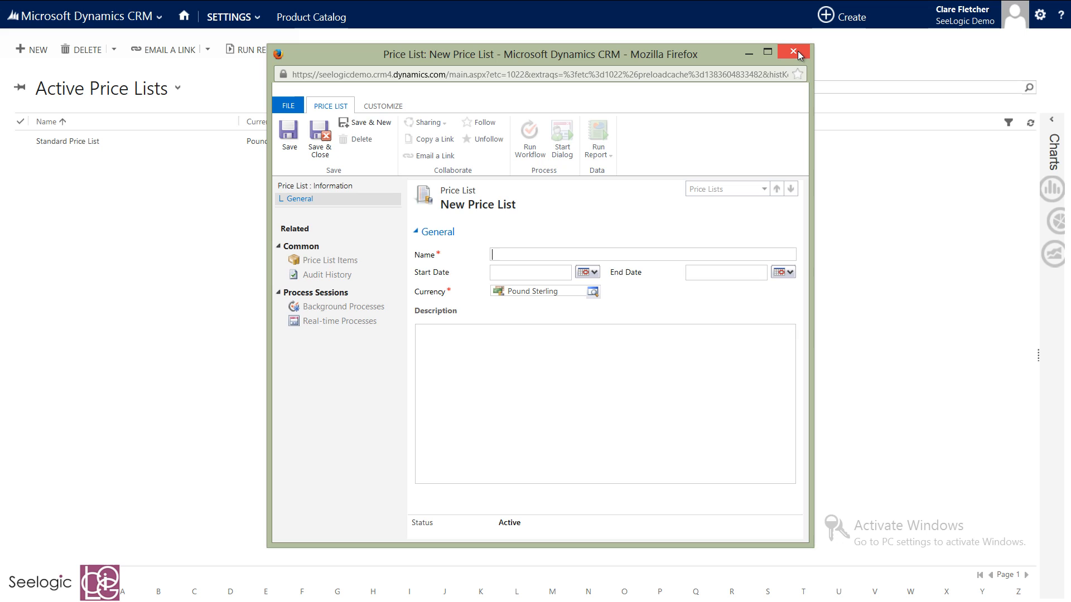
# Step: Close the blank price list form and open the Standard Price List items
pyautogui.click(792, 53)
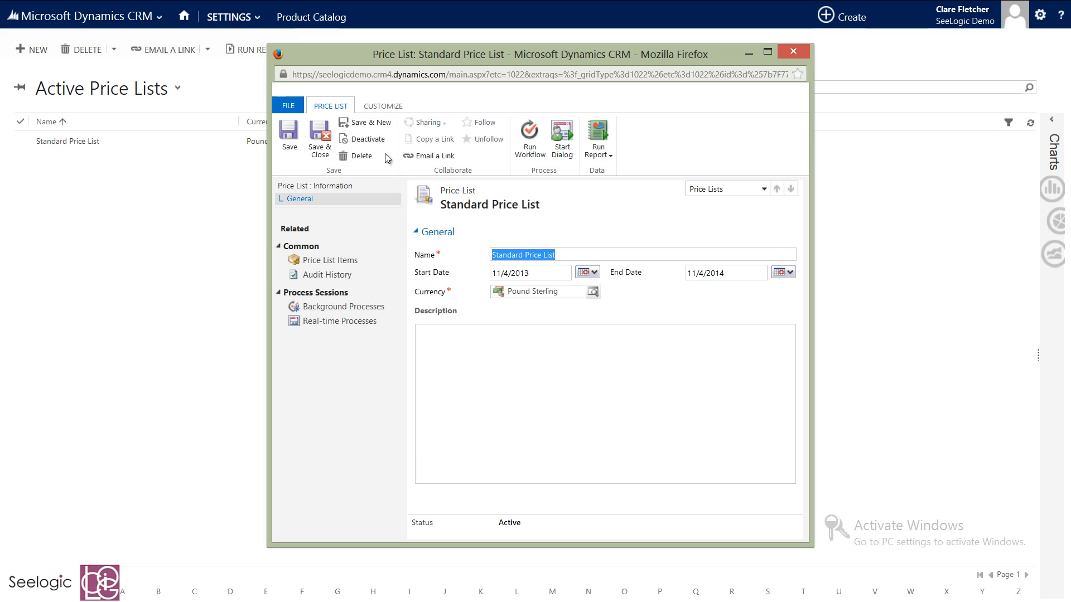
pyautogui.moveTo(369, 139)
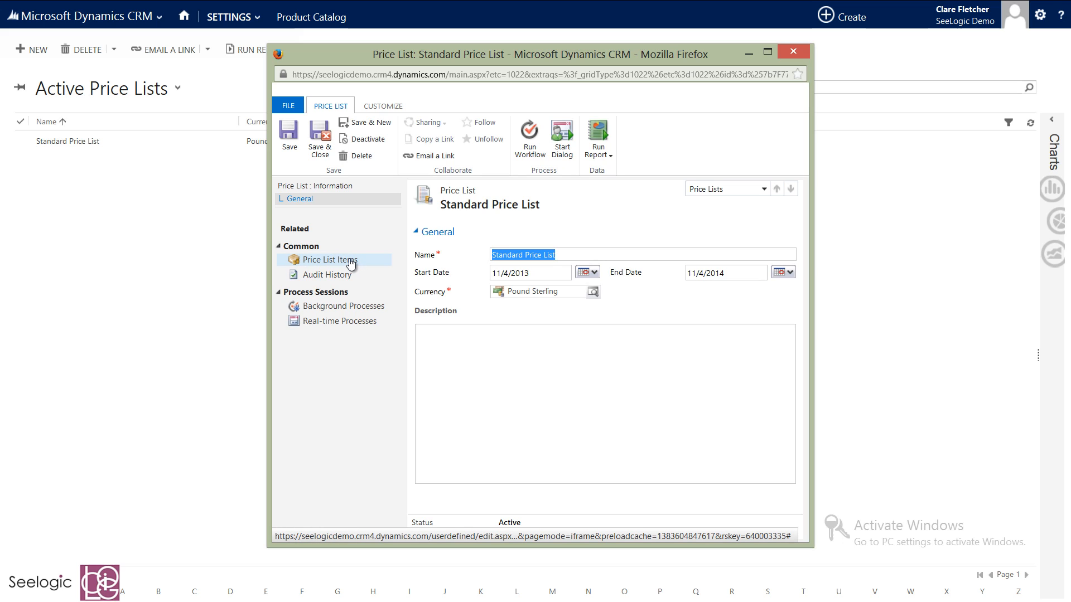
pyautogui.moveTo(334, 259)
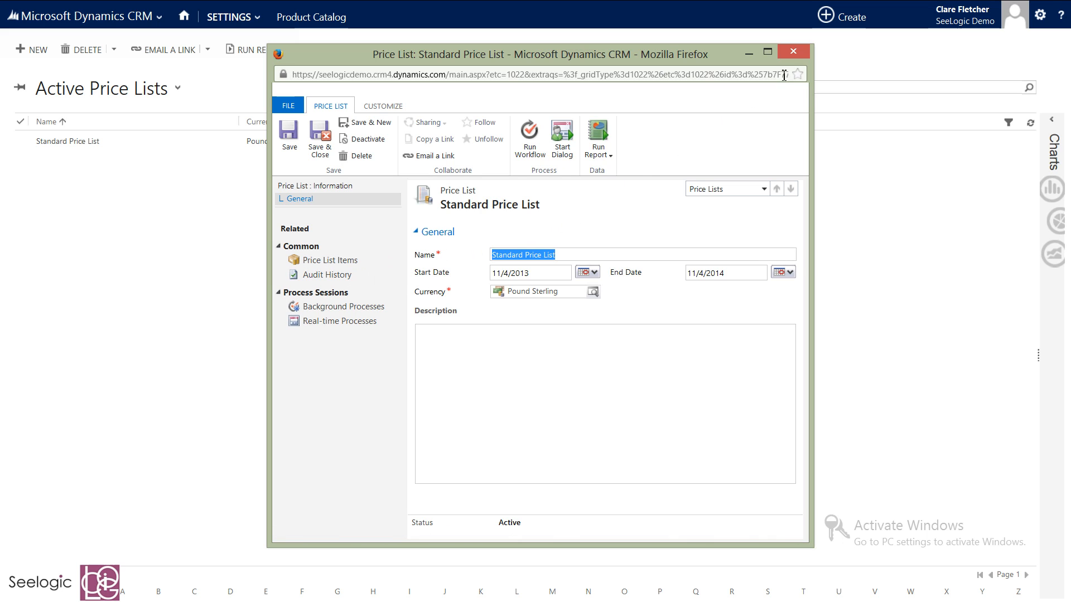
pyautogui.click(792, 51)
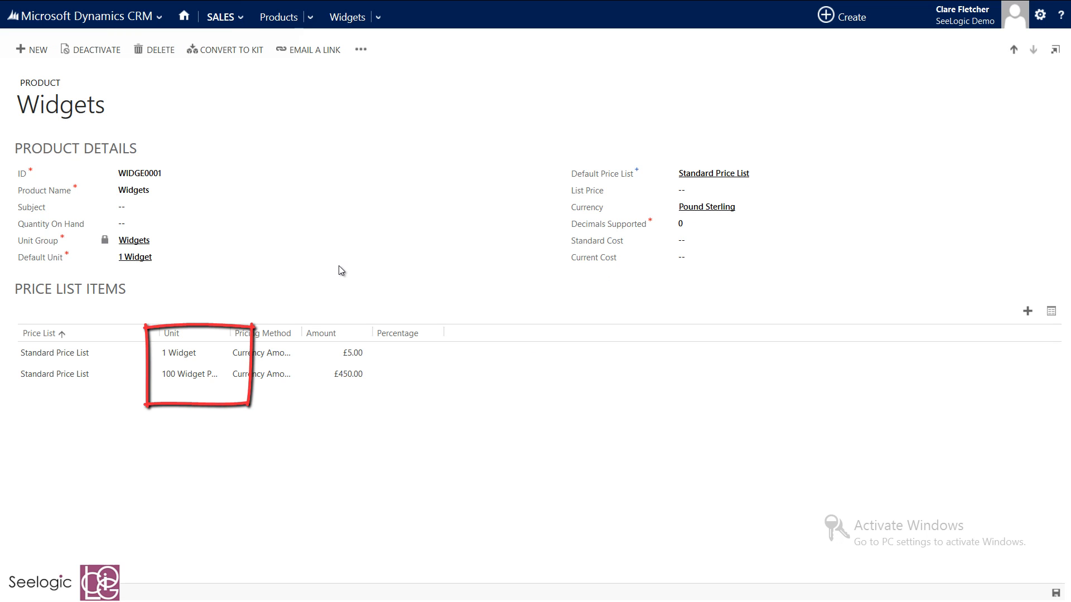
# Step: Open Widgets and widen the Unit column to show 1 Widget and 100 Widget Pack
pyautogui.click(307, 353)
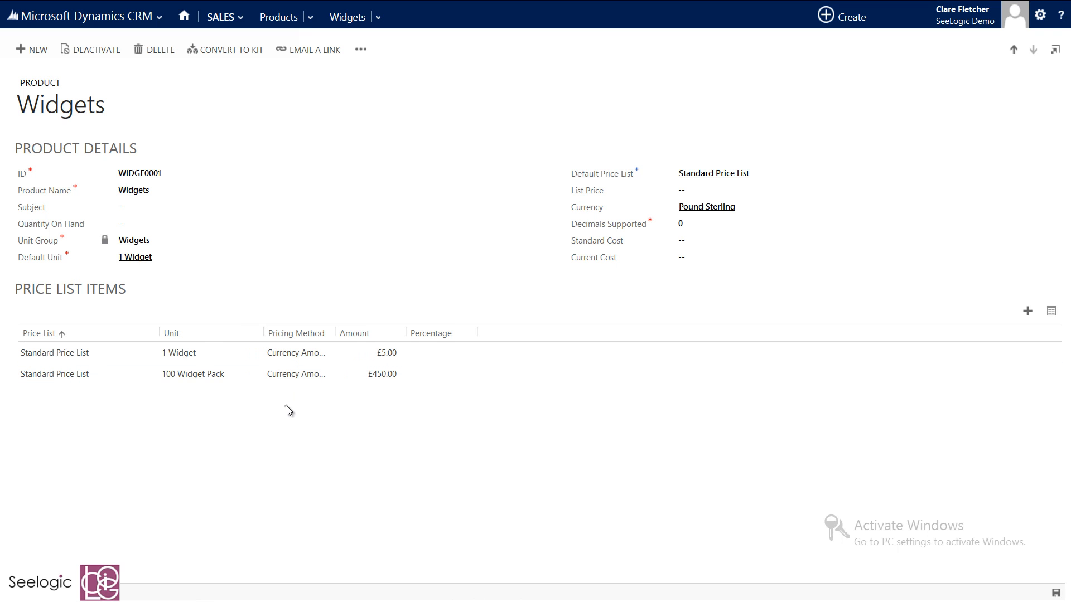
pyautogui.moveTo(288, 408)
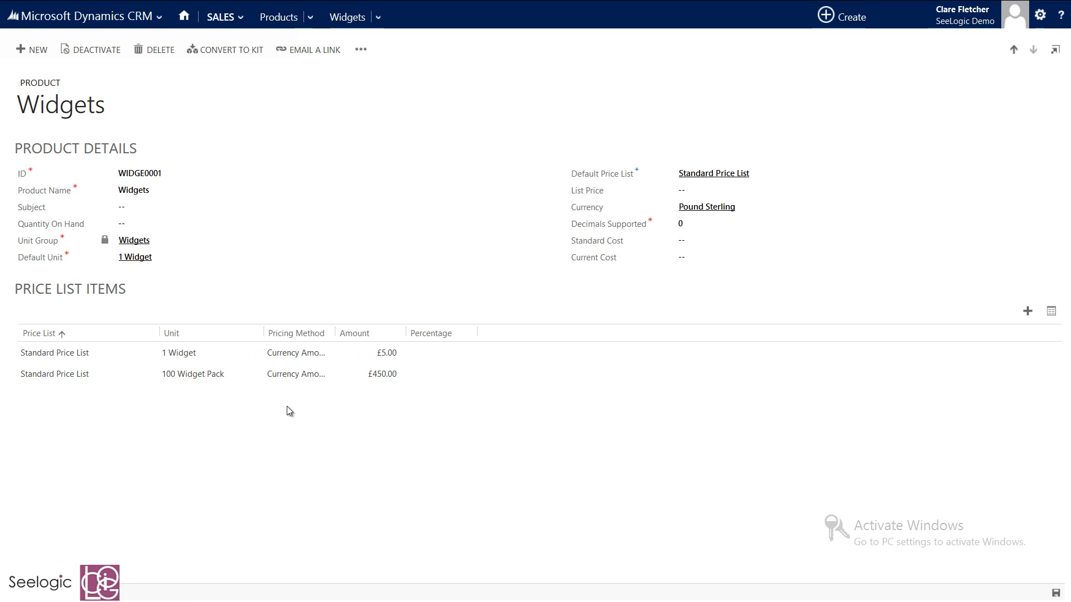
pyautogui.moveTo(352, 150); pyautogui.dragTo(103, 201)
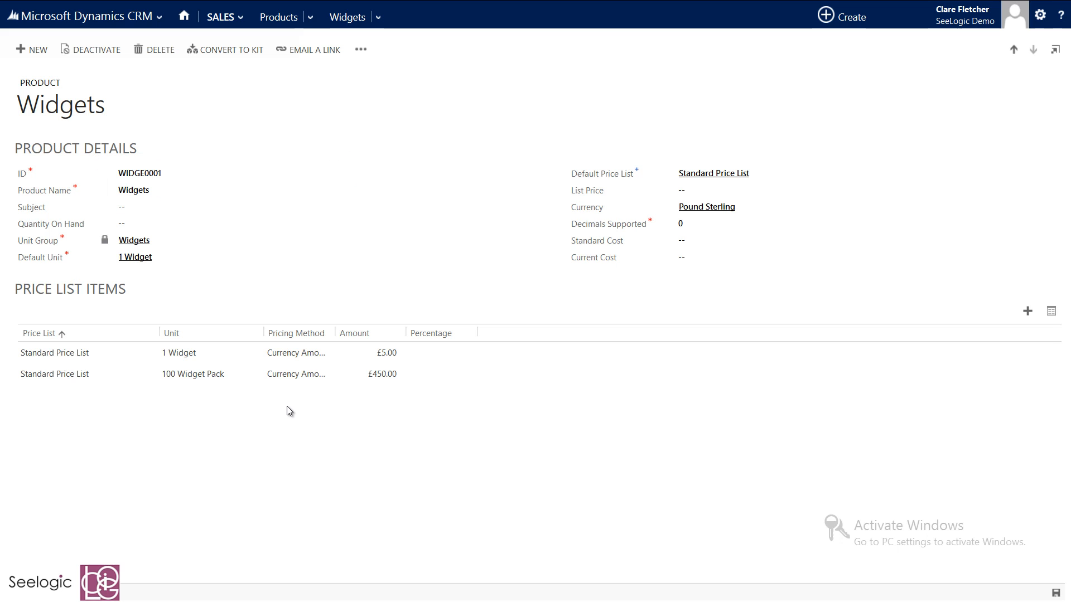
pyautogui.click(279, 373)
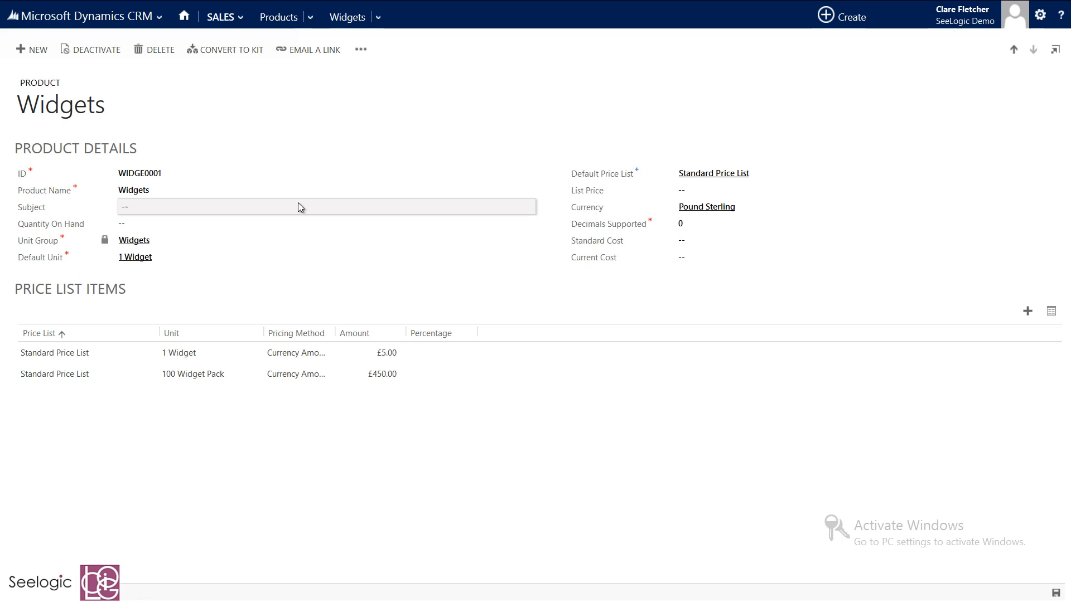
pyautogui.moveTo(292, 198)
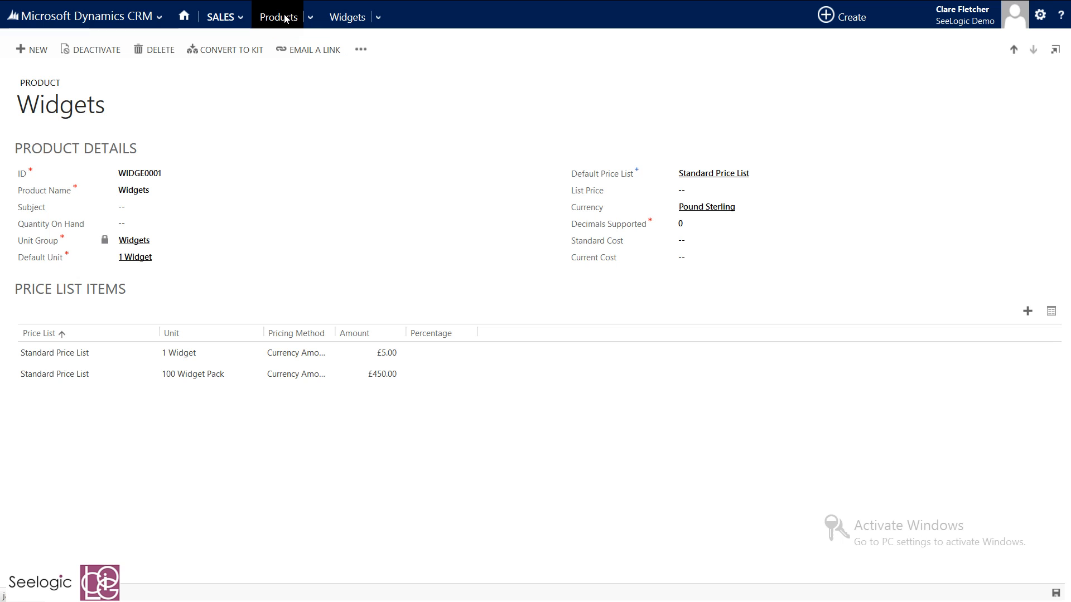
# Step: Start a new product with ID 'PL0001' and the name 'Plastic Bags'
pyautogui.click(278, 16)
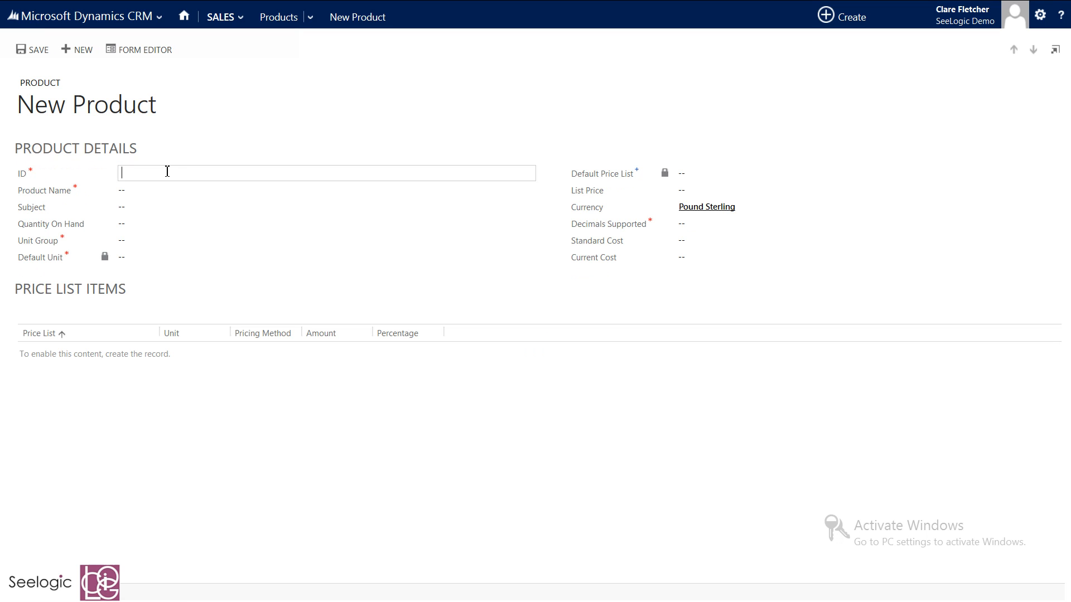
pyautogui.write('P')
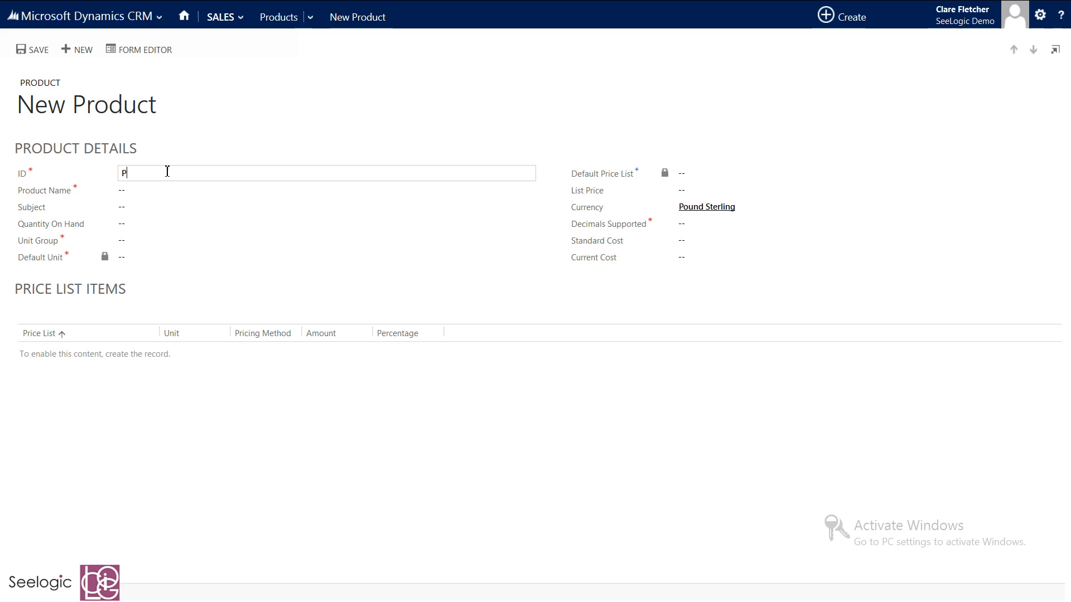
pyautogui.write('LAS')
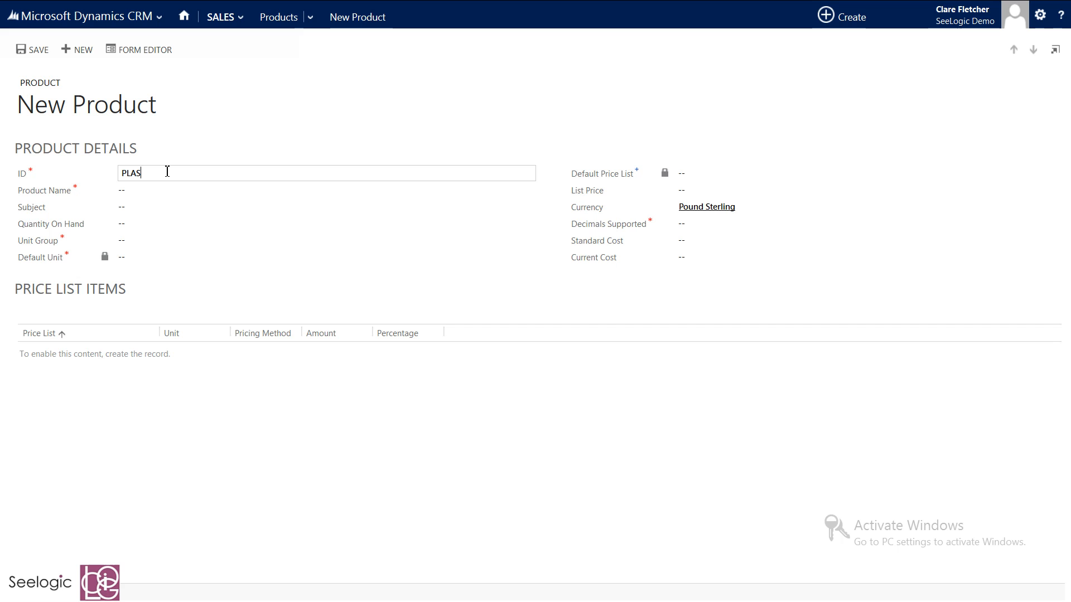
pyautogui.write('0001')
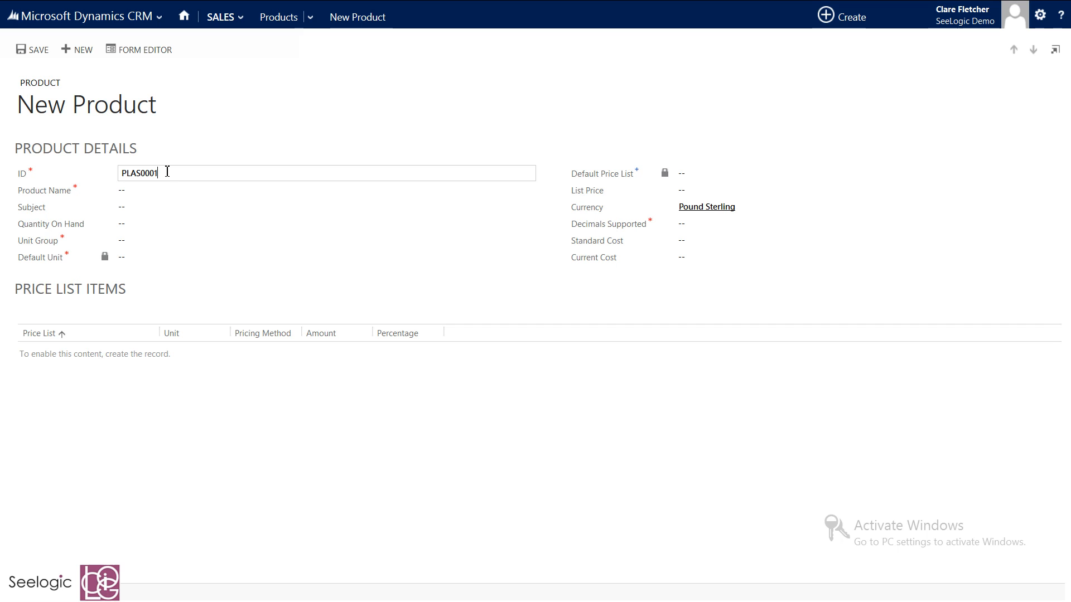
pyautogui.click(326, 190)
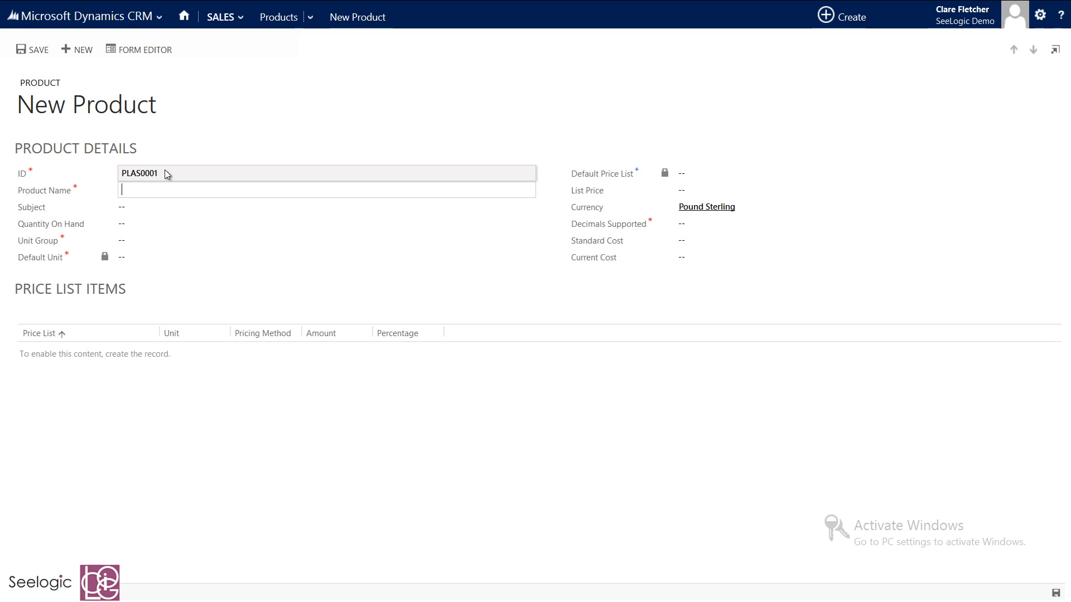
pyautogui.write('Plastic Bags')
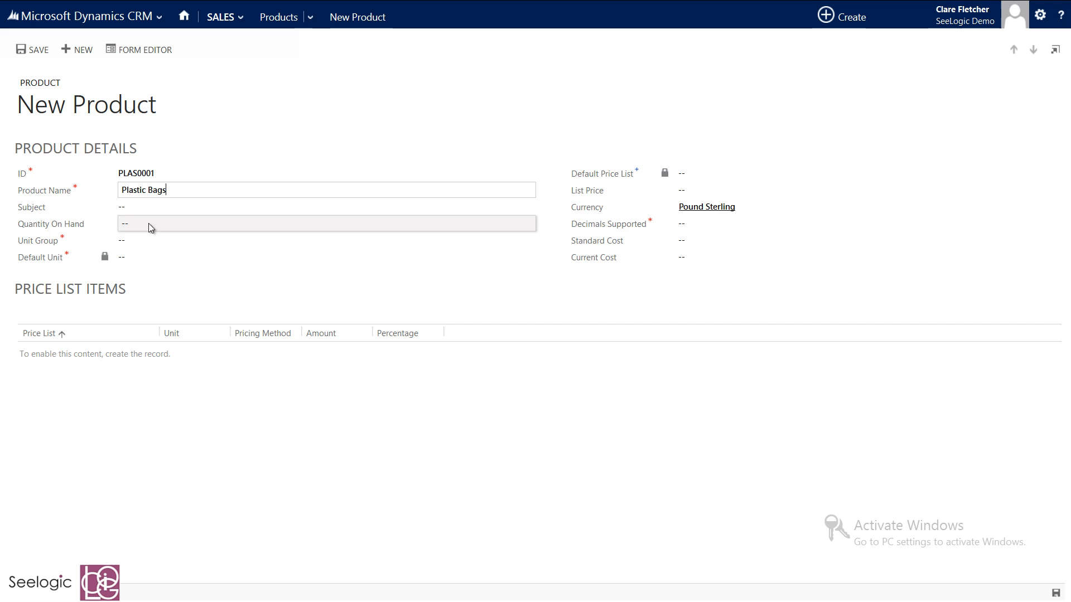
# Step: Set unit group Plastic Bag, default unit 1 Plastic Bag, 0 decimals, and save
pyautogui.click(321, 240)
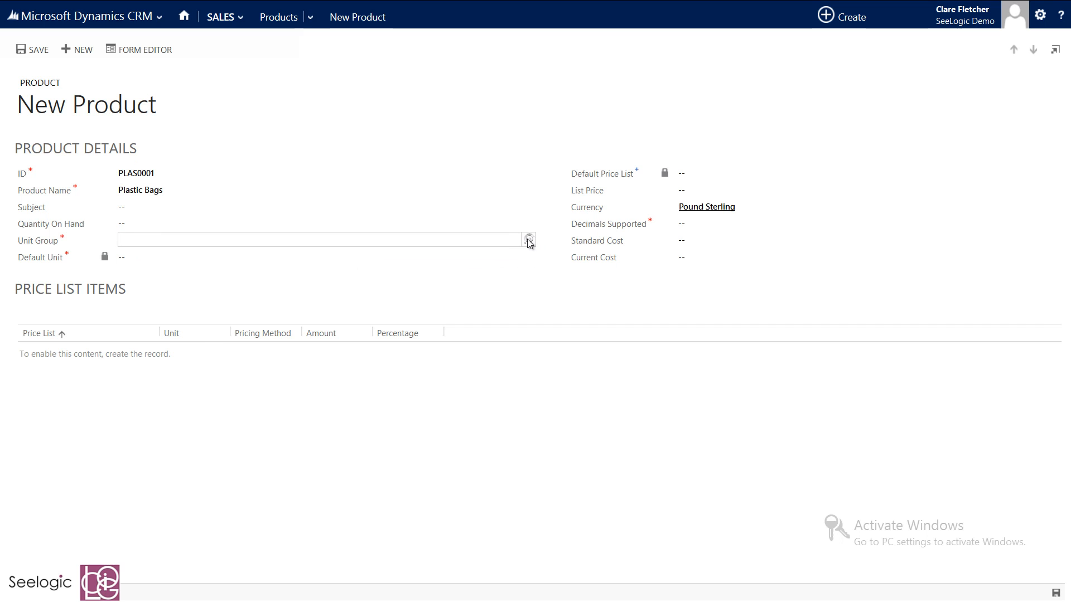
pyautogui.click(528, 239)
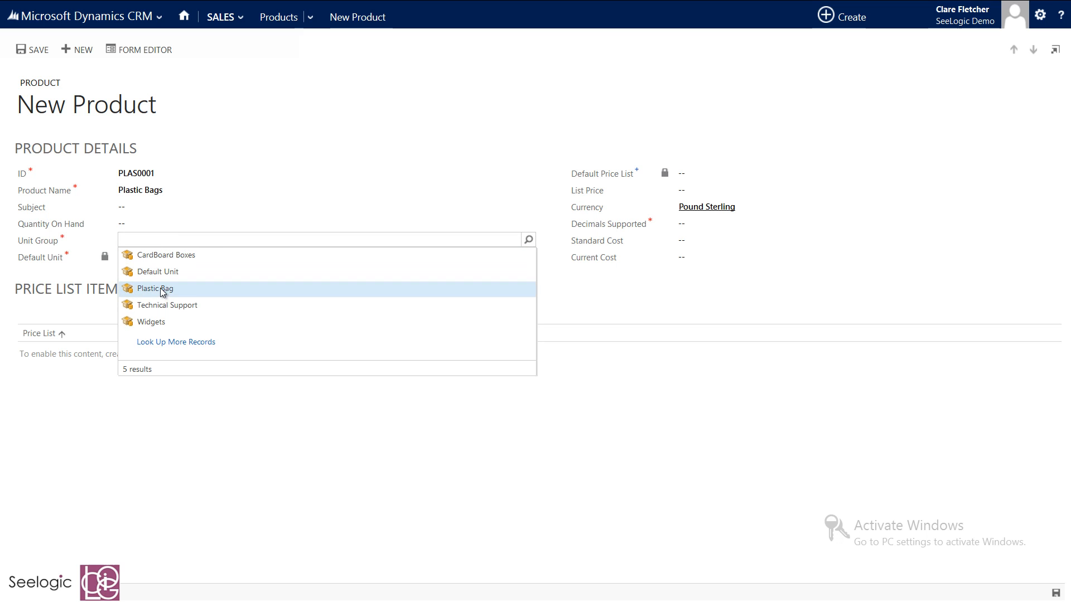
pyautogui.click(156, 289)
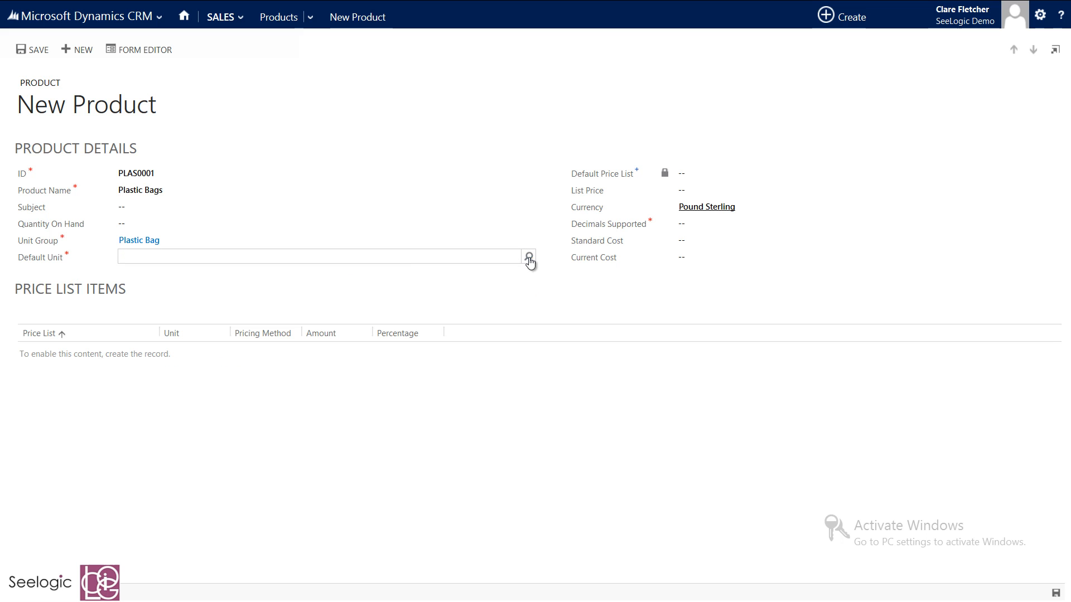
pyautogui.click(528, 256)
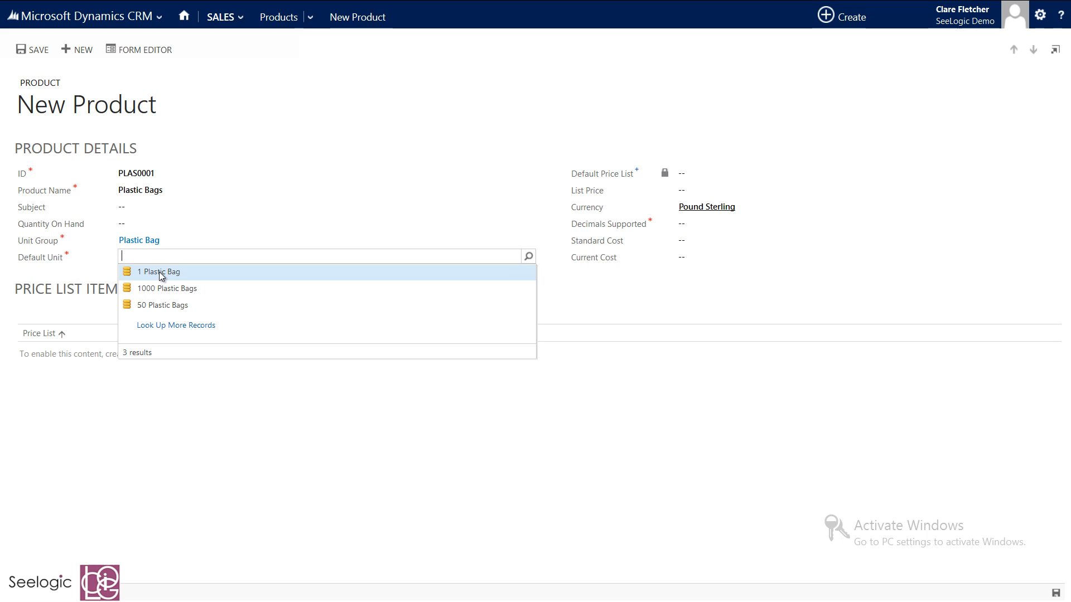
pyautogui.click(160, 271)
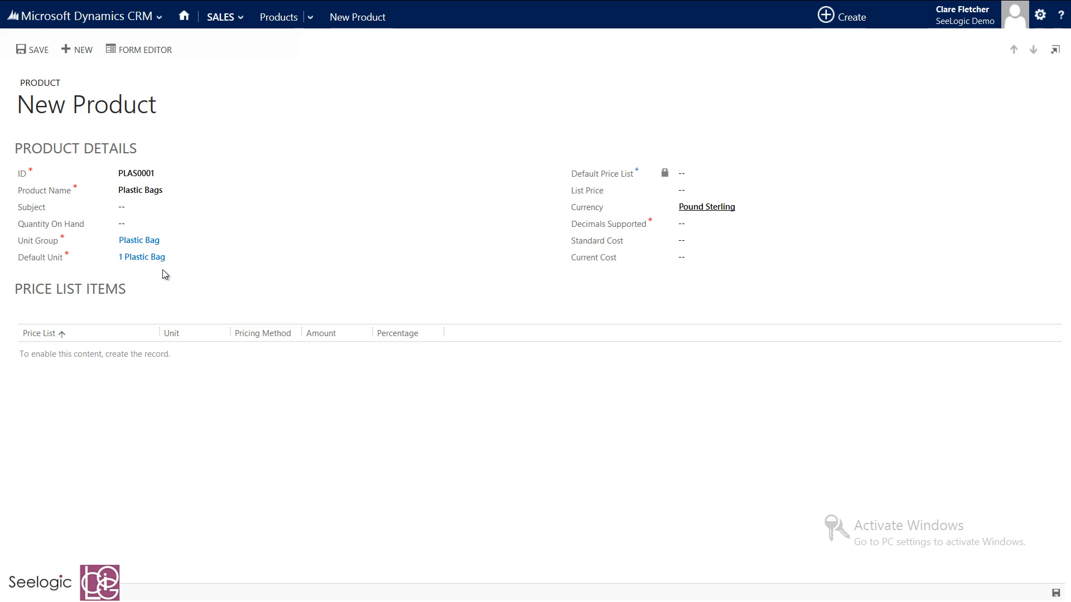
pyautogui.moveTo(603, 264)
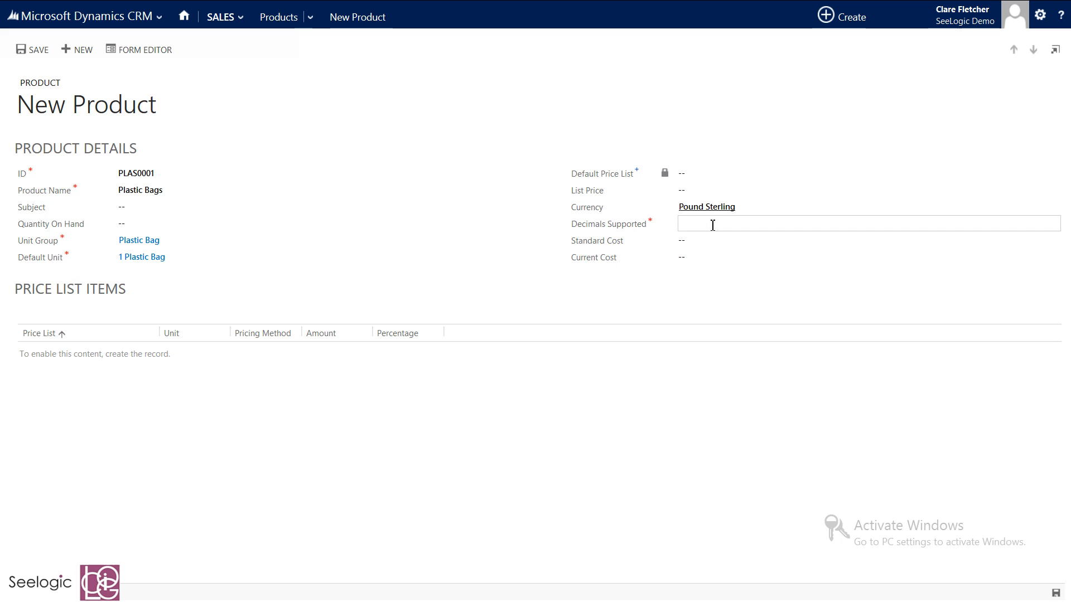
pyautogui.write('0')
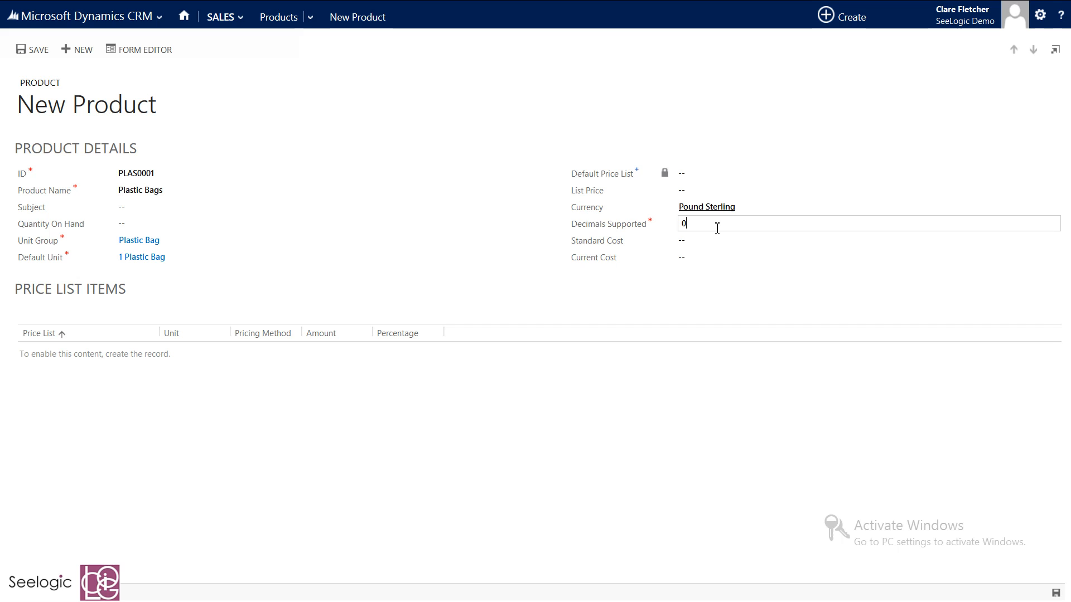
pyautogui.moveTo(678, 276)
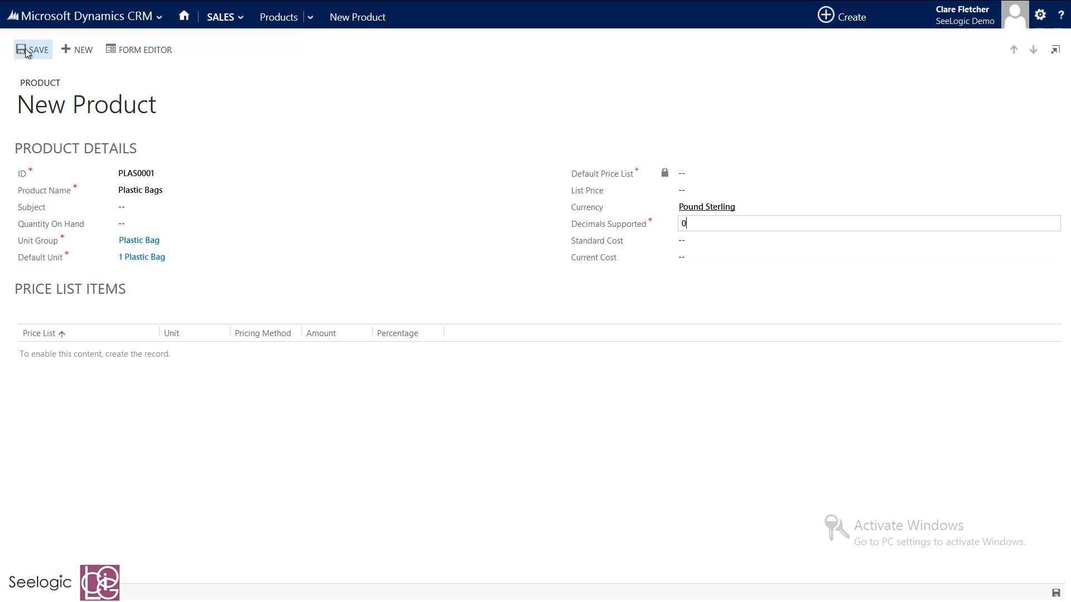
pyautogui.click(31, 49)
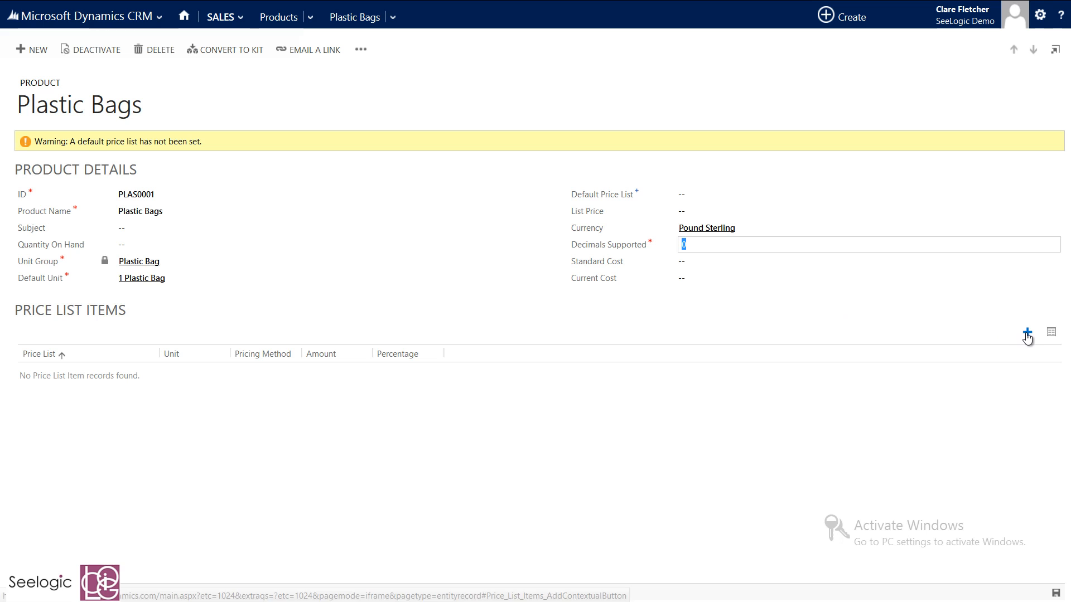
# Step: Begin a new price list item from the Plastic Bags Price List Items subgrid
pyautogui.click(1027, 333)
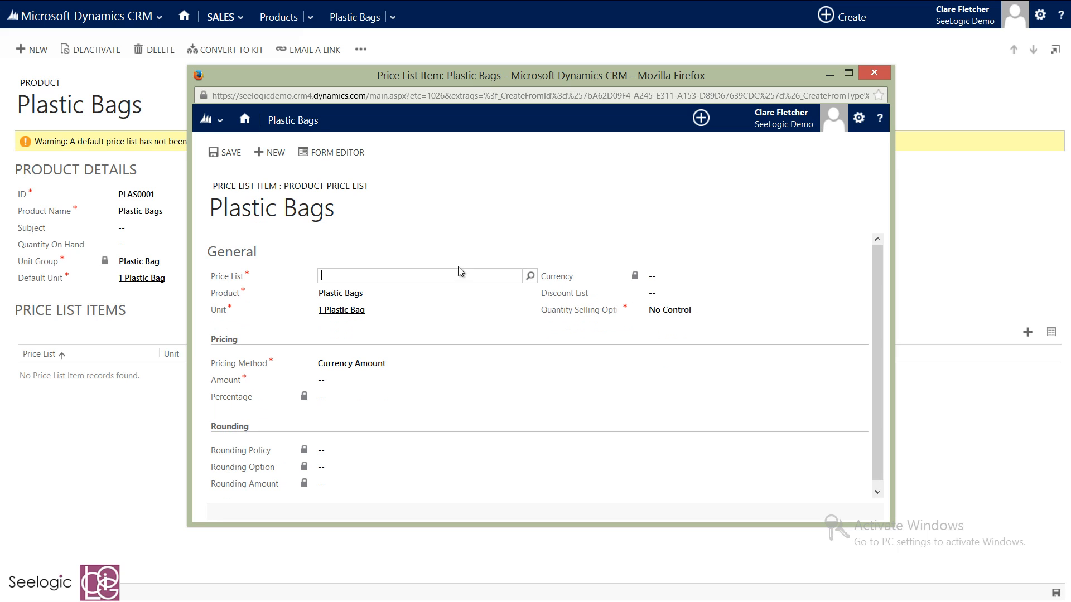
pyautogui.moveTo(531, 276)
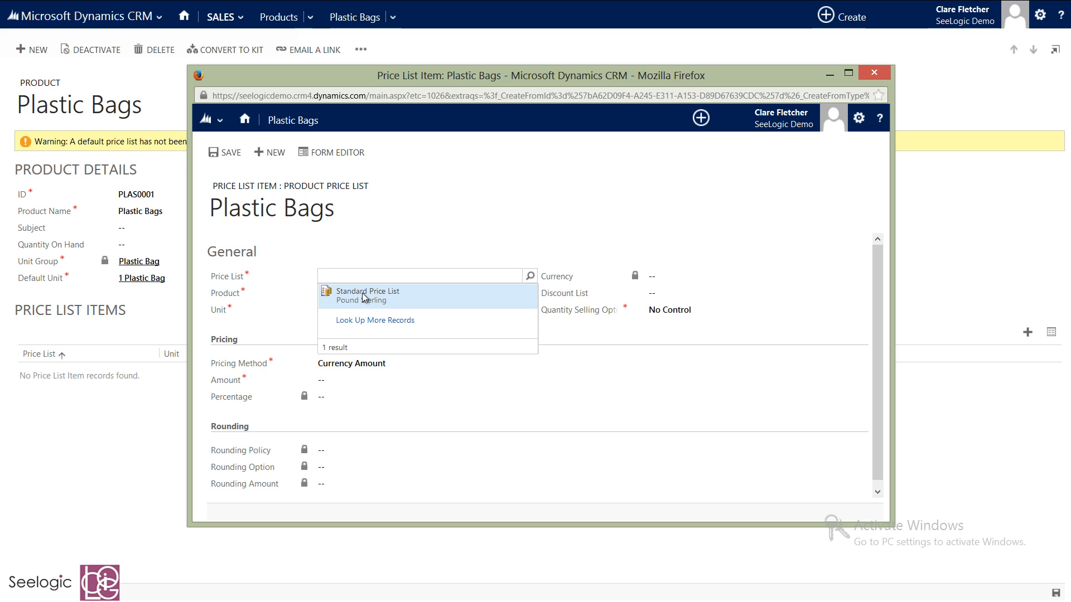
# Step: Put 1 Plastic Bag on Standard Price List at amount 1, No Control selling
pyautogui.click(368, 295)
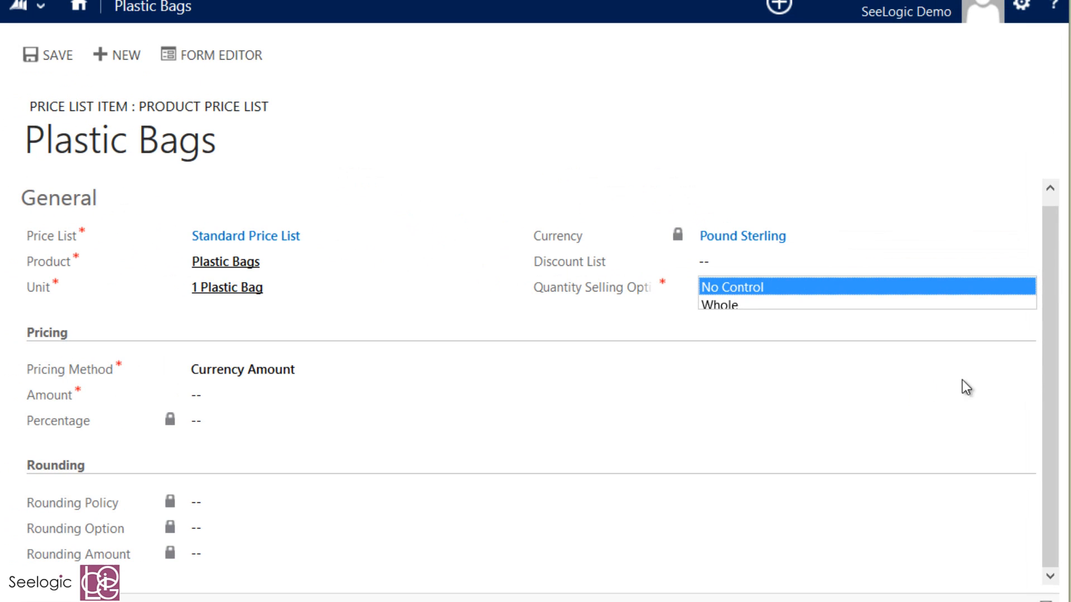
pyautogui.click(241, 369)
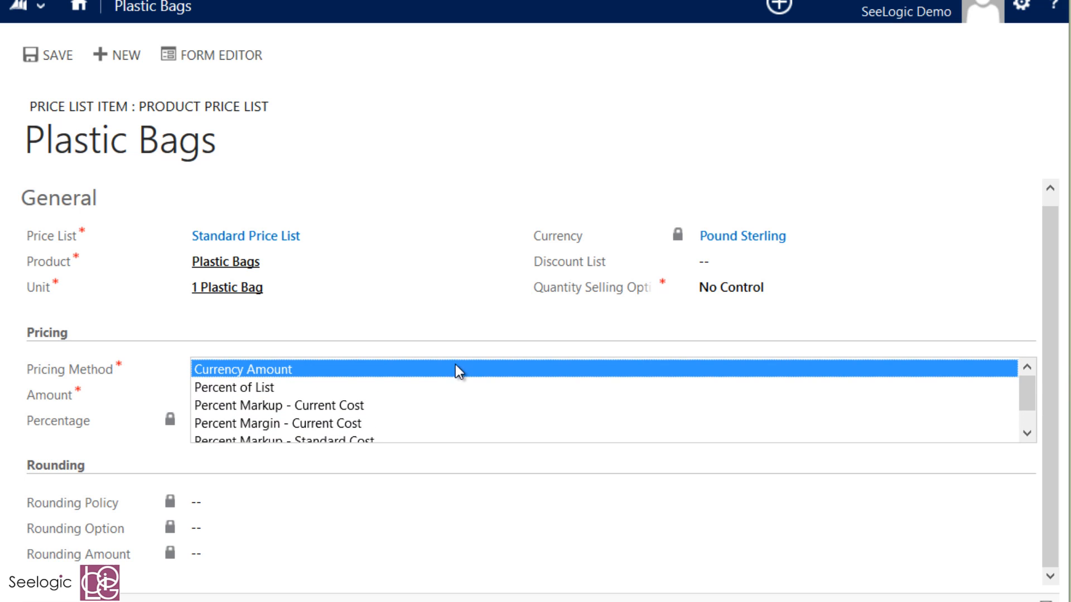
pyautogui.moveTo(380, 334)
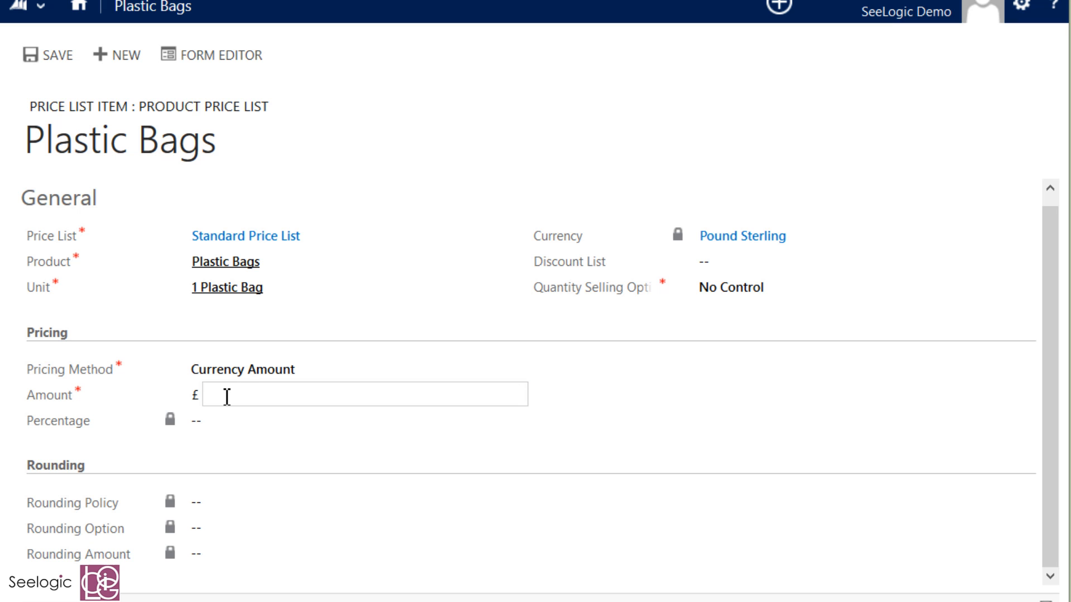
pyautogui.write('1')
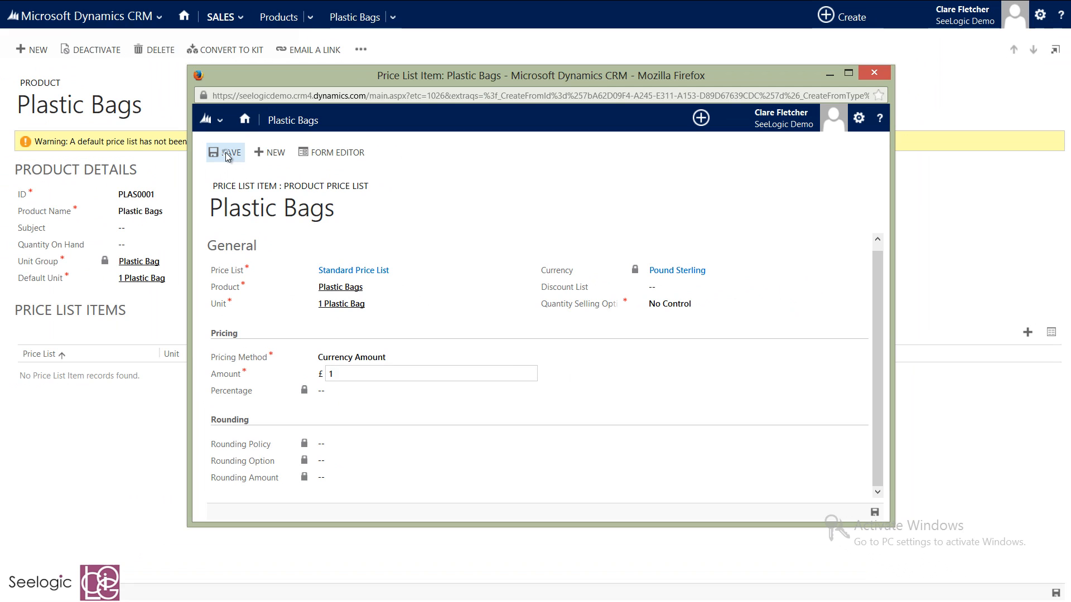
# Step: Save the £1 item, then add 50 Plastic Bags at £40.00 on Standard Price List
pyautogui.click(225, 151)
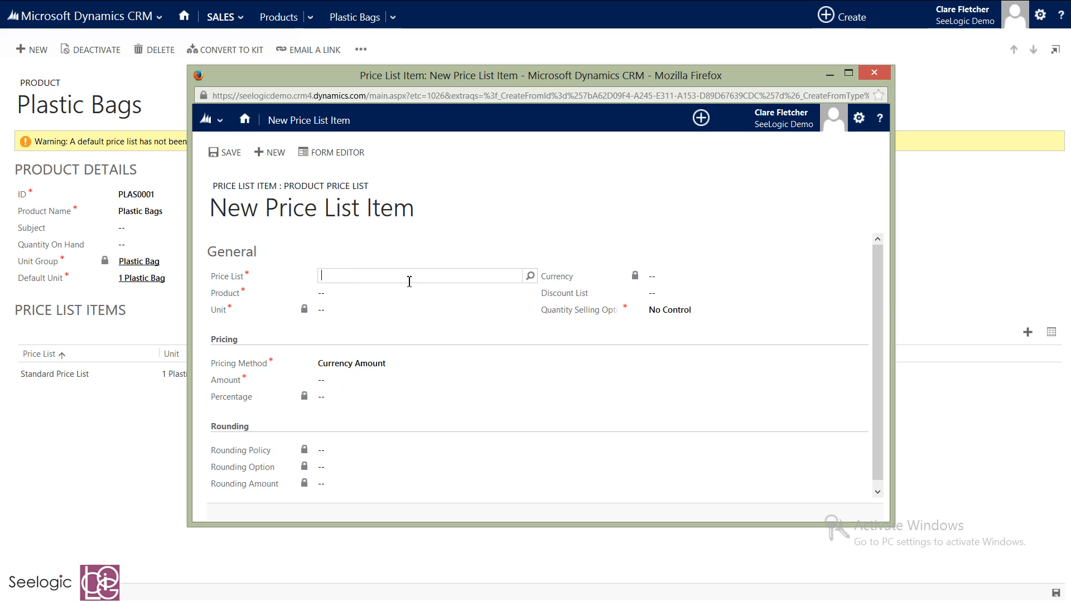
pyautogui.click(419, 275)
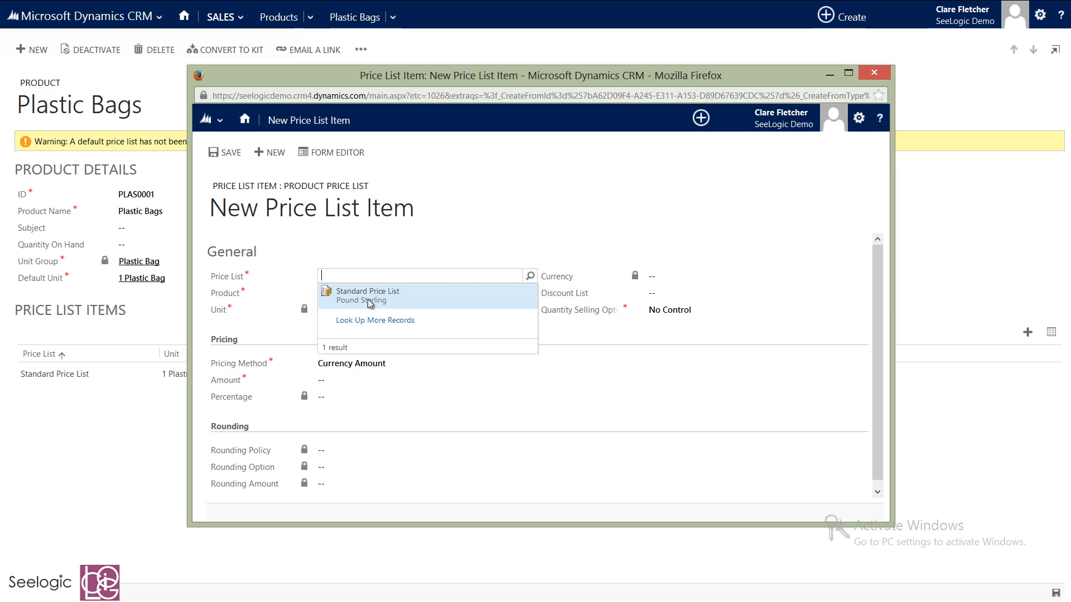
pyautogui.click(368, 295)
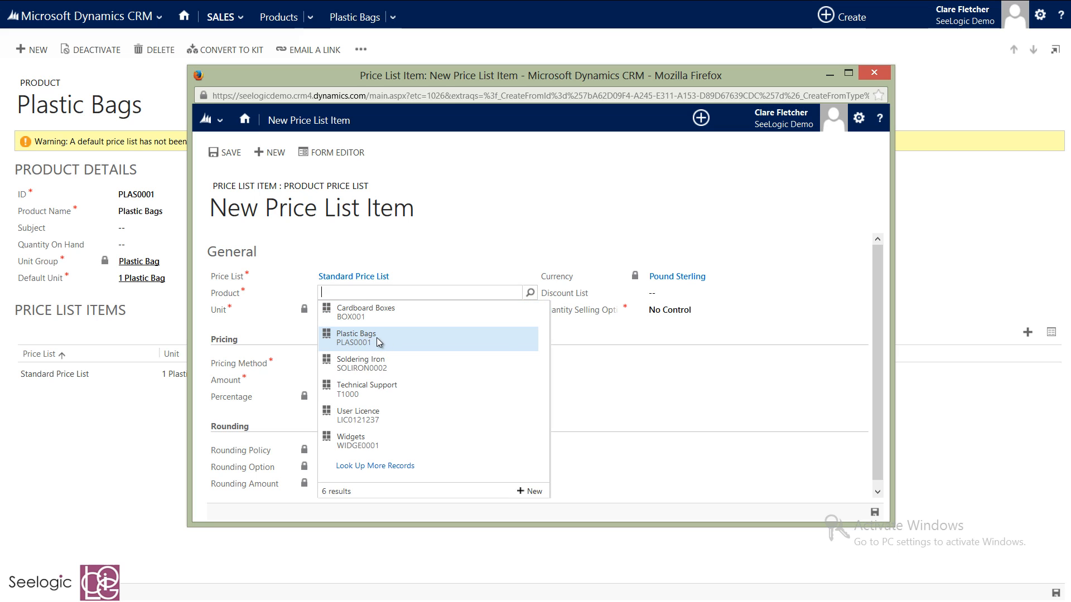
pyautogui.click(355, 337)
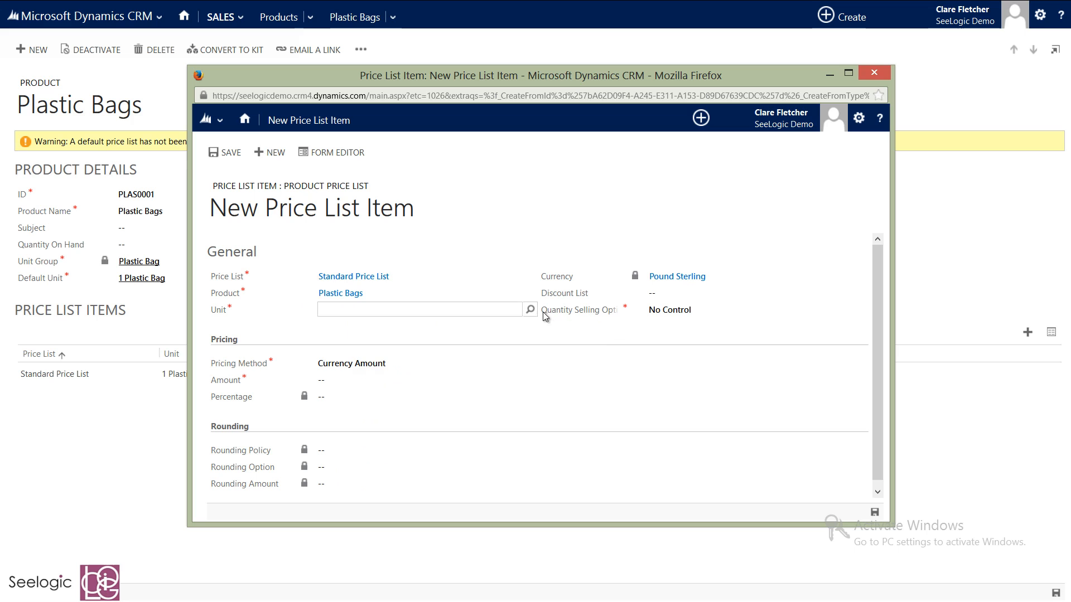
pyautogui.click(420, 308)
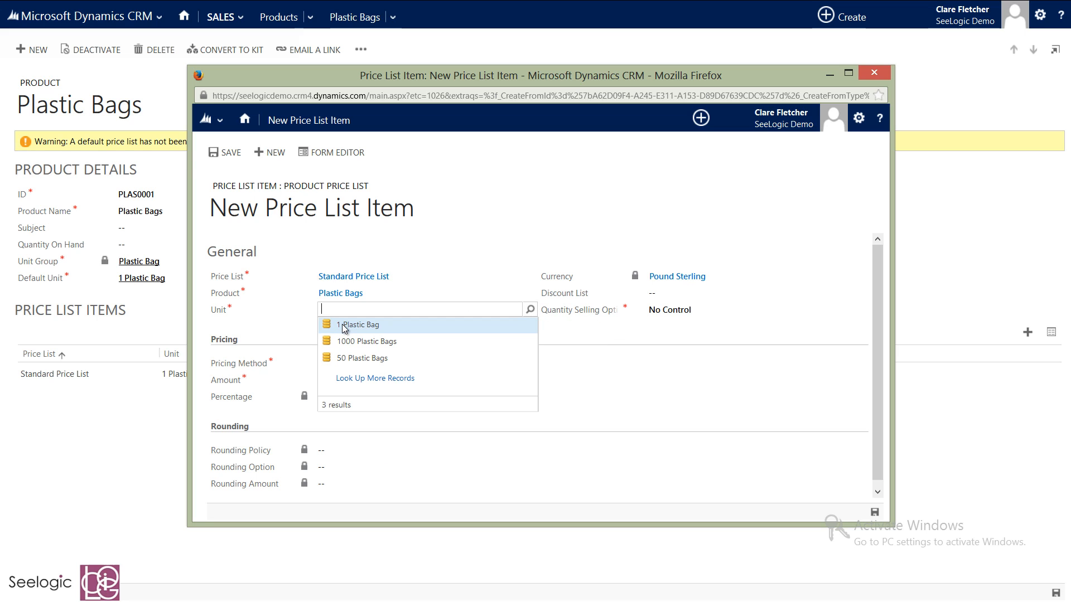
pyautogui.click(361, 358)
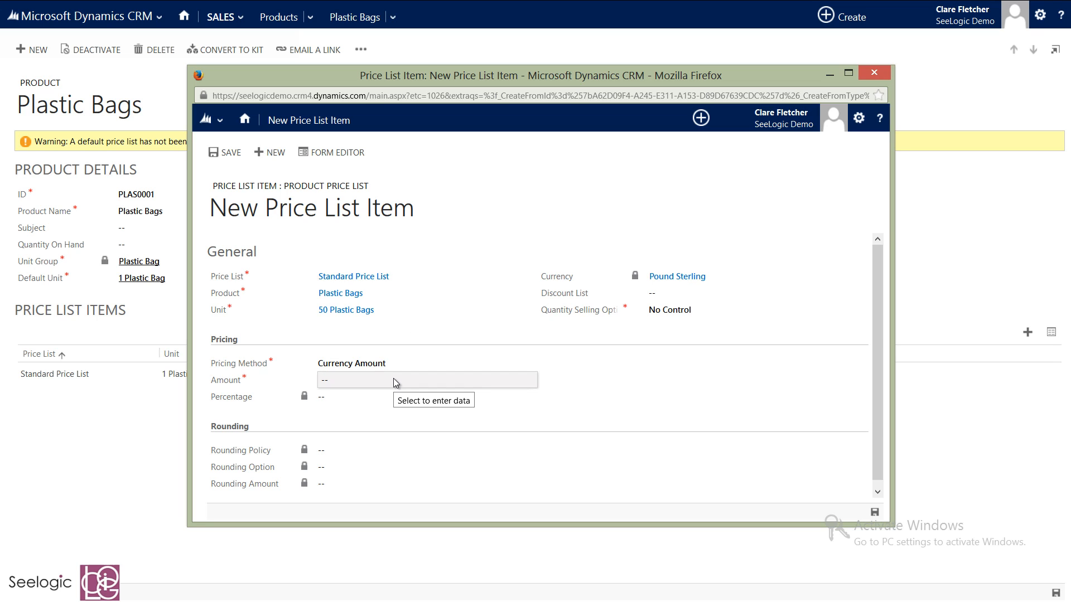
pyautogui.click(427, 380)
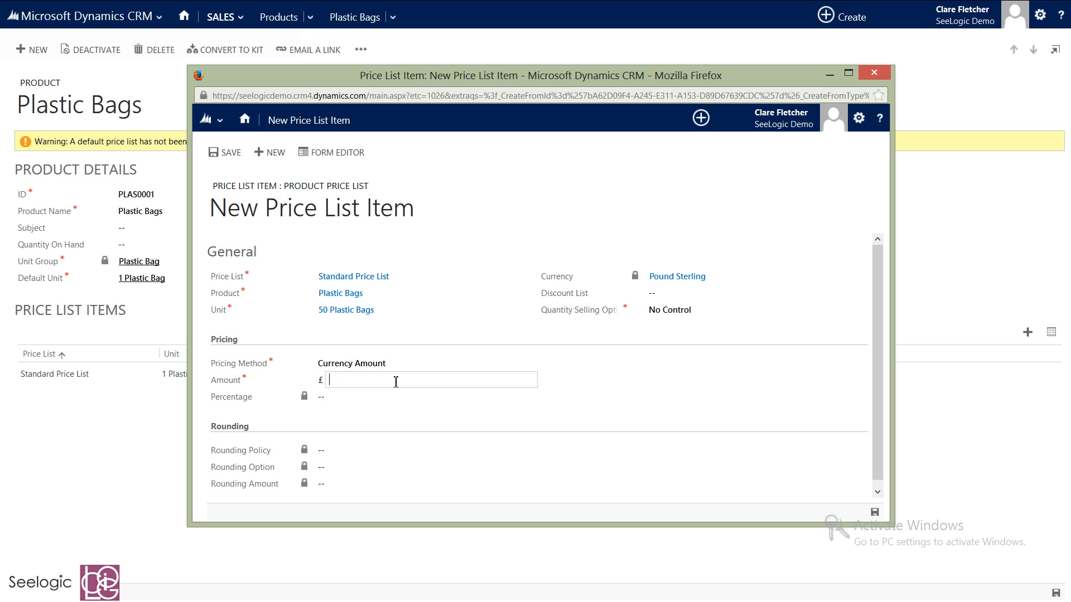
pyautogui.write('40.00')
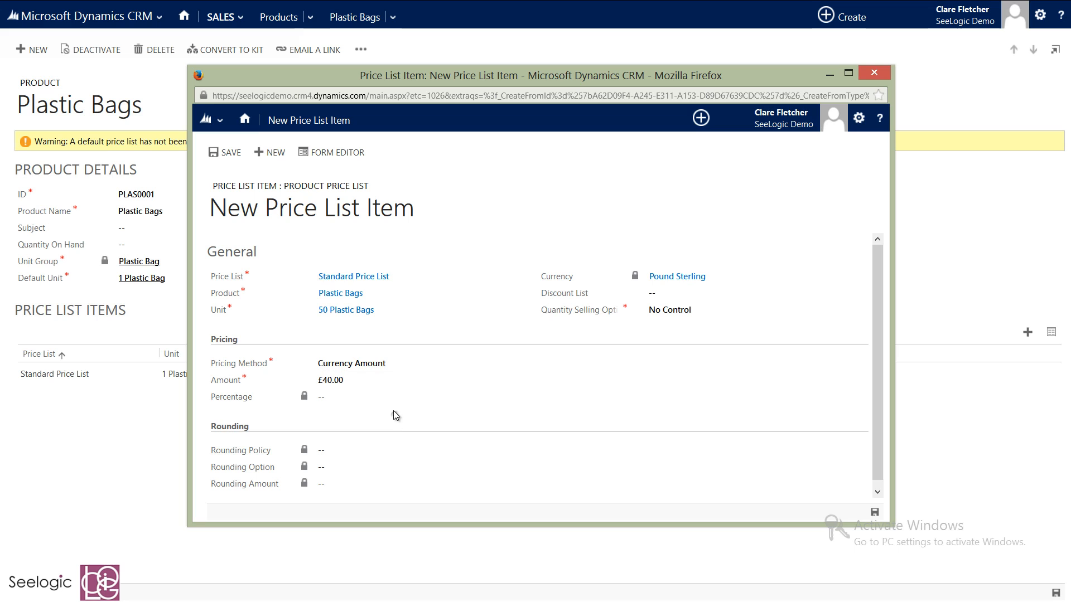
pyautogui.click(224, 152)
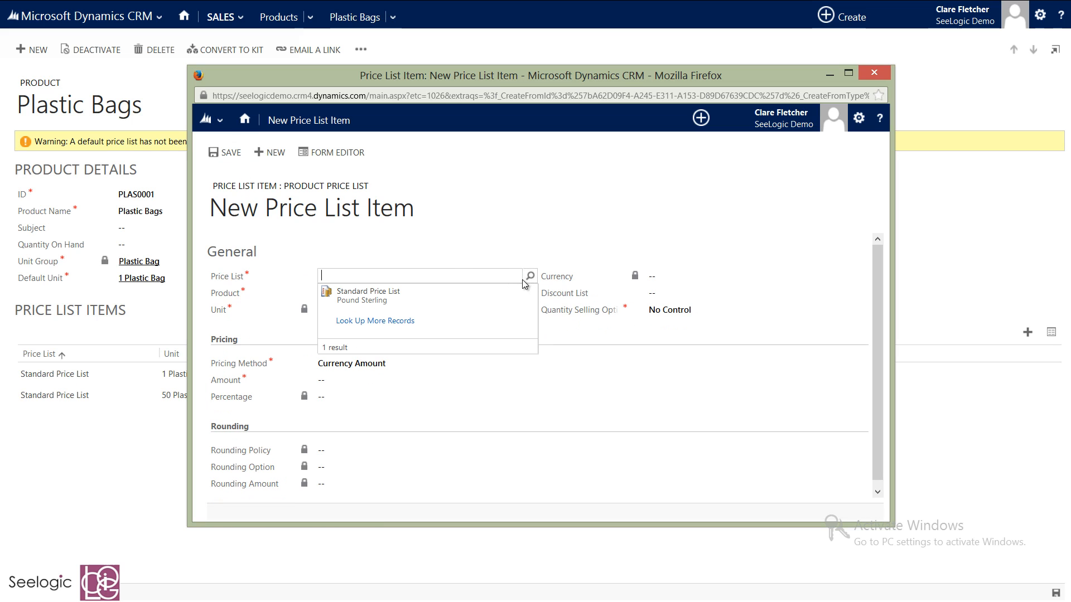
# Step: Choose Standard Price List, Plastic Bags, unit 1000 Plastic Bags, amount 150, and save
pyautogui.click(369, 291)
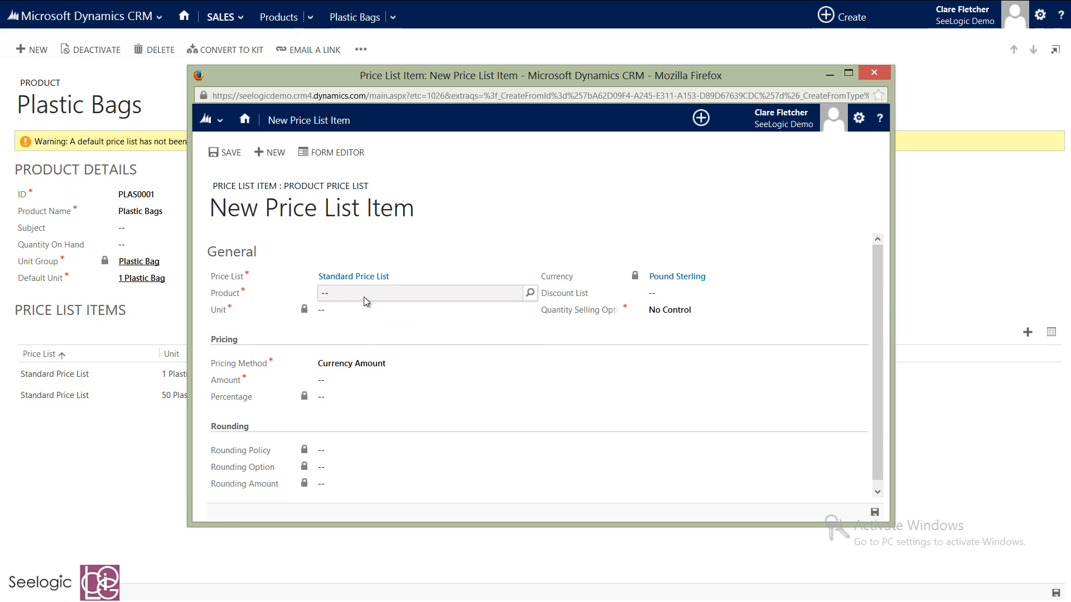
pyautogui.click(420, 292)
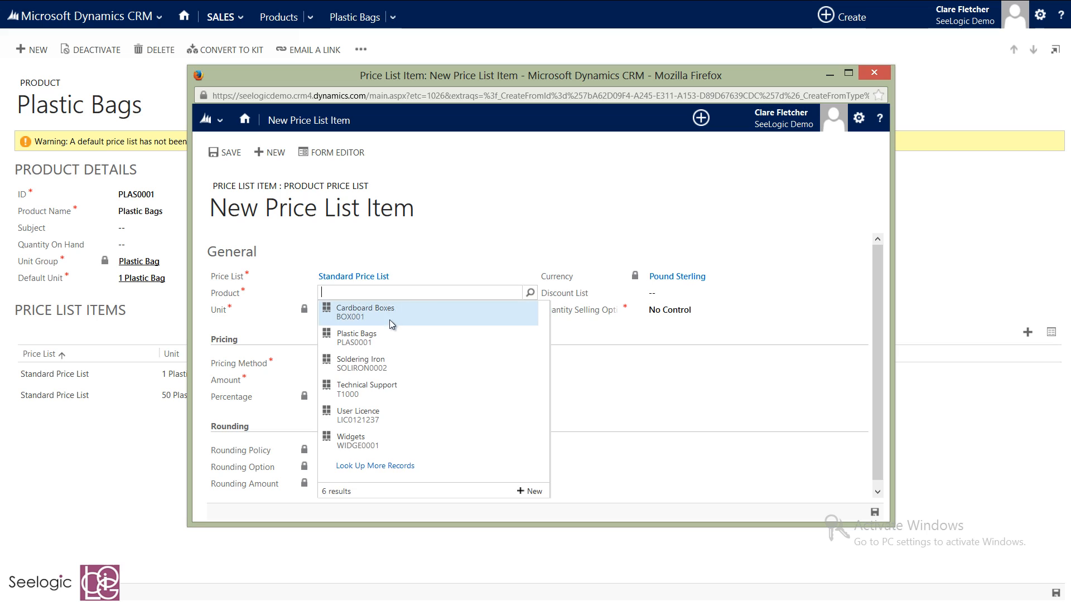
pyautogui.click(356, 338)
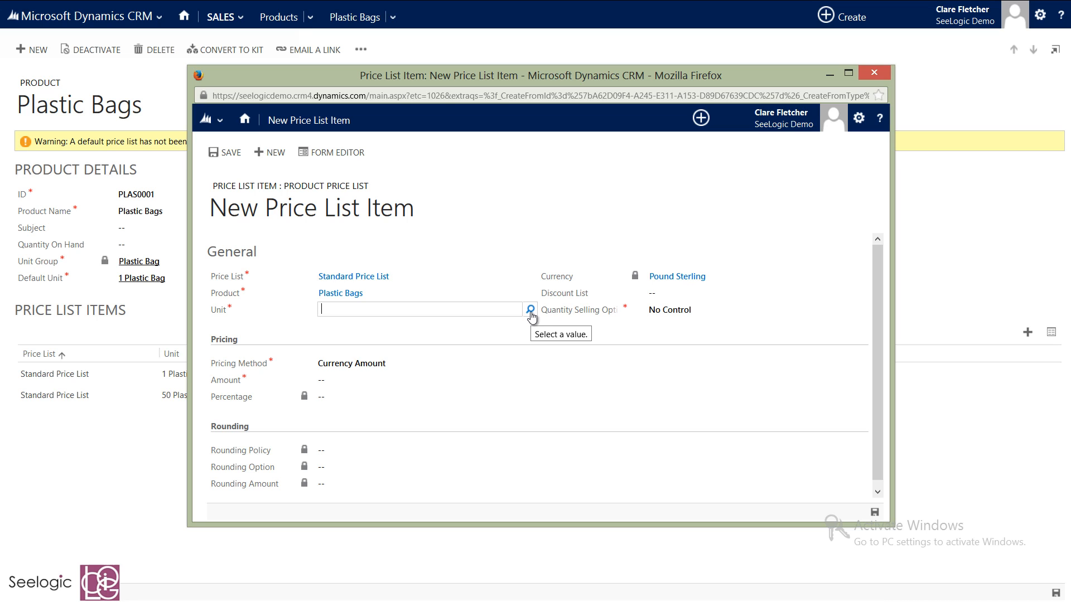
pyautogui.click(530, 308)
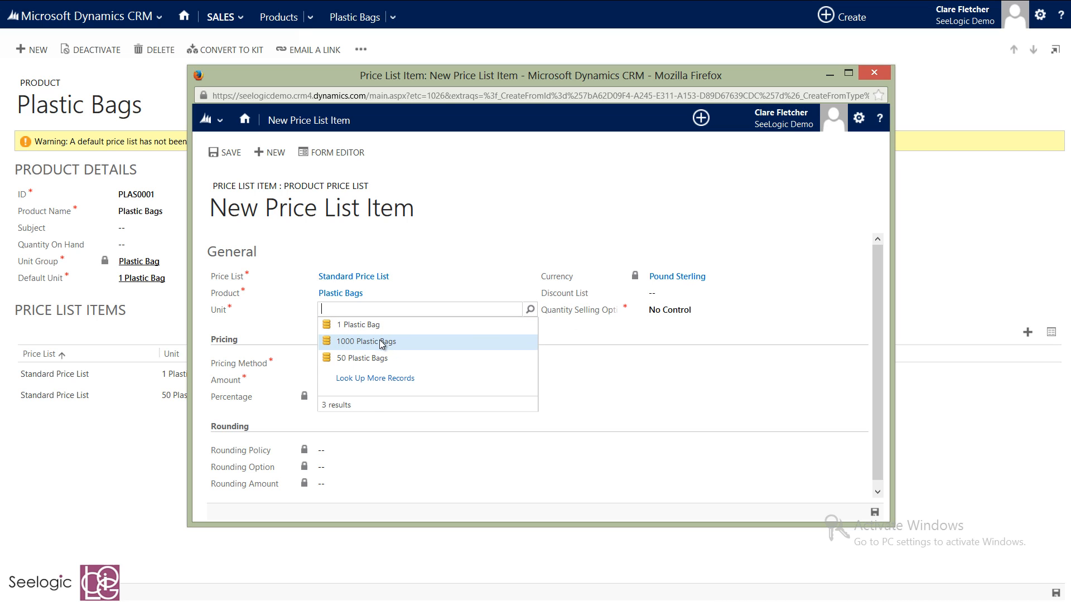
pyautogui.click(365, 340)
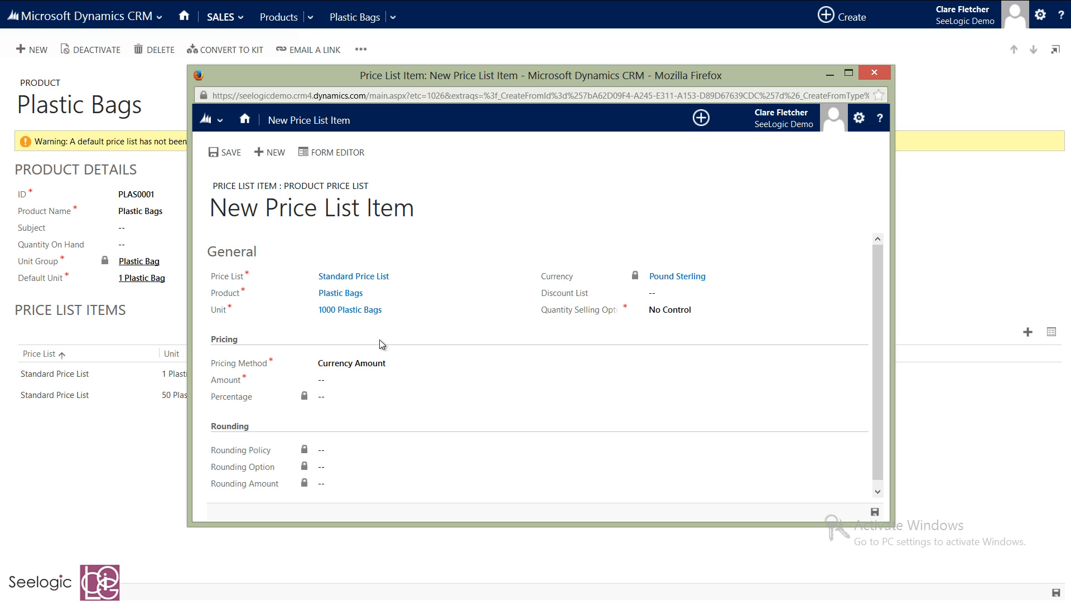
pyautogui.click(351, 362)
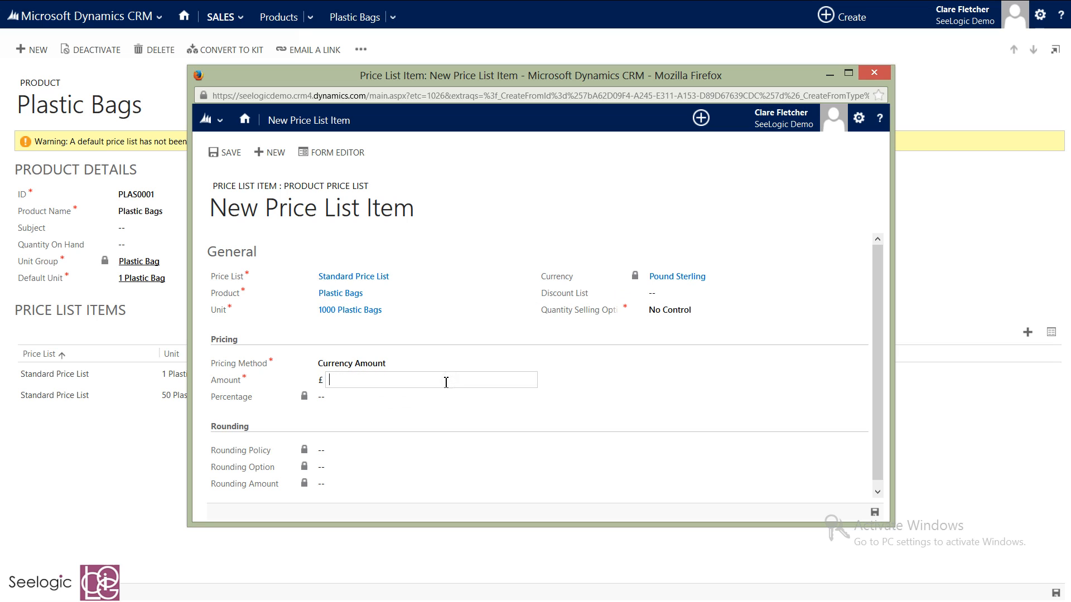
pyautogui.write('1')
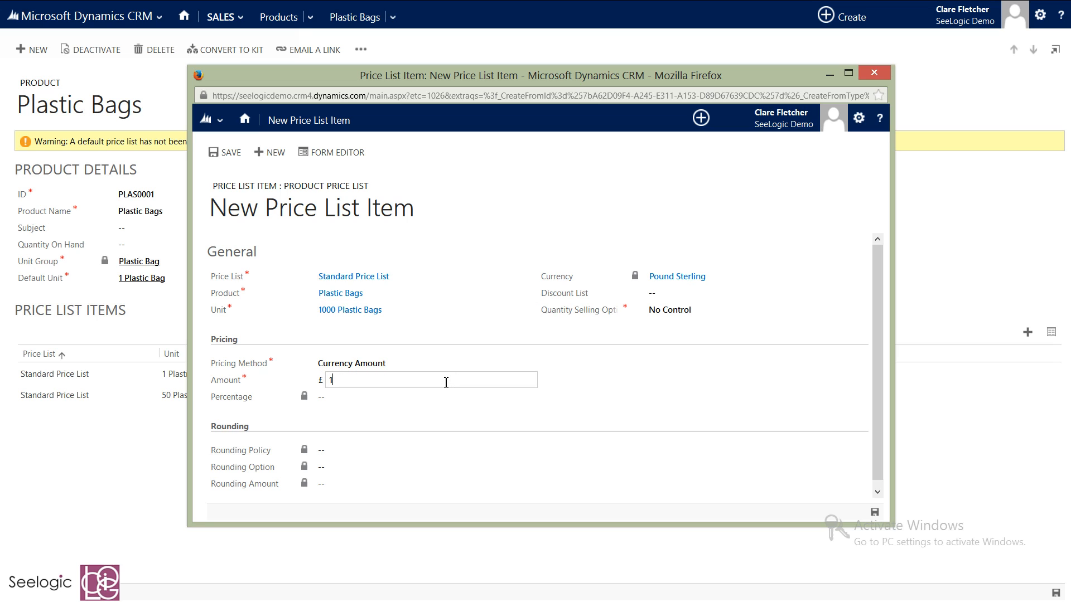
pyautogui.write('50')
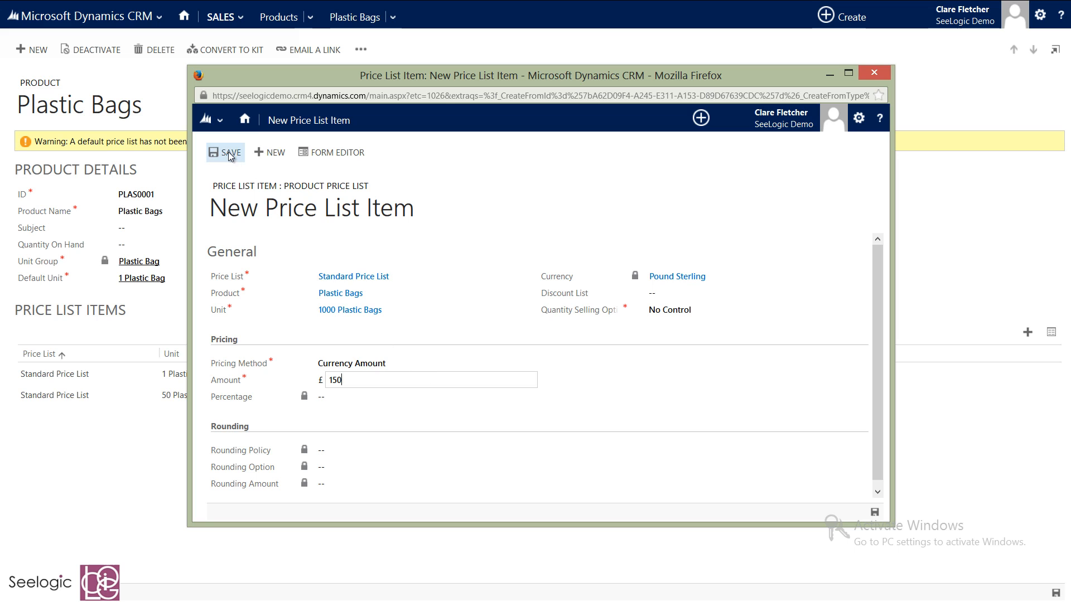
pyautogui.click(225, 153)
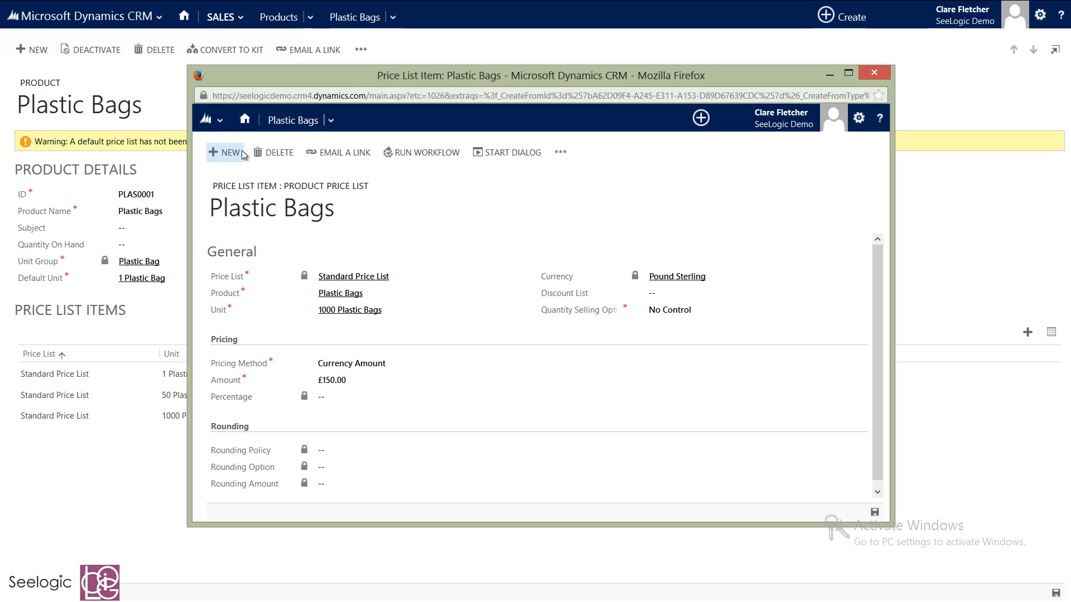
pyautogui.moveTo(824, 127)
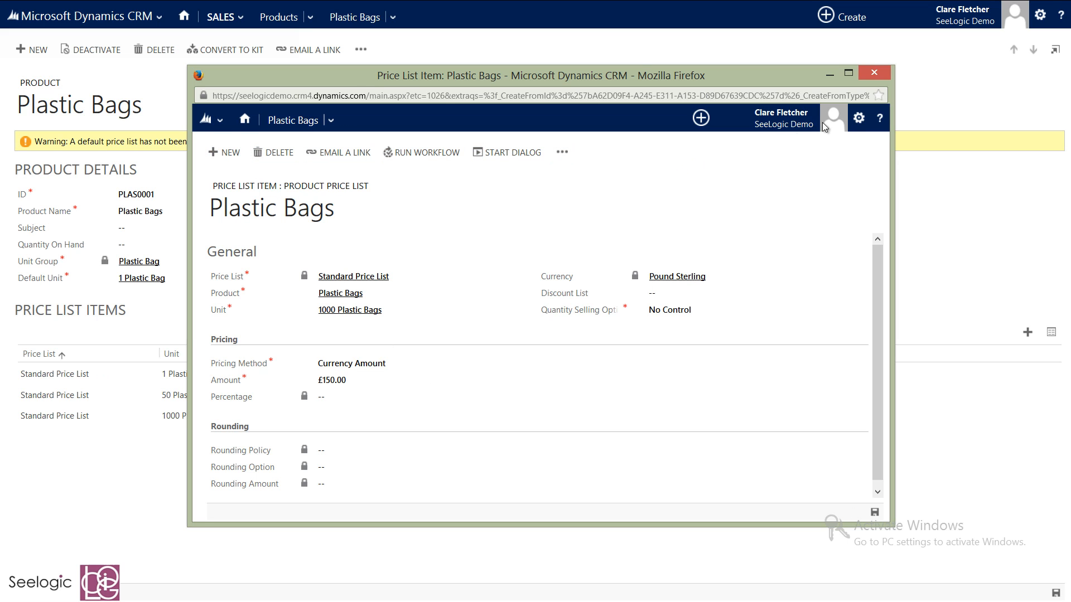
# Step: Close the price list item window to see the £1, £40 and £150 prices
pyautogui.click(874, 72)
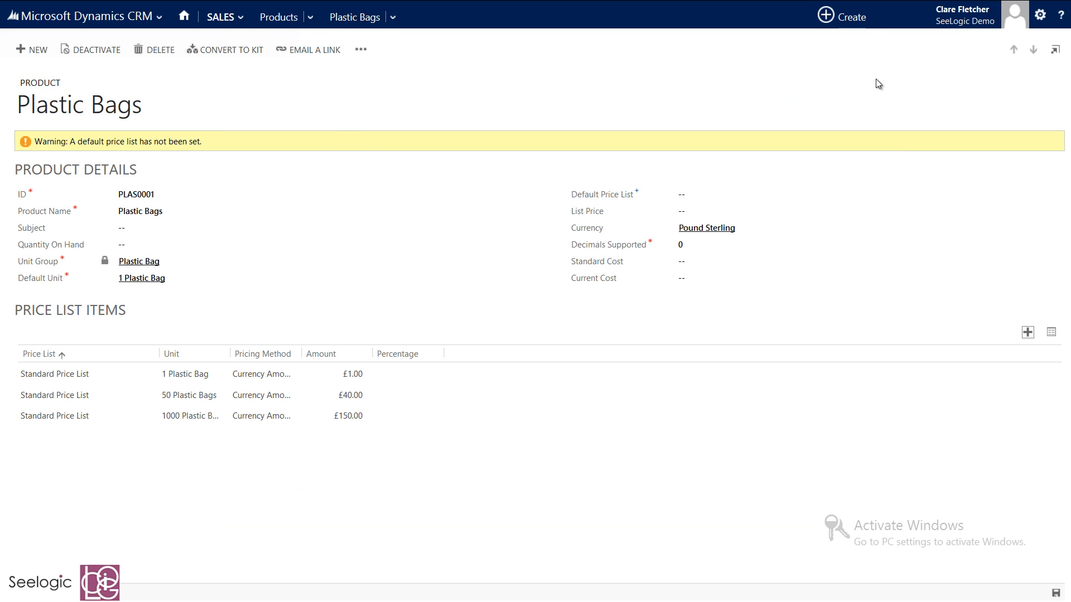
pyautogui.moveTo(405, 354)
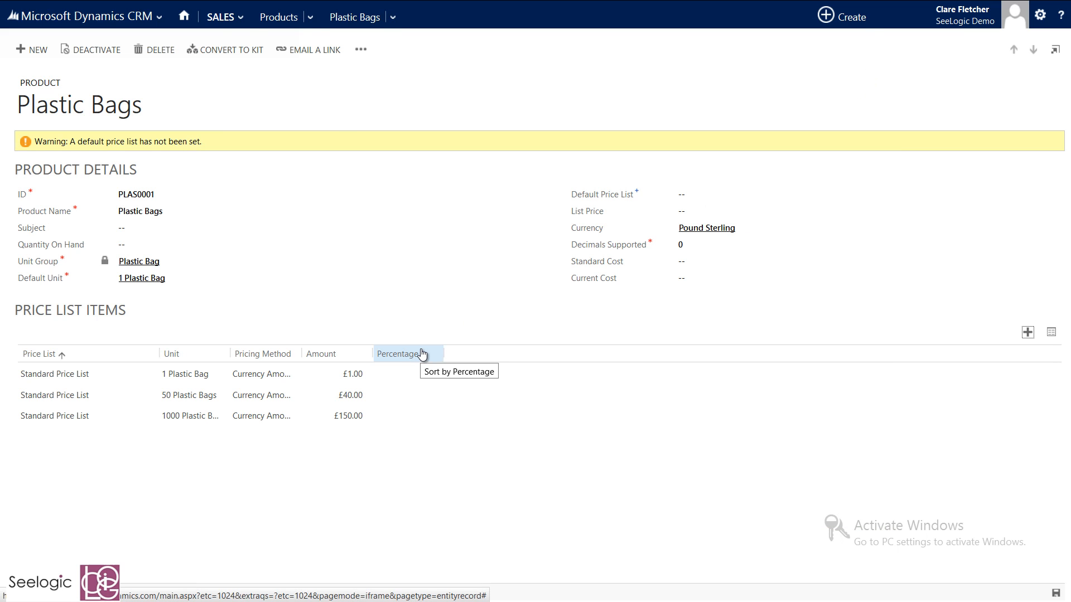
pyautogui.moveTo(361, 219)
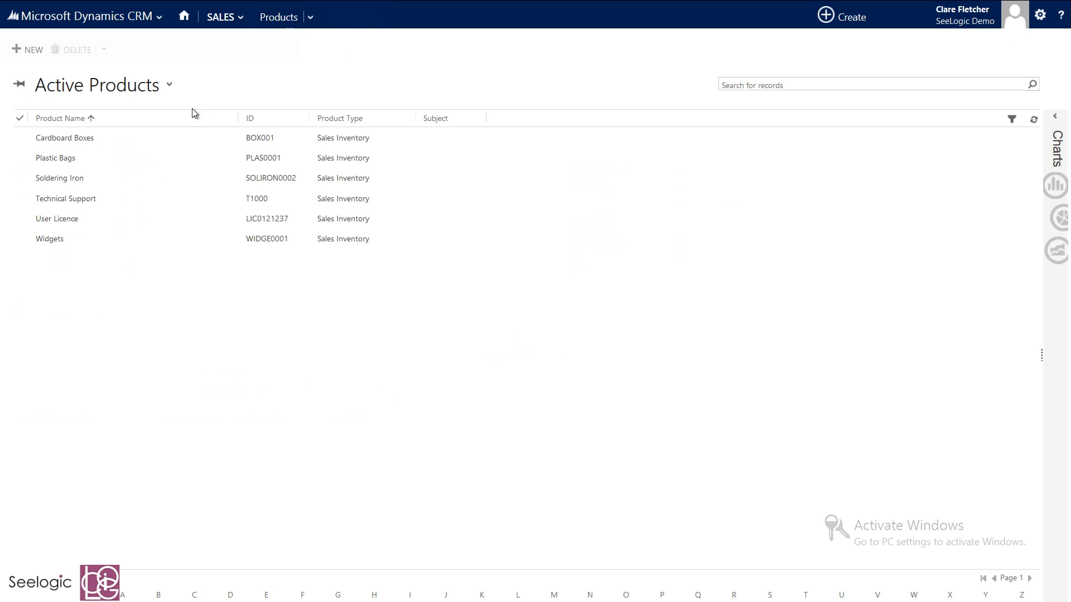
# Step: Go to Settings > Product Catalog > Price Lists and open Standard Price List
pyautogui.click(220, 16)
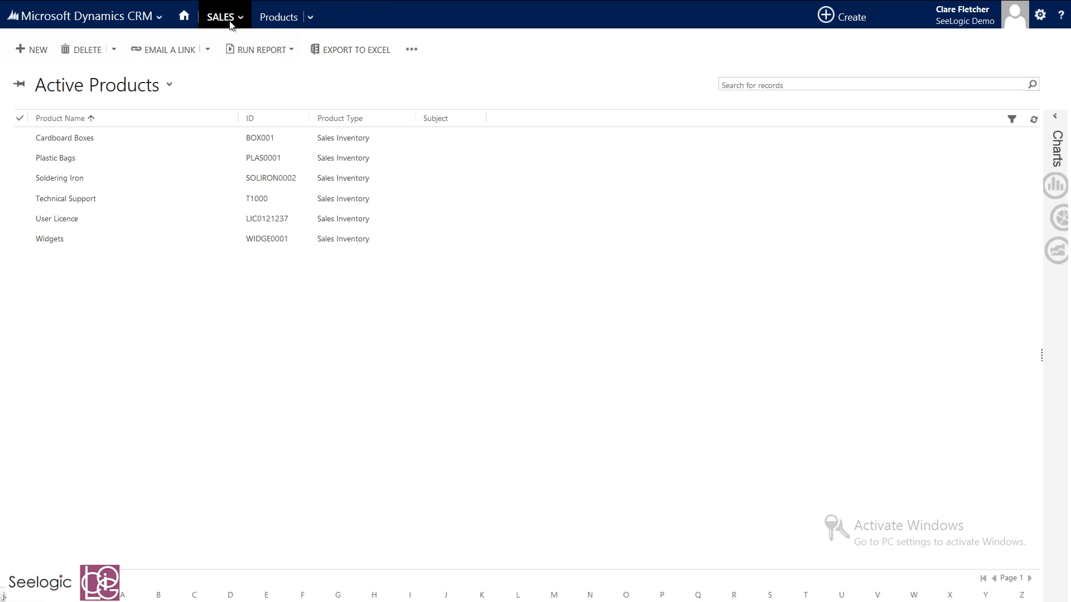
pyautogui.click(220, 16)
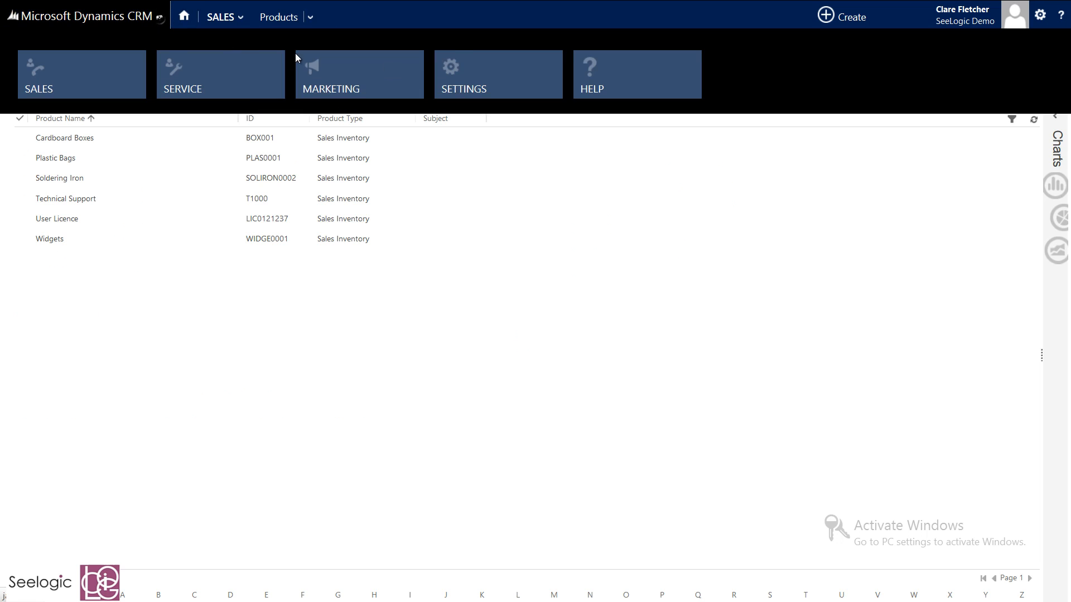
pyautogui.click(497, 73)
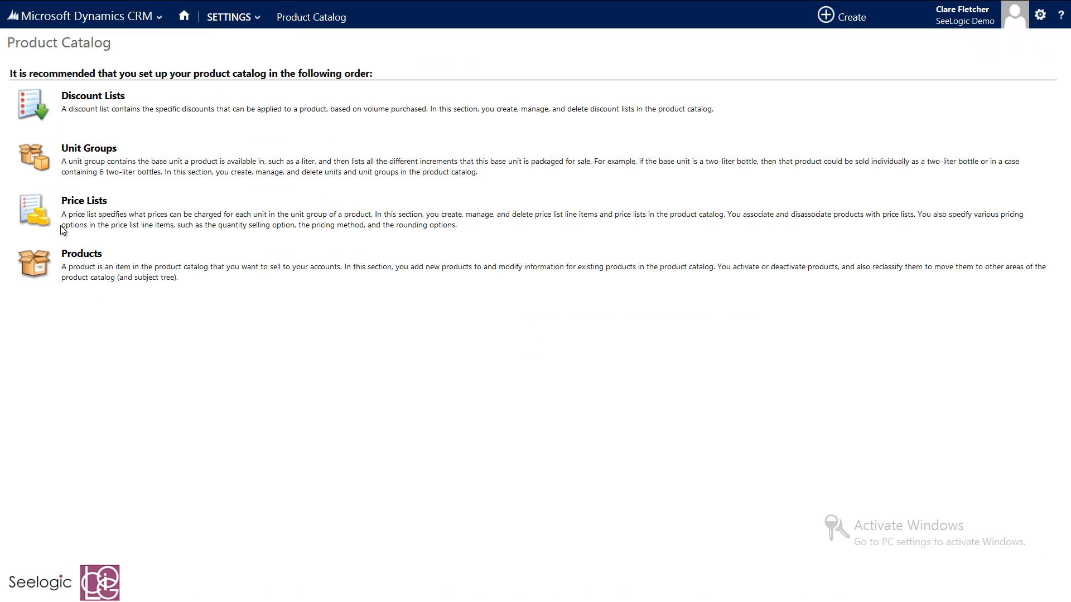
pyautogui.moveTo(75, 194)
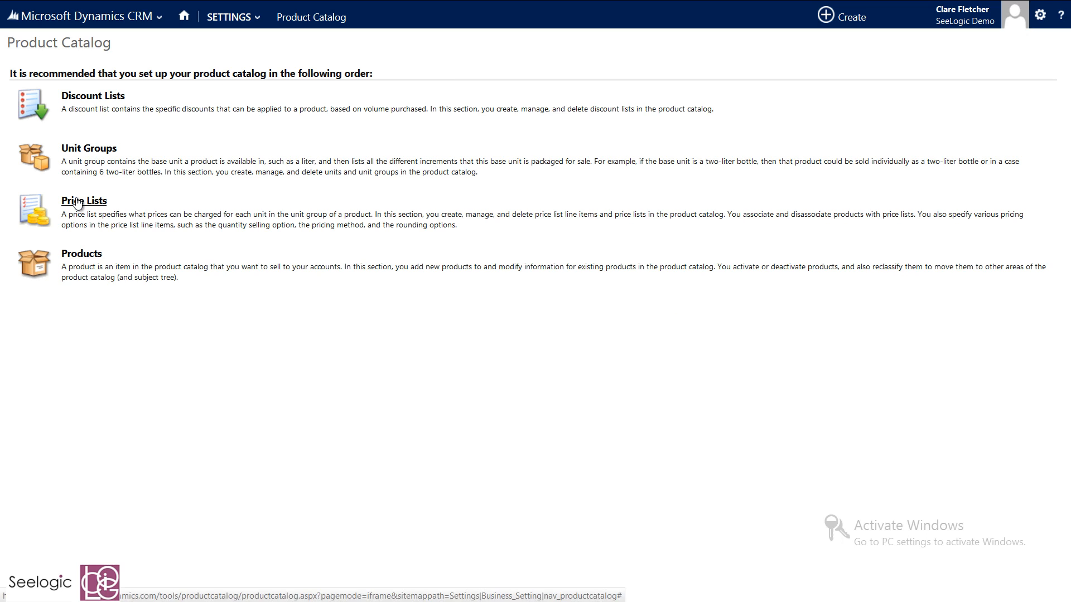
pyautogui.click(83, 200)
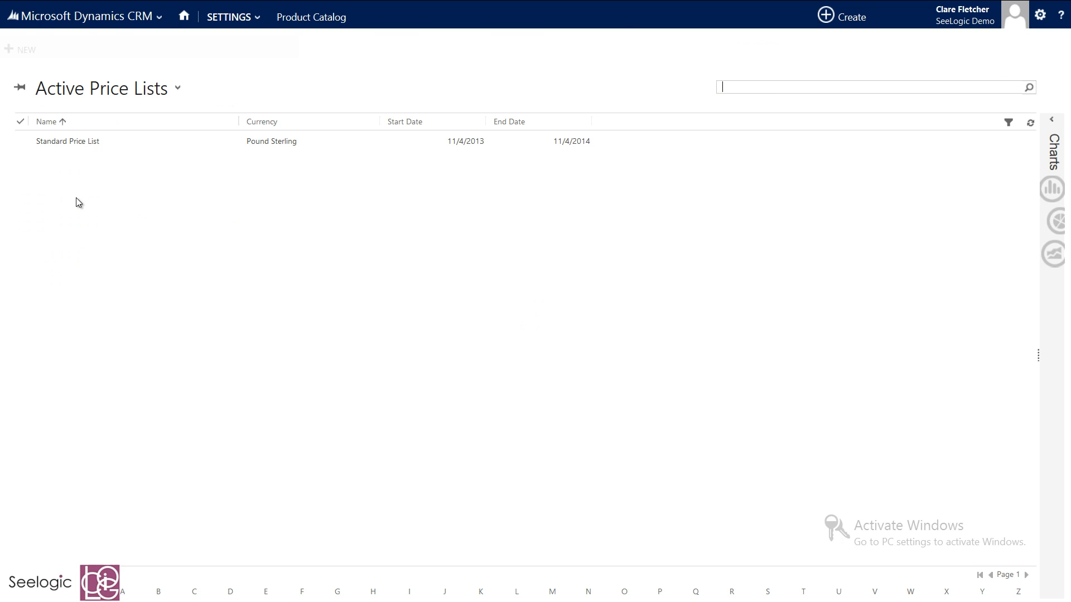
pyautogui.click(67, 141)
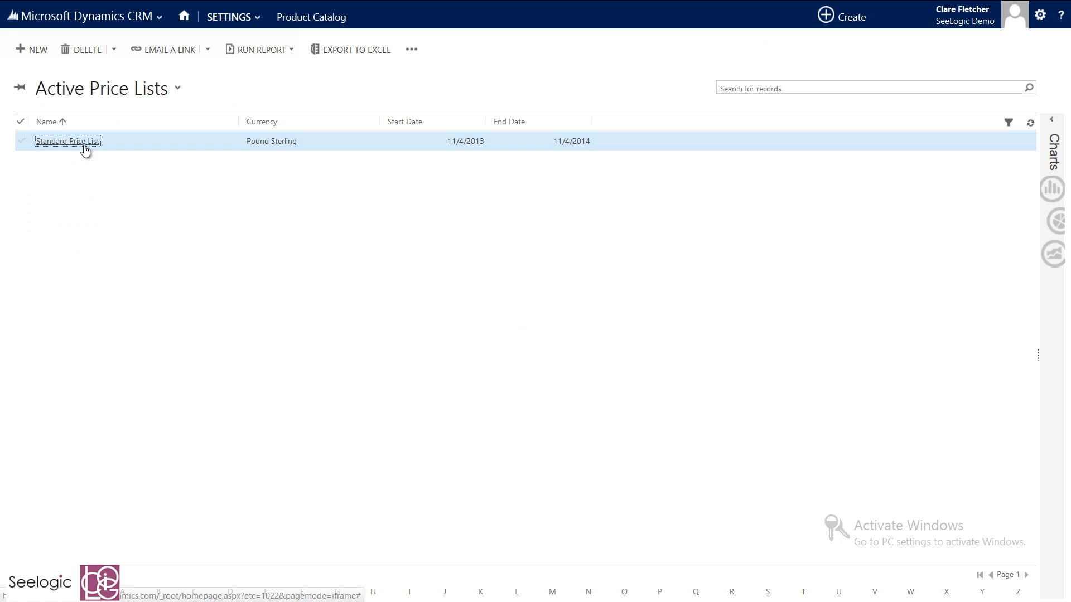
pyautogui.click(67, 141)
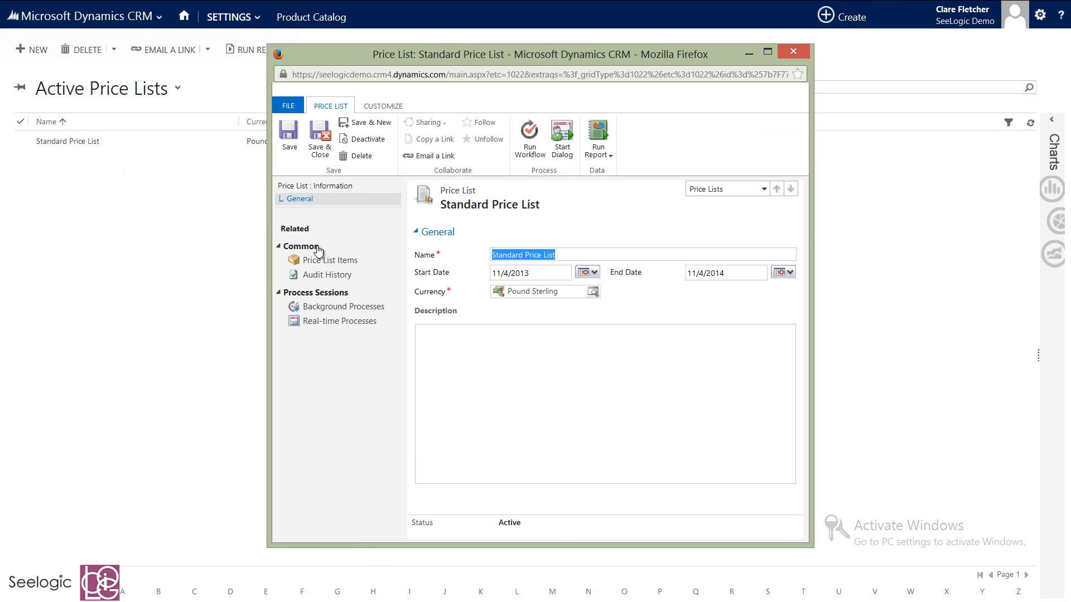
# Step: Review the Standard Price List's Plastic Bags items, then save and close it
pyautogui.click(330, 260)
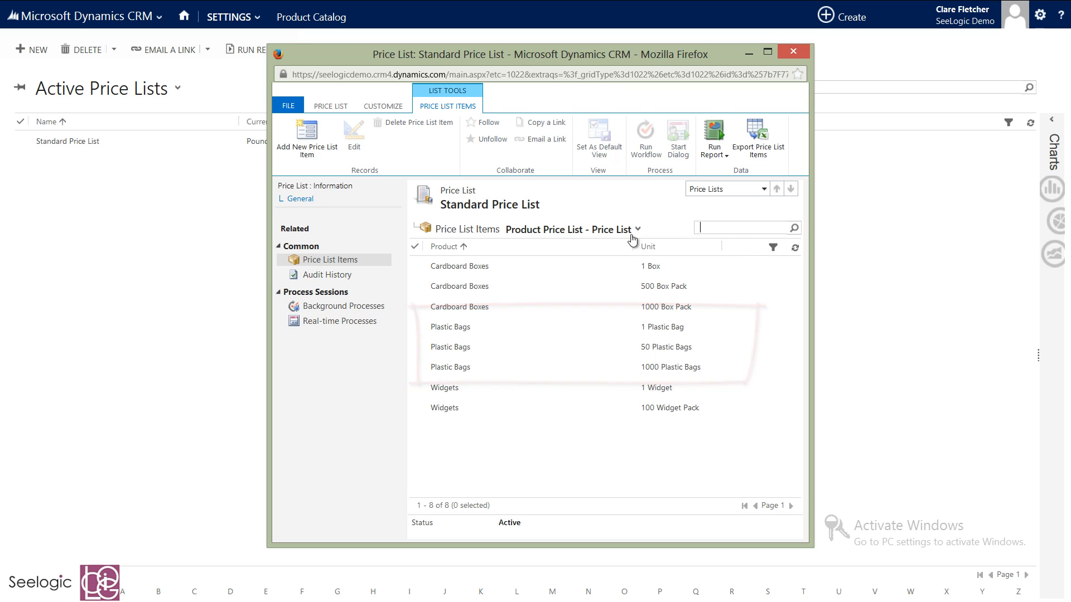
pyautogui.click(300, 199)
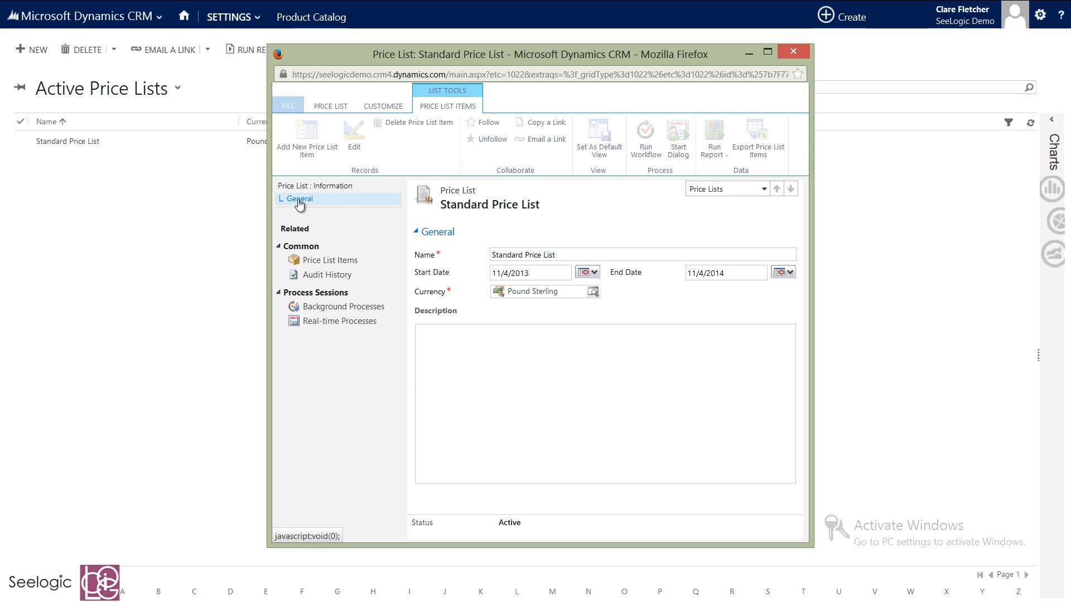
pyautogui.click(329, 106)
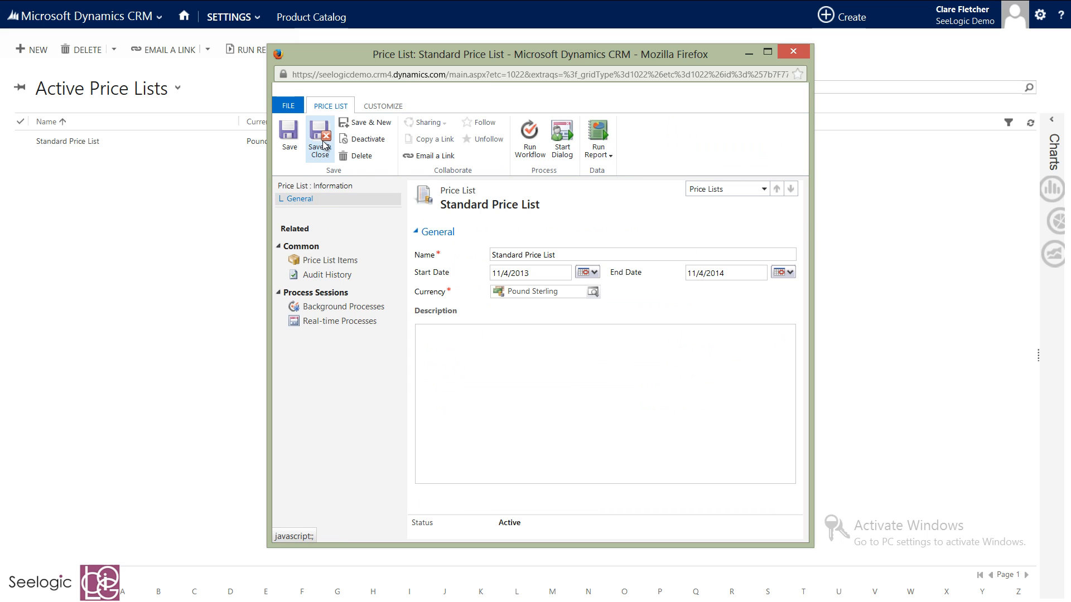
pyautogui.click(318, 140)
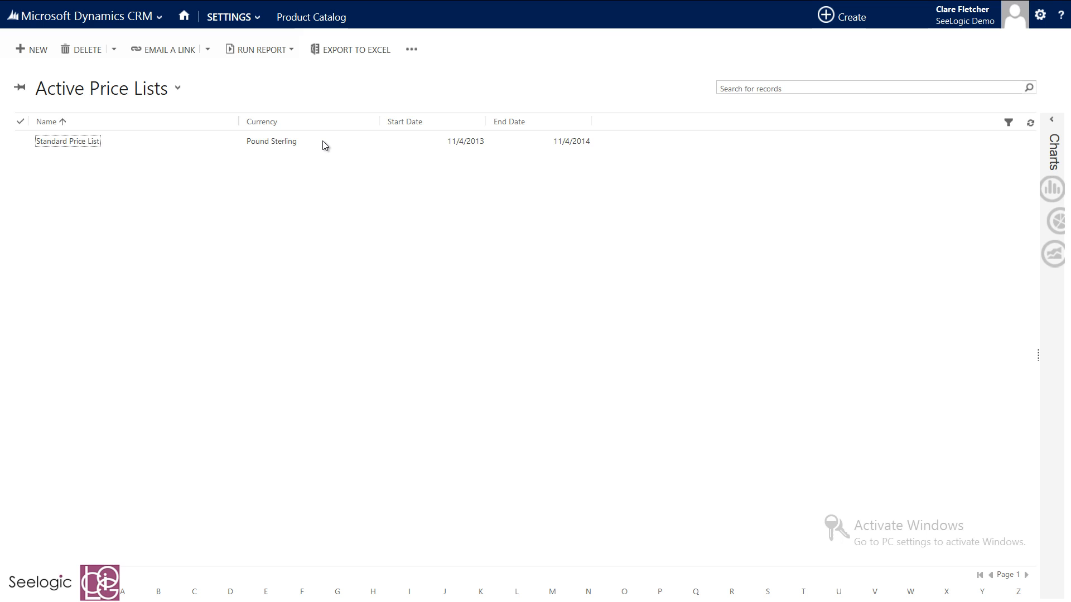
pyautogui.moveTo(310, 16)
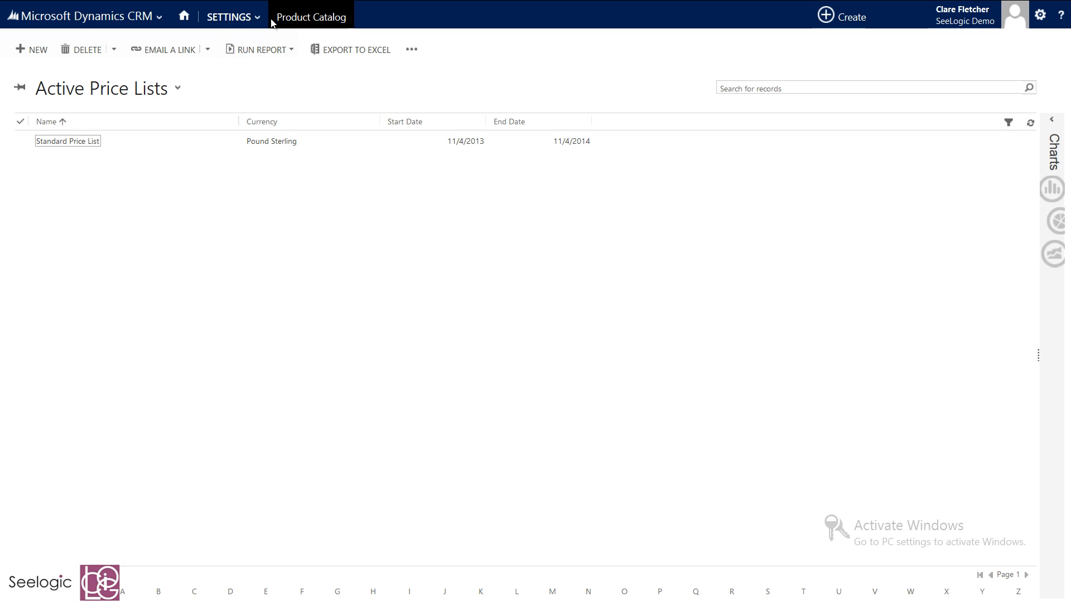
# Step: Return to the Product Catalog overview and open Discount Lists
pyautogui.click(311, 16)
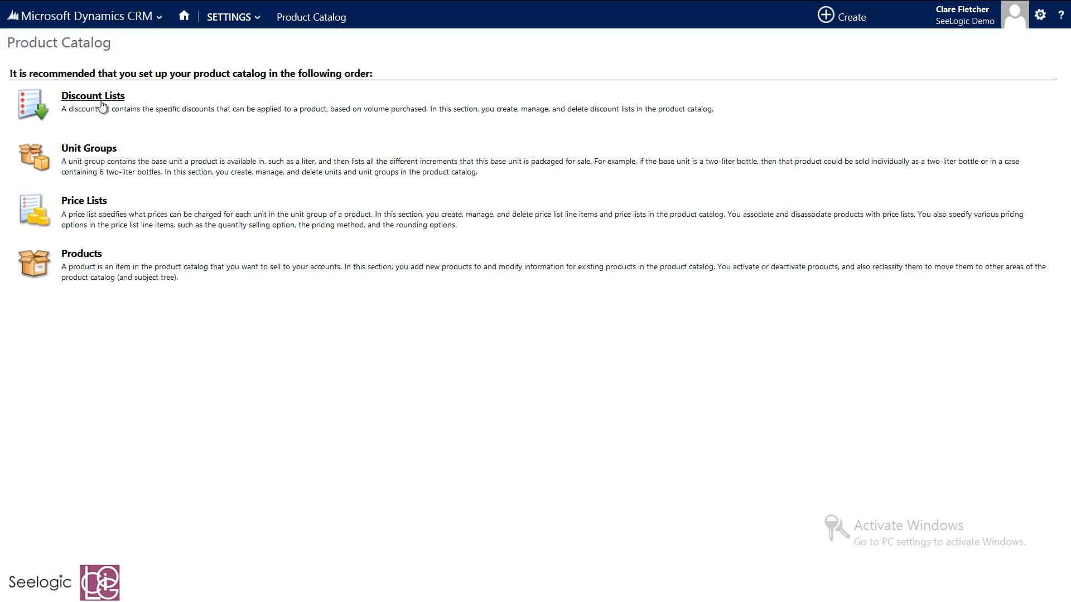
pyautogui.click(92, 95)
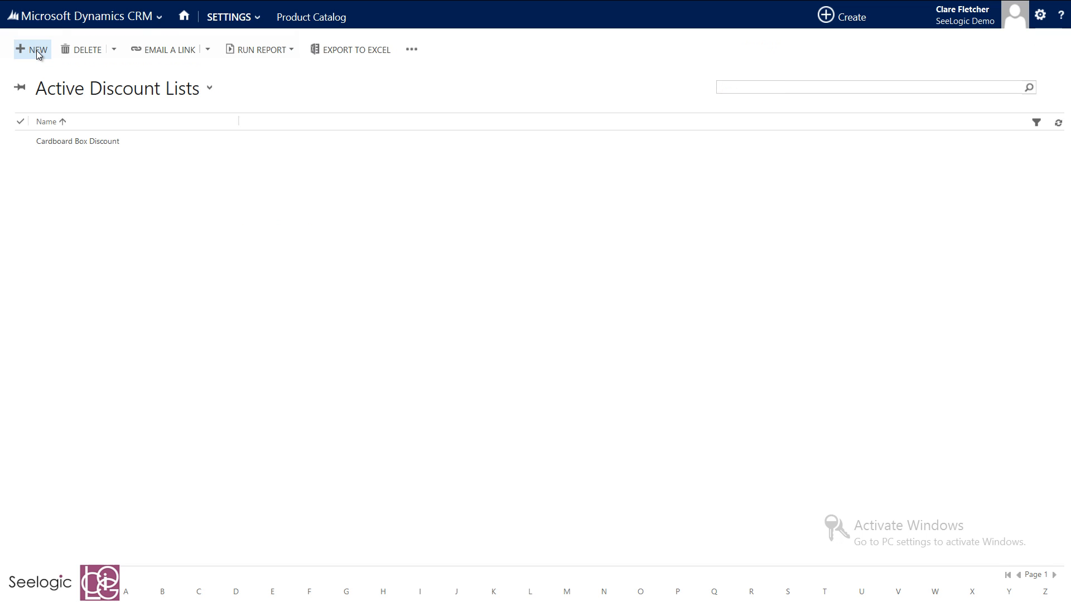
# Step: Start a new discount list and name it 'Plastic Bag Discount'
pyautogui.click(32, 49)
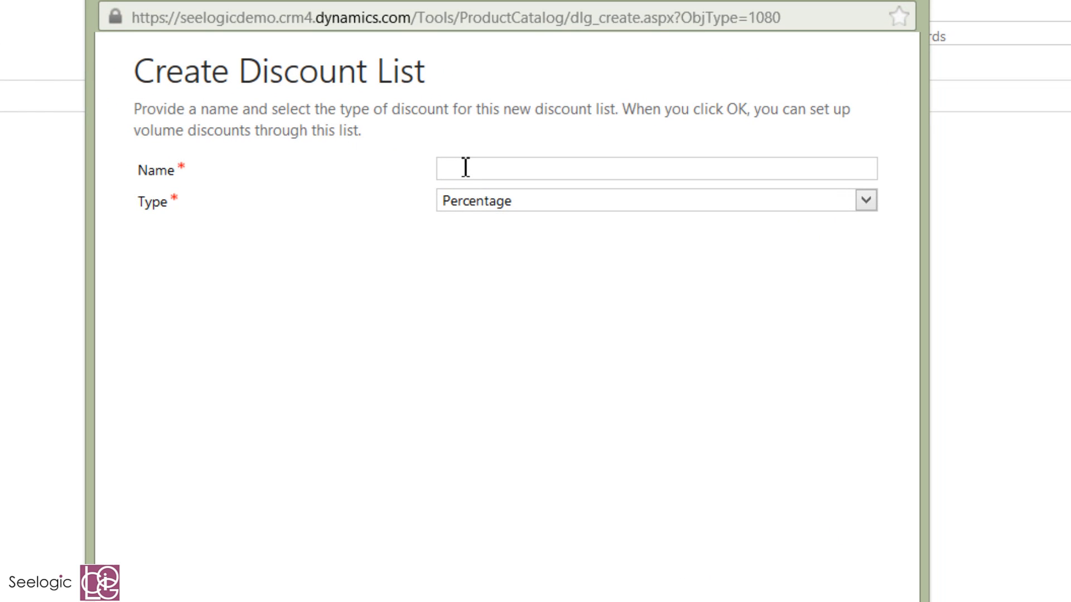
pyautogui.write('Plastic')
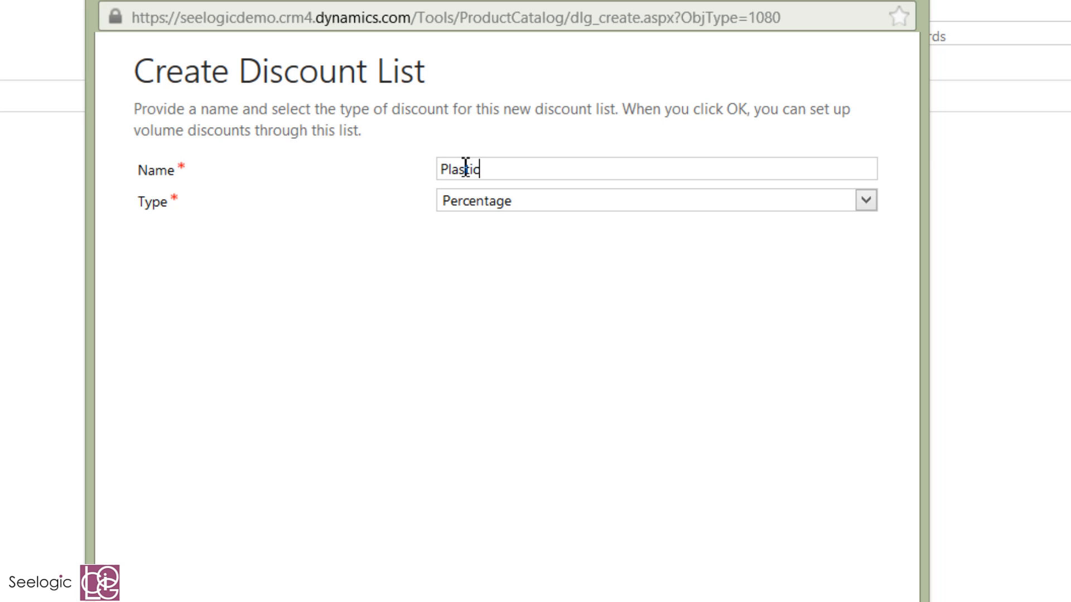
pyautogui.write('Bag Disco')
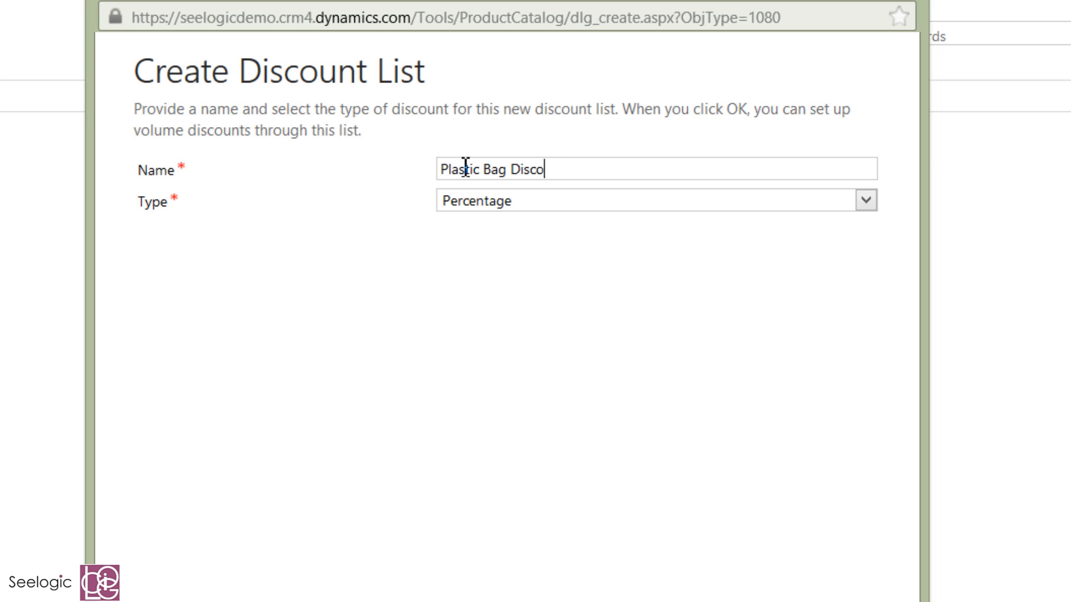
pyautogui.write('unt')
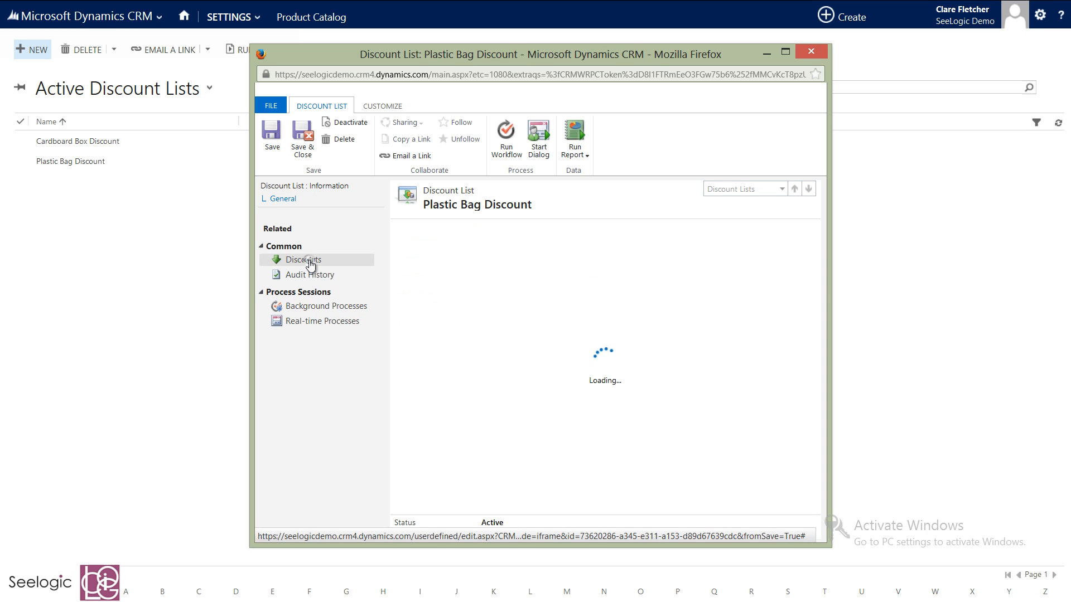
pyautogui.click(304, 259)
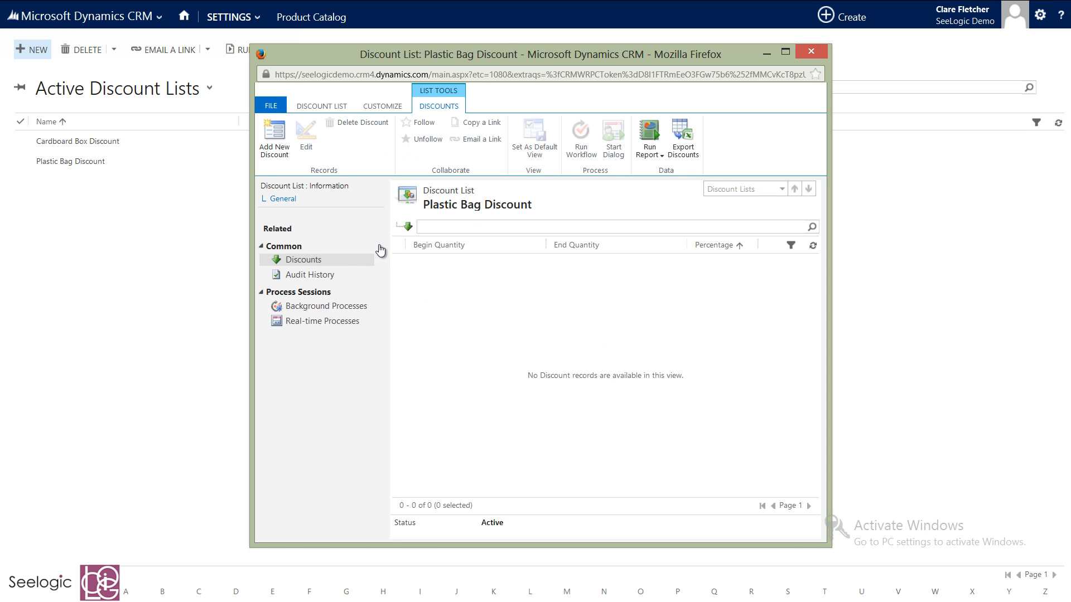
pyautogui.click(274, 140)
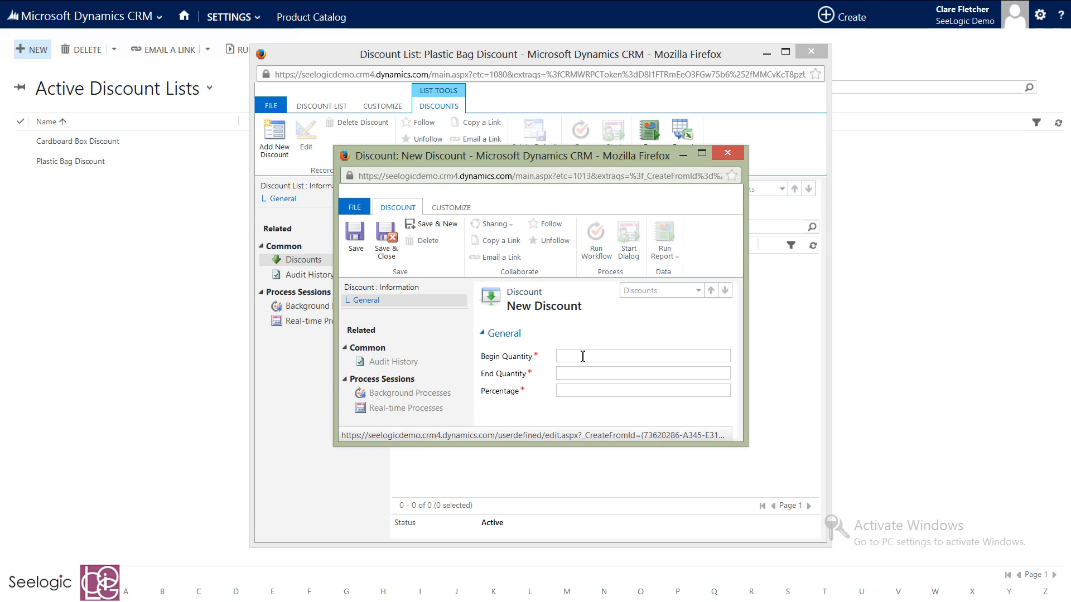
pyautogui.click(642, 355)
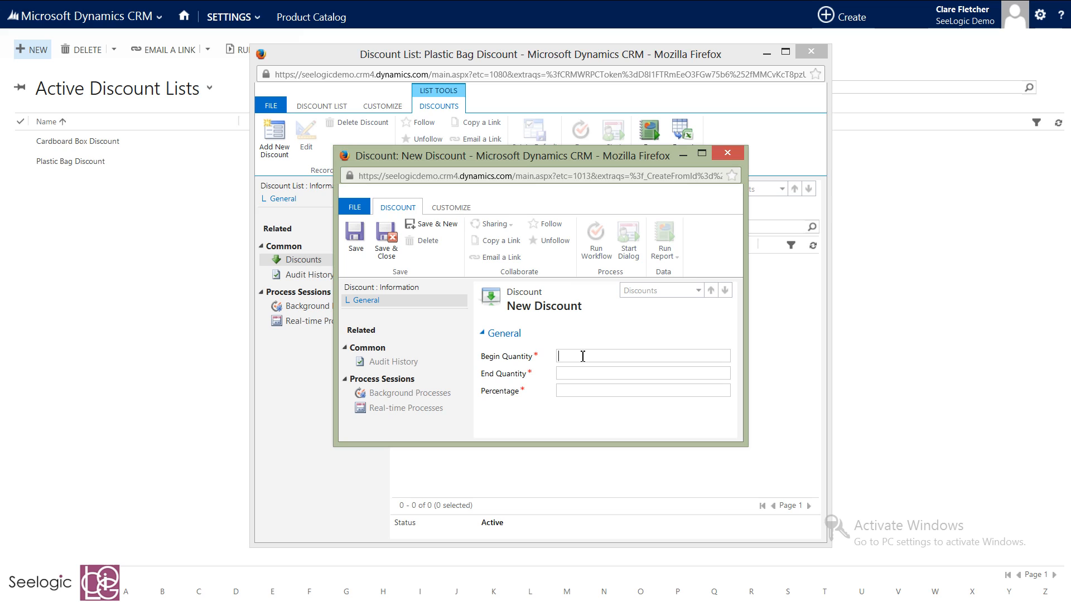
pyautogui.write('1')
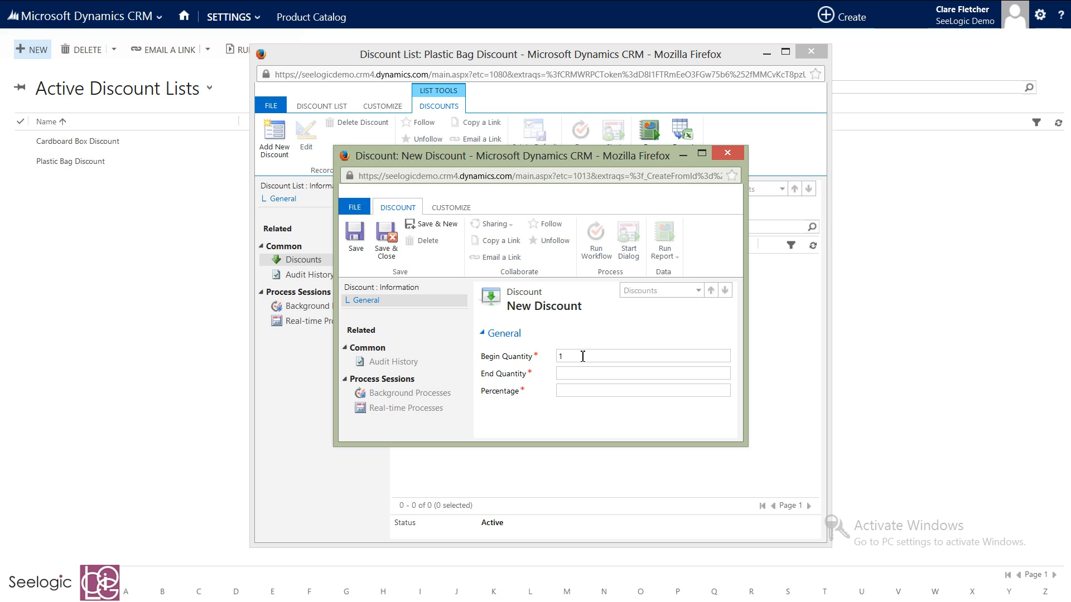
pyautogui.write('00')
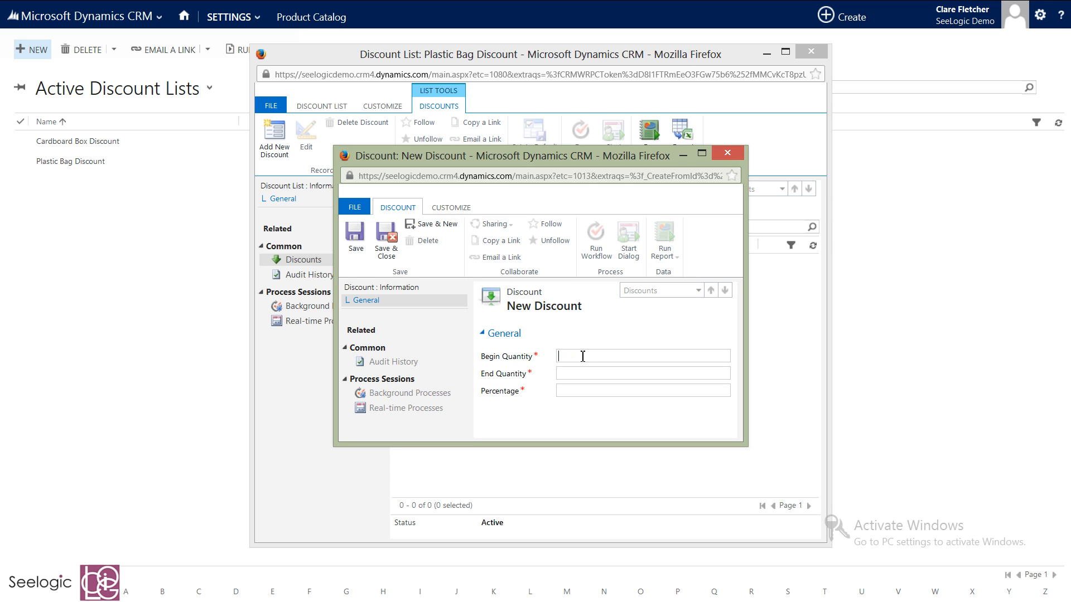
pyautogui.write('5000')
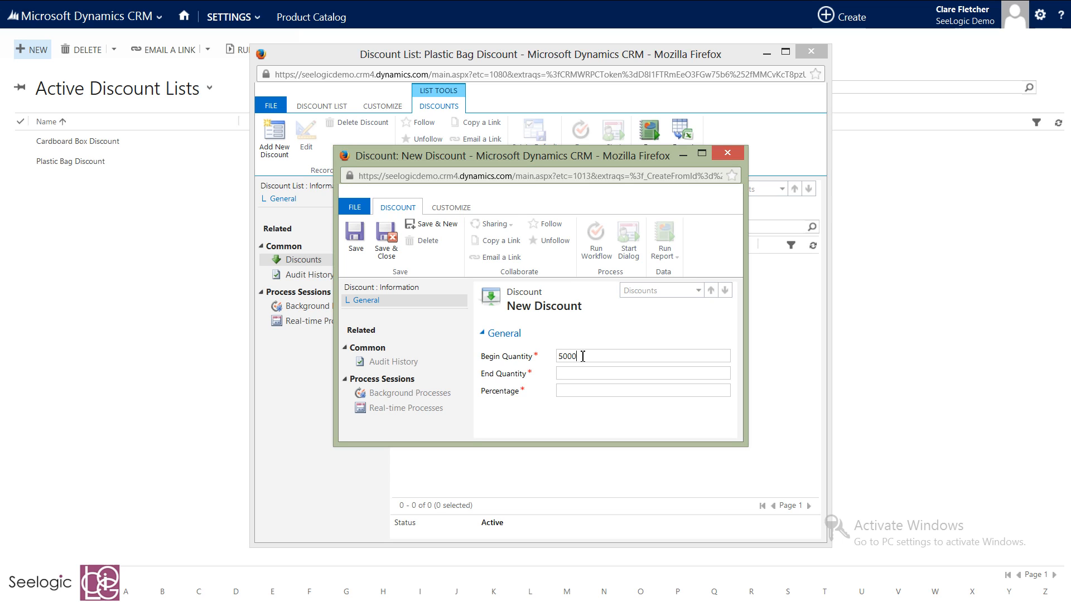
pyautogui.click(642, 373)
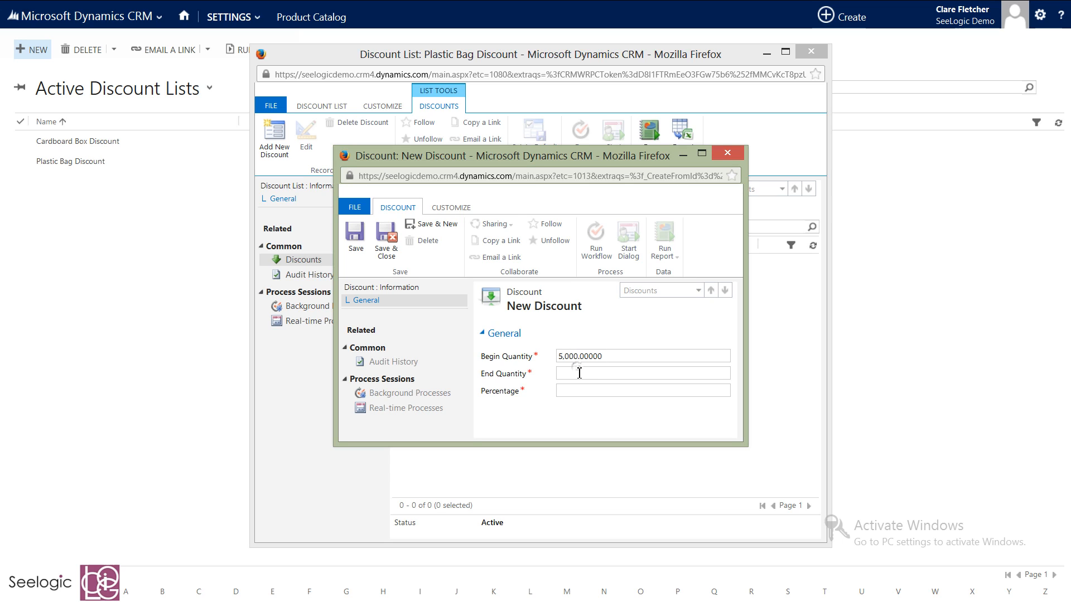
pyautogui.write('5000000000')
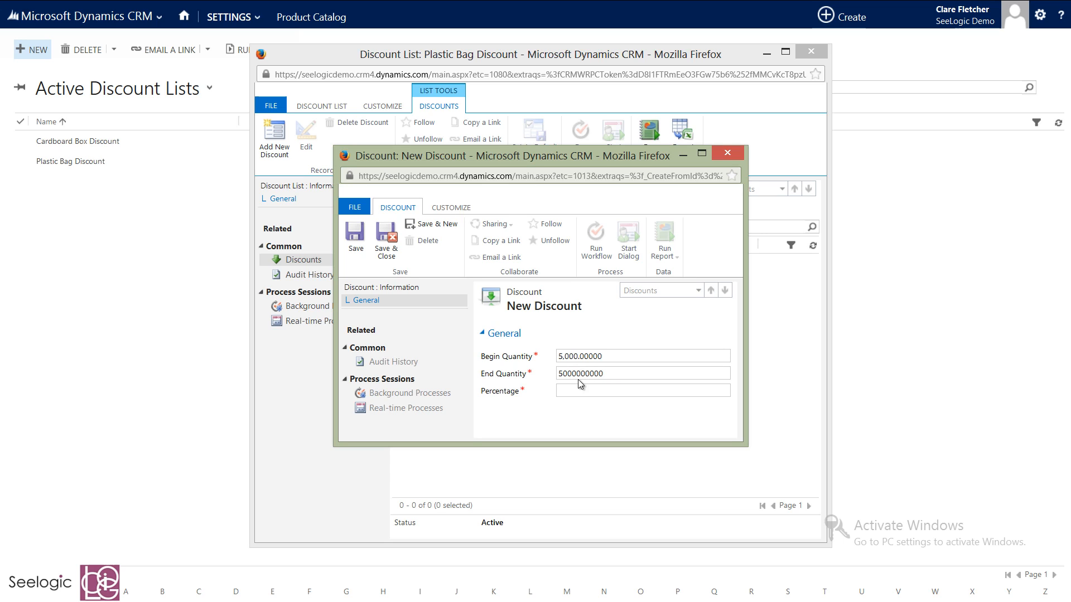
pyautogui.write('5.00000')
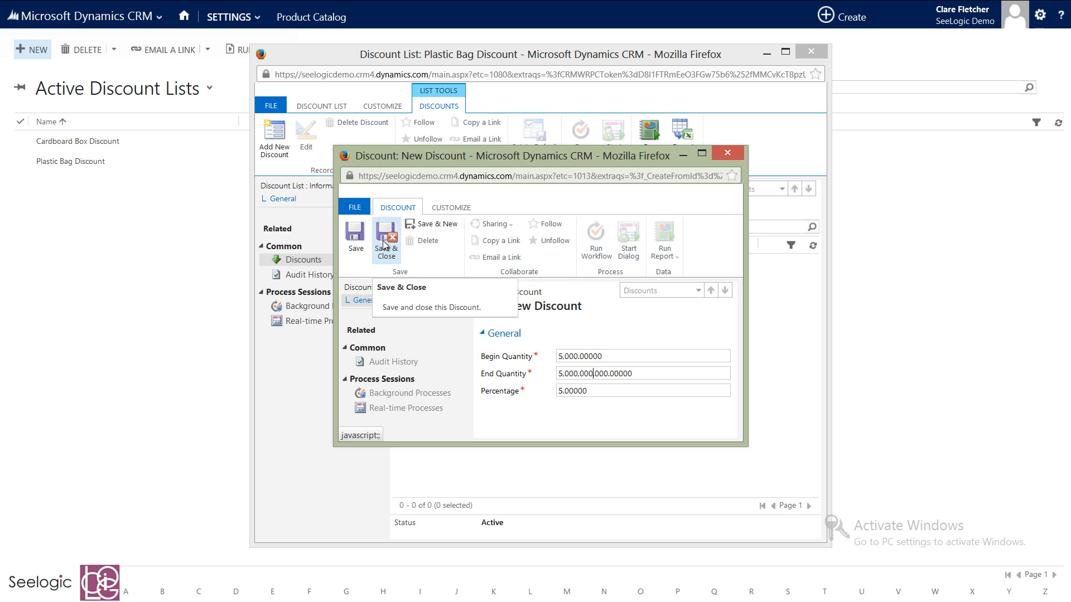
pyautogui.click(386, 237)
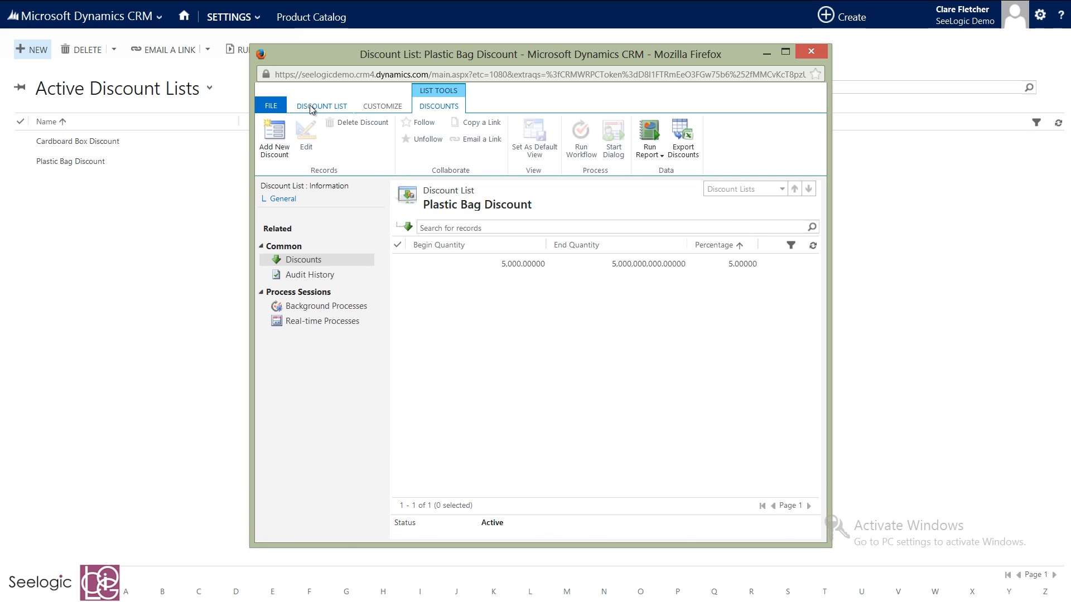
pyautogui.click(810, 51)
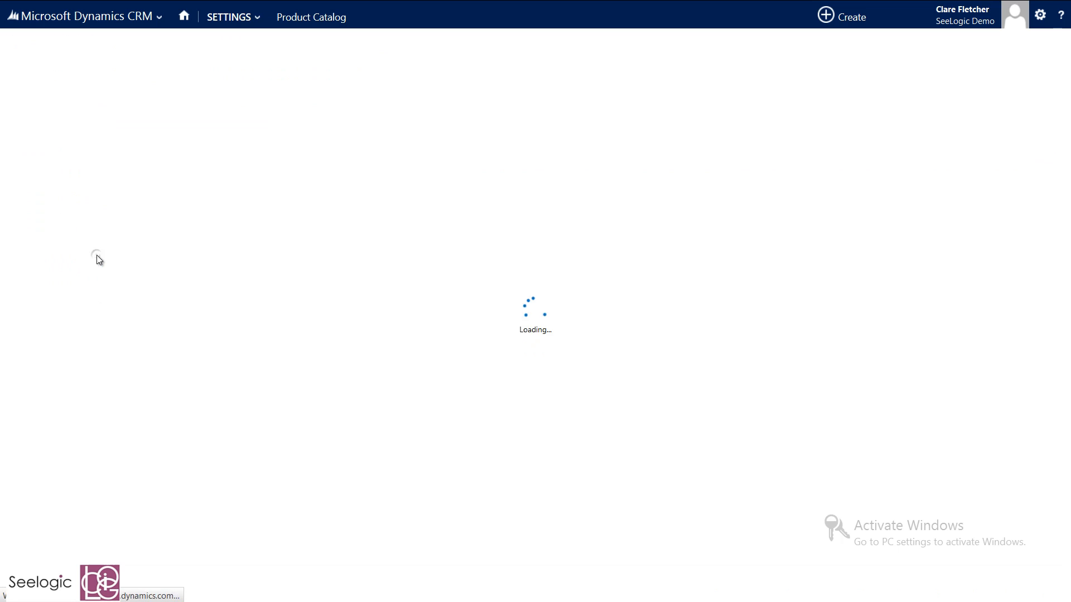
# Step: Open the Plastic Bags product's '1 Plastic Bag' price list item and pick the Plastic Bag Discount list
pyautogui.click(66, 201)
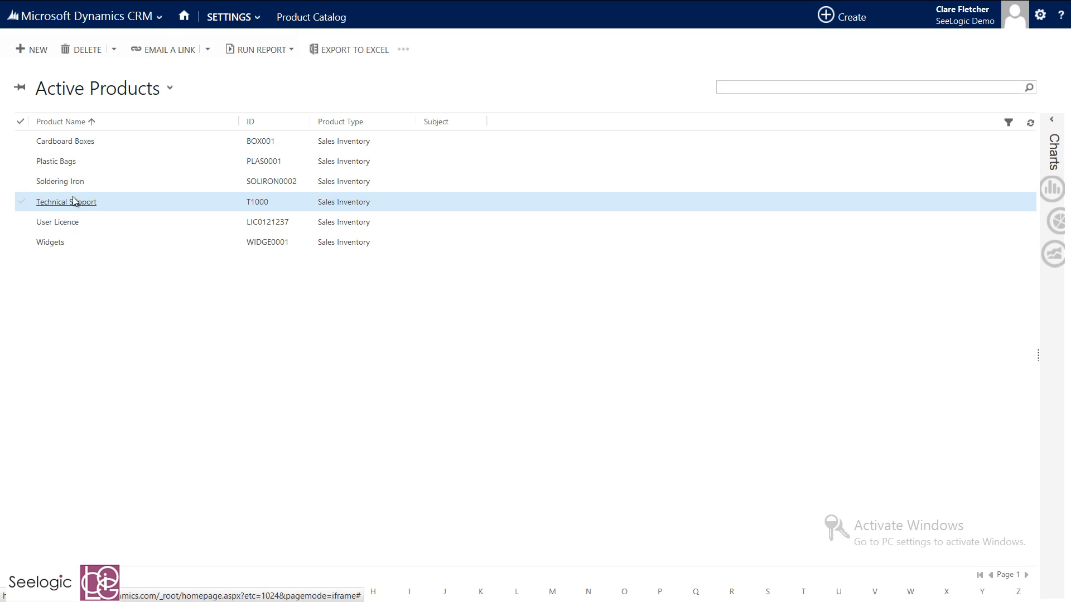
pyautogui.doubleClick(56, 161)
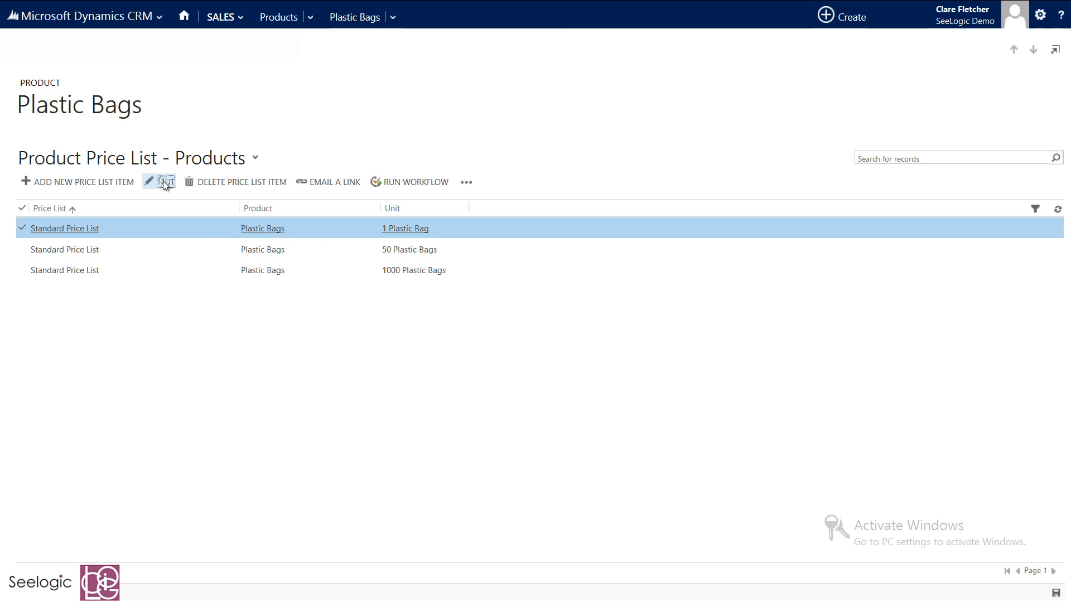
pyautogui.click(161, 181)
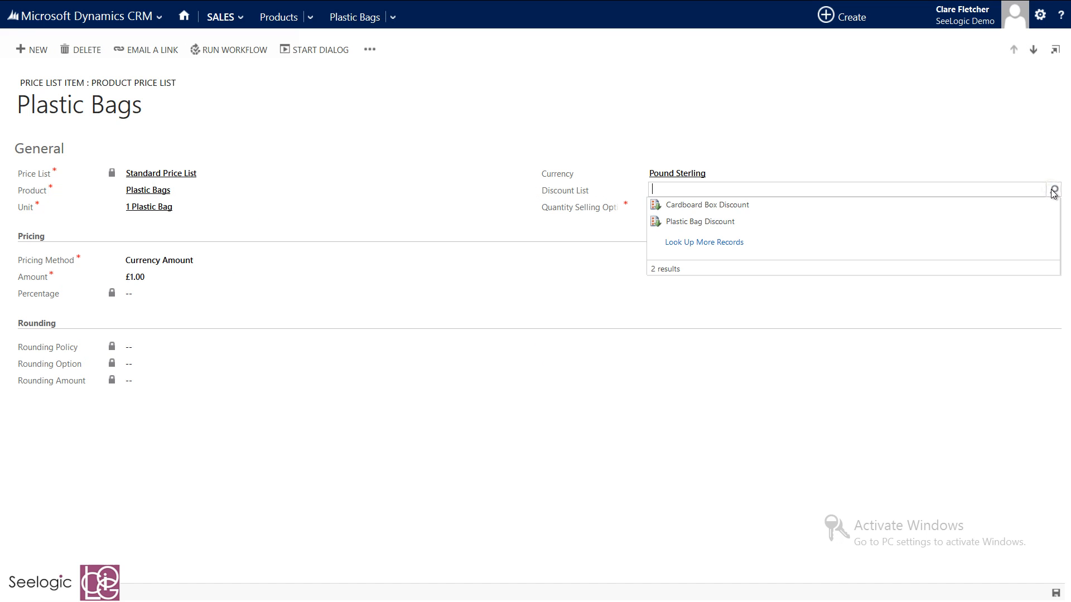
pyautogui.click(699, 221)
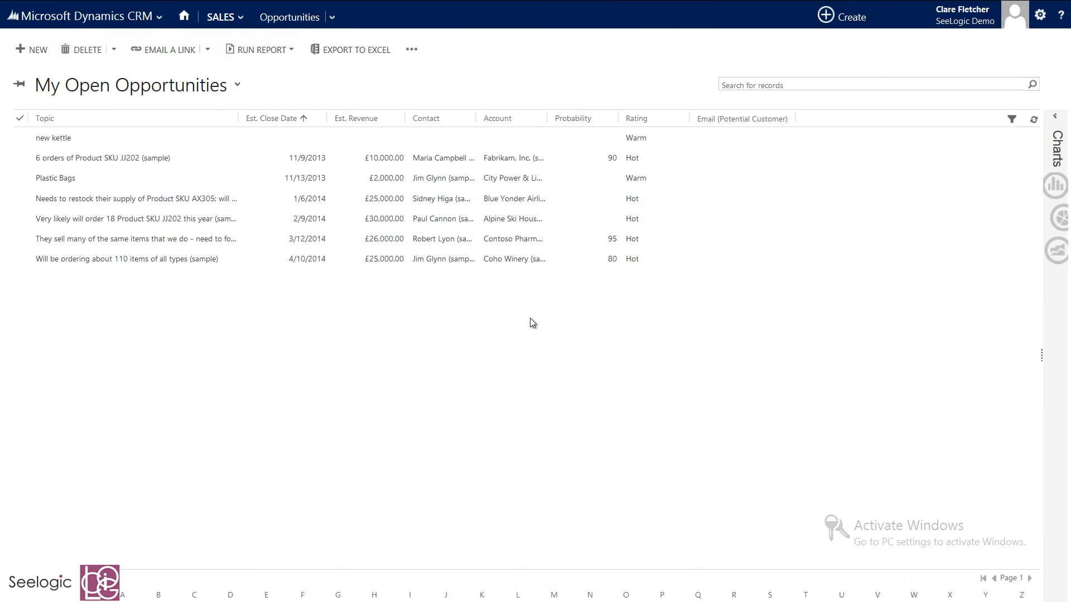
pyautogui.moveTo(517, 321)
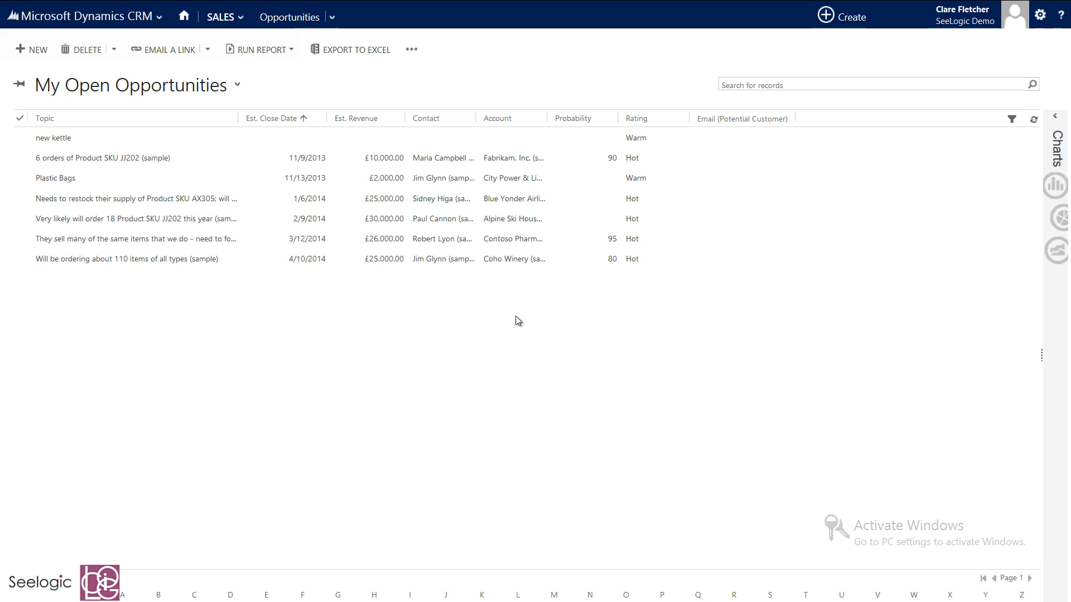
# Step: Open the Plastic Bags opportunity and set its Plastic Bags line quantity to 6000
pyautogui.click(55, 178)
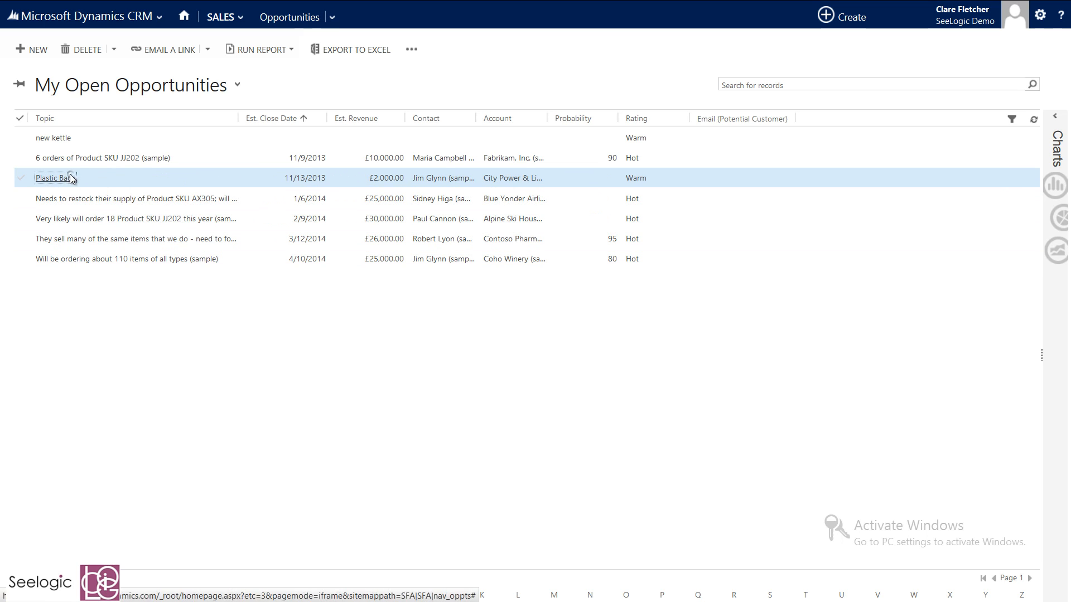
pyautogui.click(53, 177)
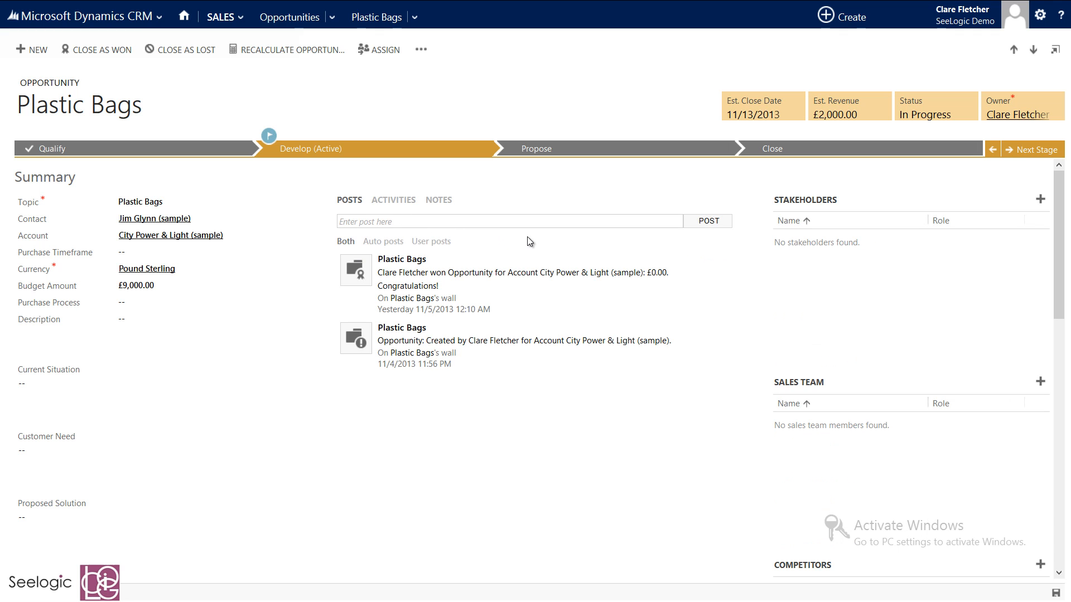
pyautogui.scroll(-3)
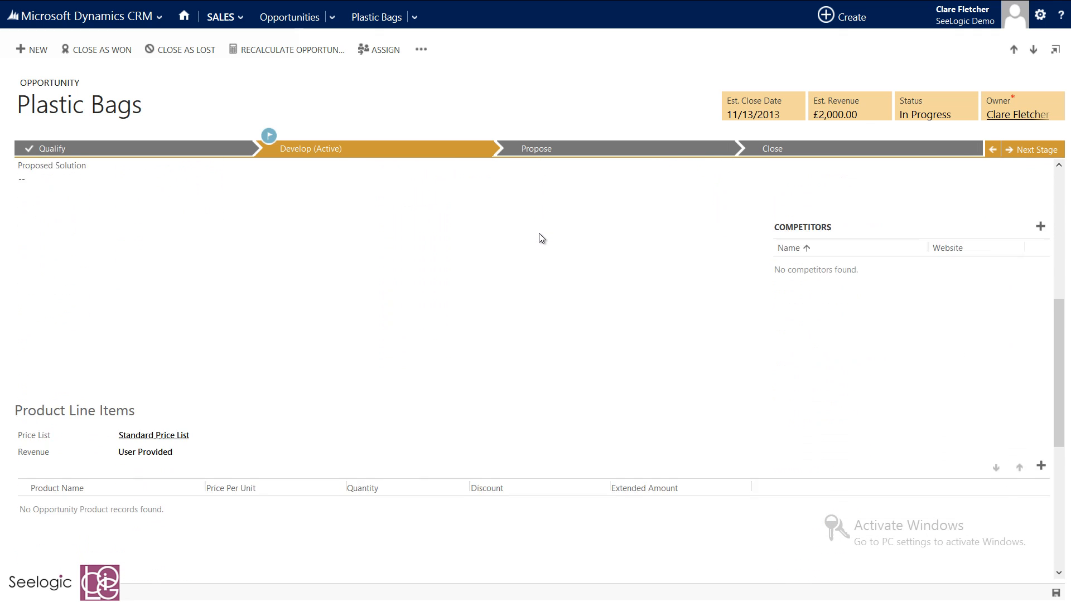
pyautogui.scroll(-3)
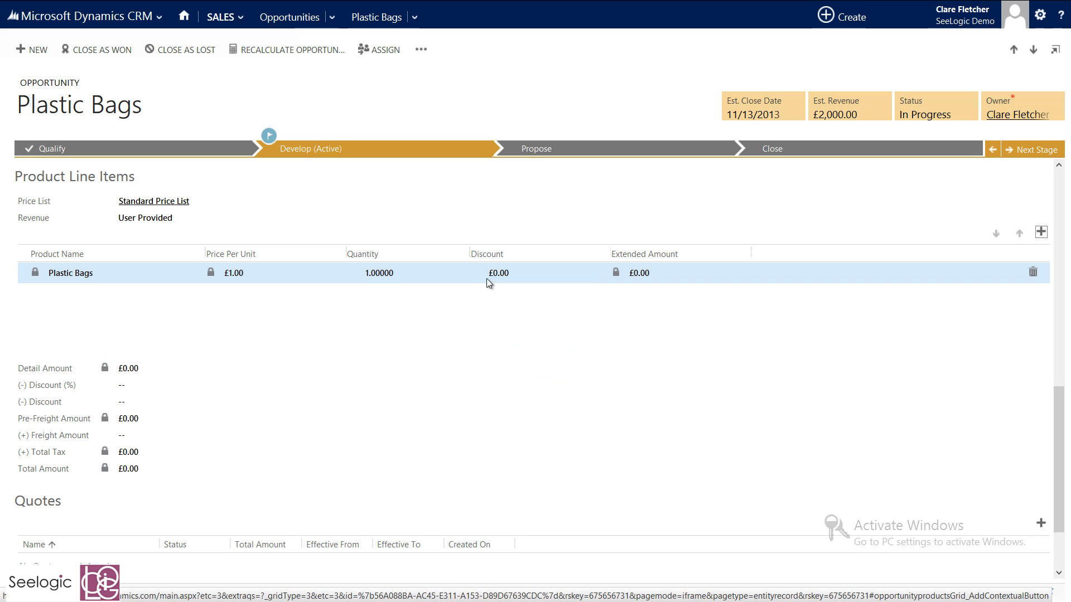
pyautogui.click(410, 273)
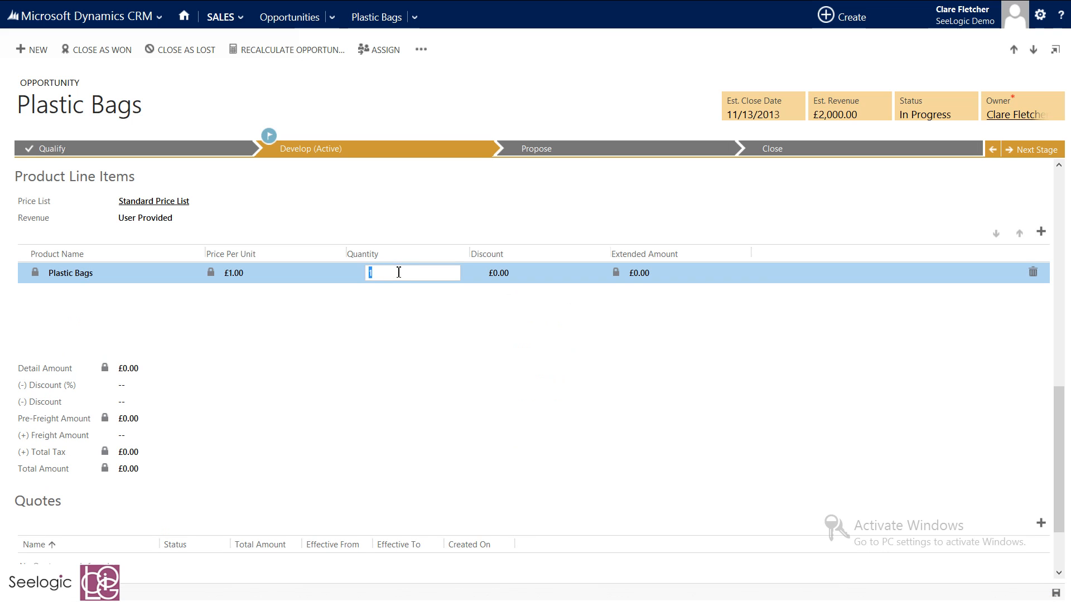
pyautogui.write('6,000.00000')
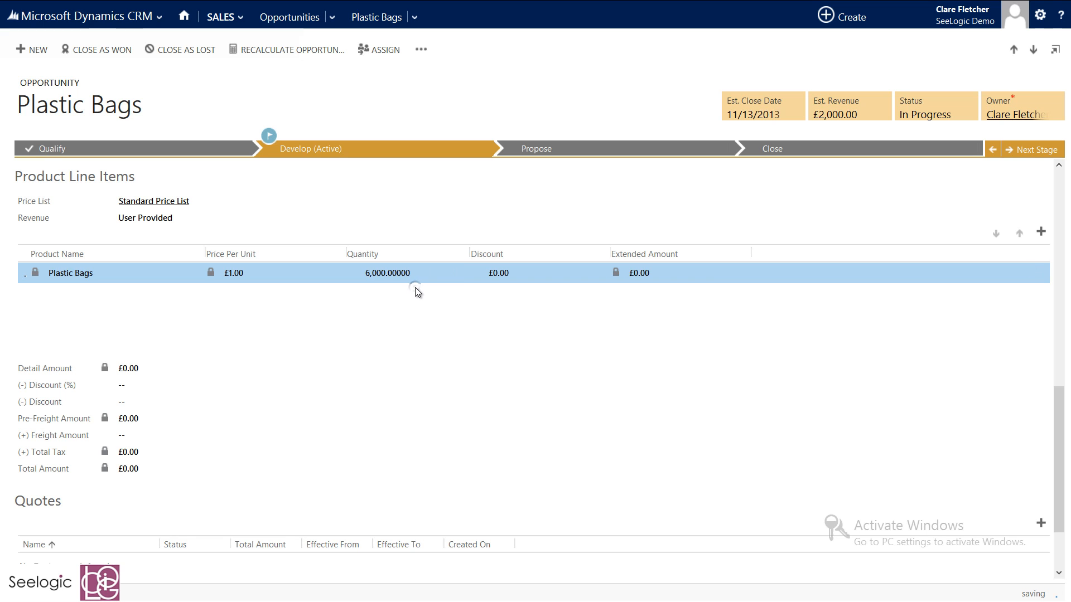
pyautogui.scroll(-3)
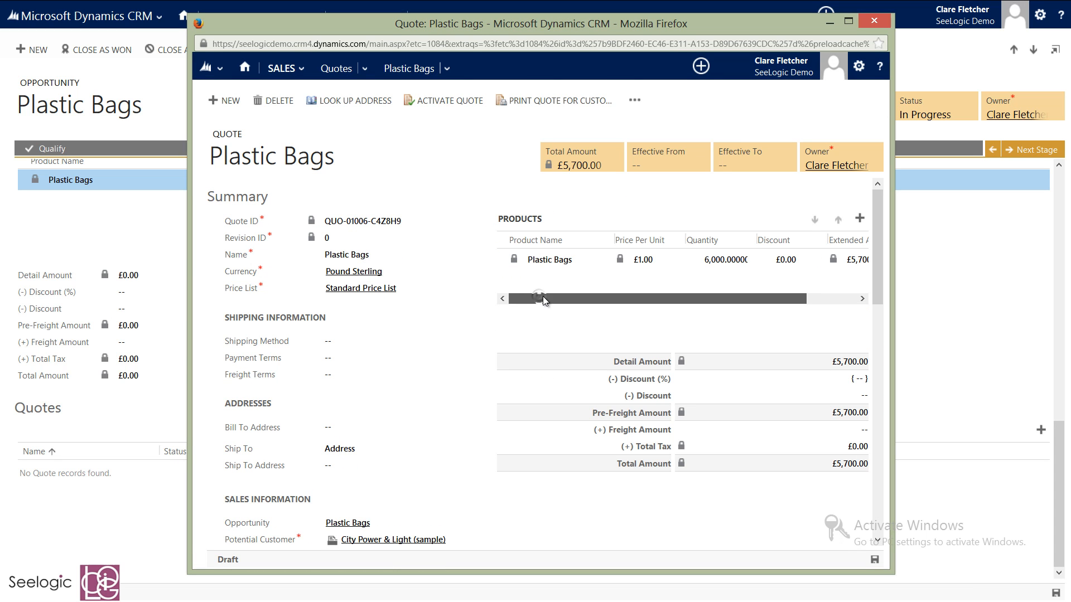
# Step: Activate the £5,700 Plastic Bags quote and confirm, setting its status to Active
pyautogui.moveTo(543, 298); pyautogui.dragTo(601, 302)
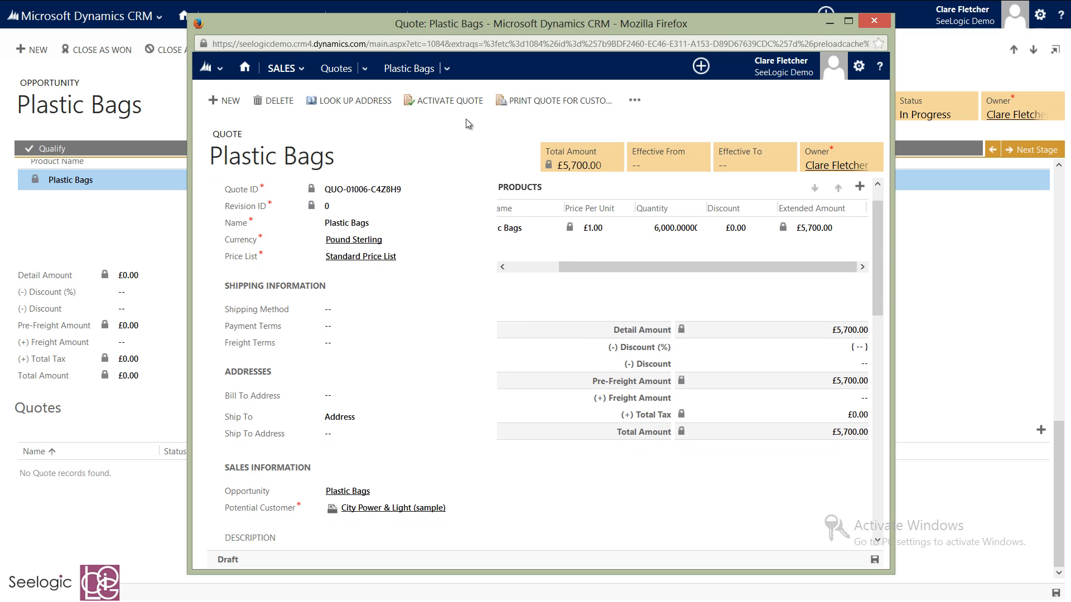
pyautogui.scroll(-3)
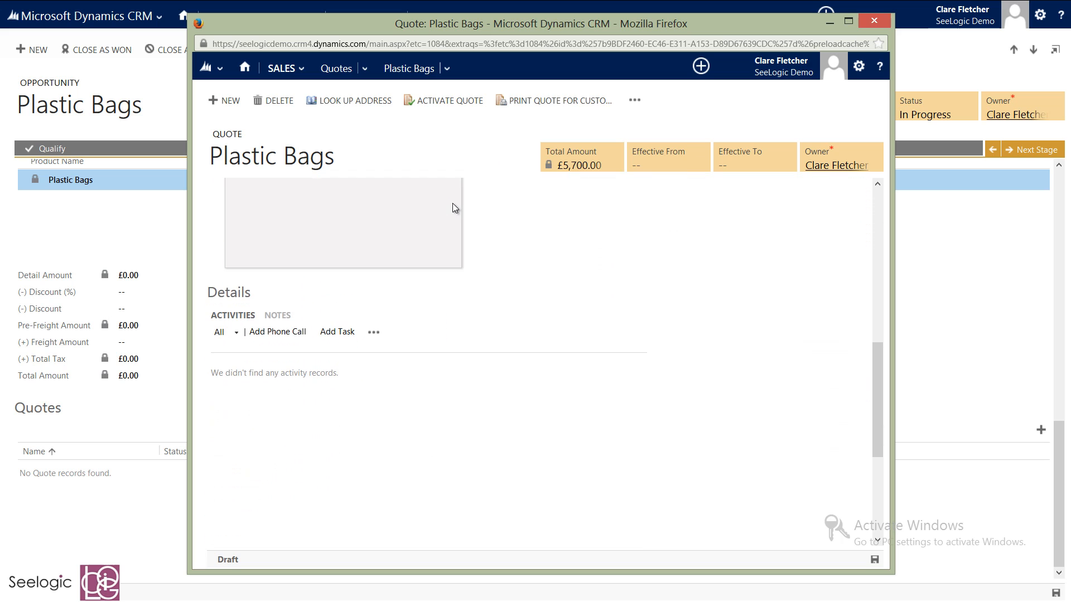
pyautogui.click(444, 100)
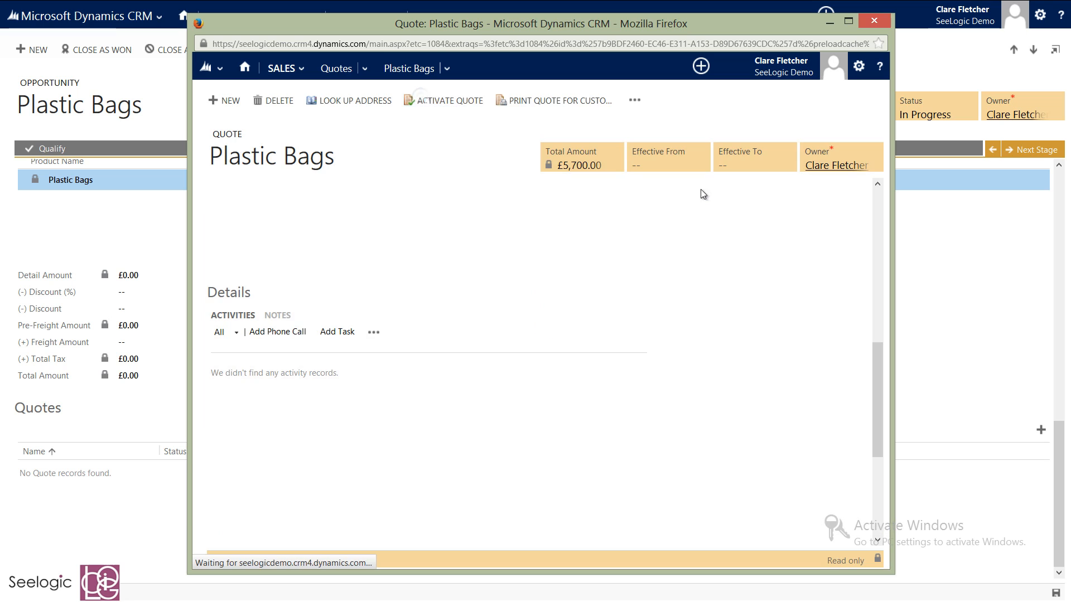
pyautogui.click(443, 100)
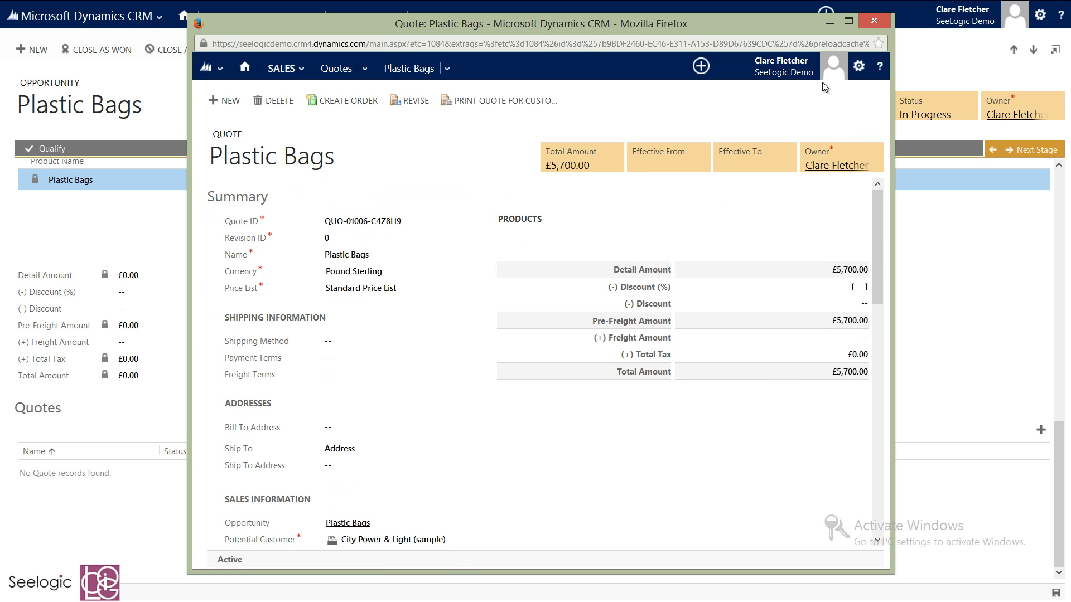